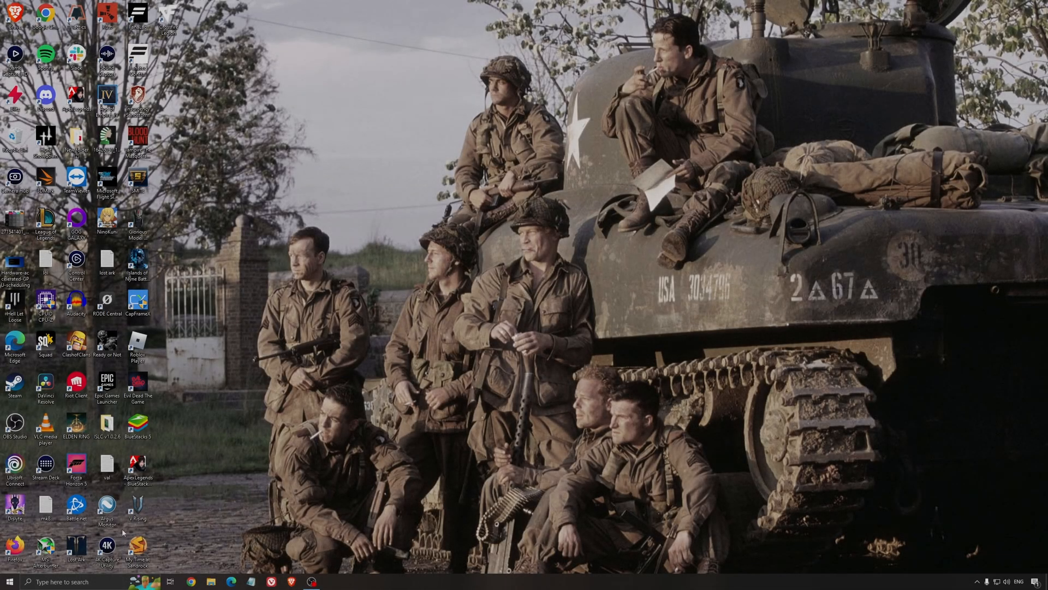
Step: Search 'game mode settings' to reach the Game Mode page and confirm it is On
type("game mode settings")
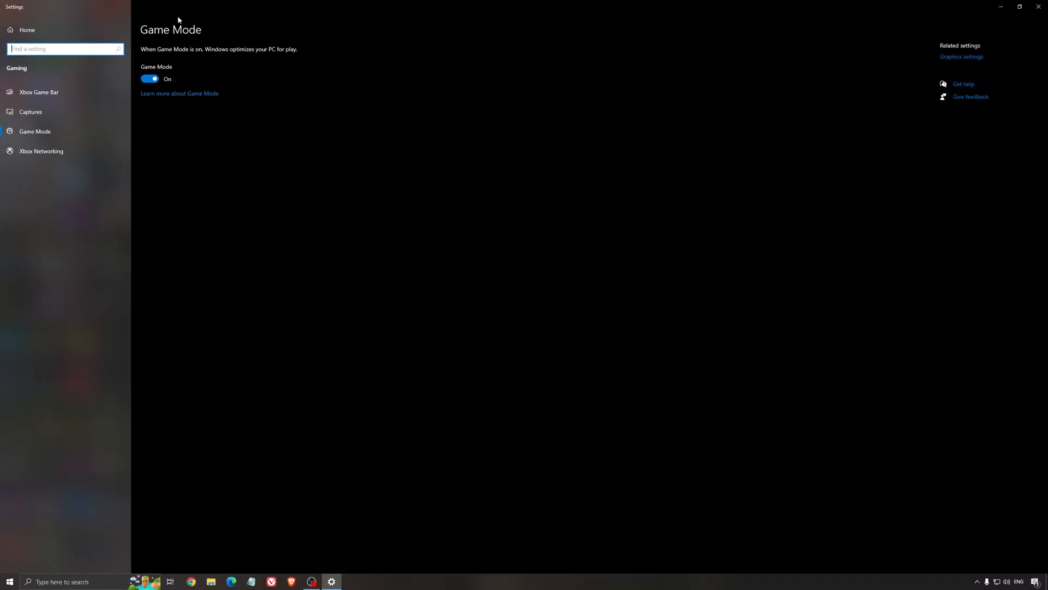
mouse_move(390, 140)
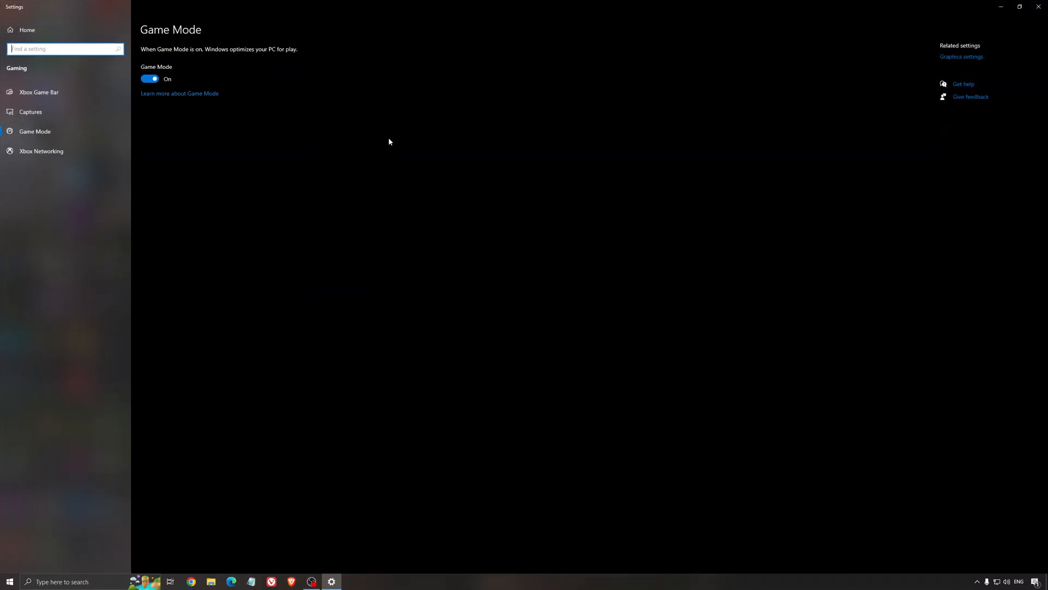
mouse_move(378, 168)
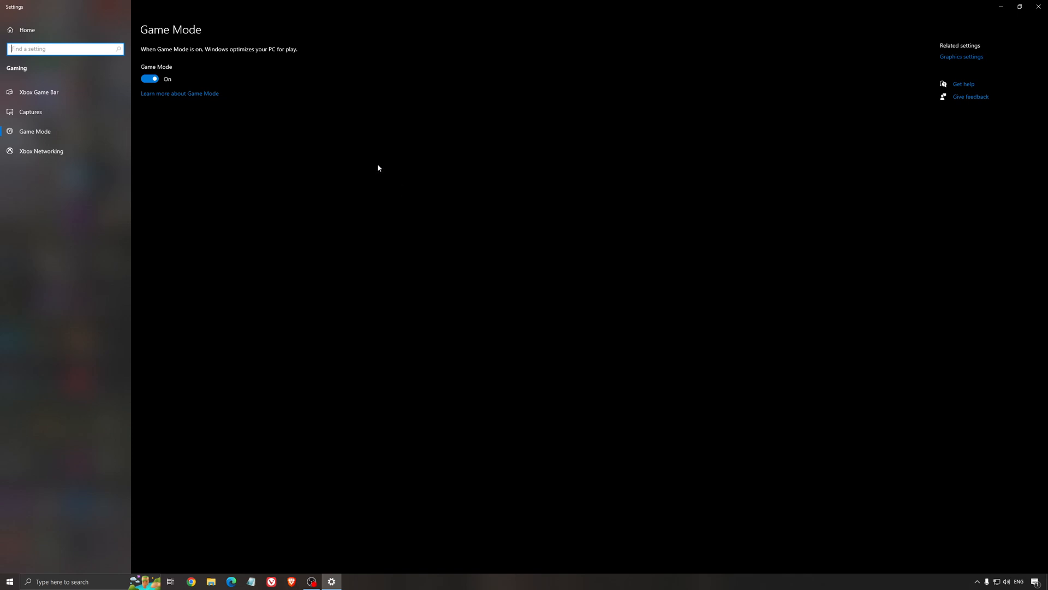
mouse_move(199, 65)
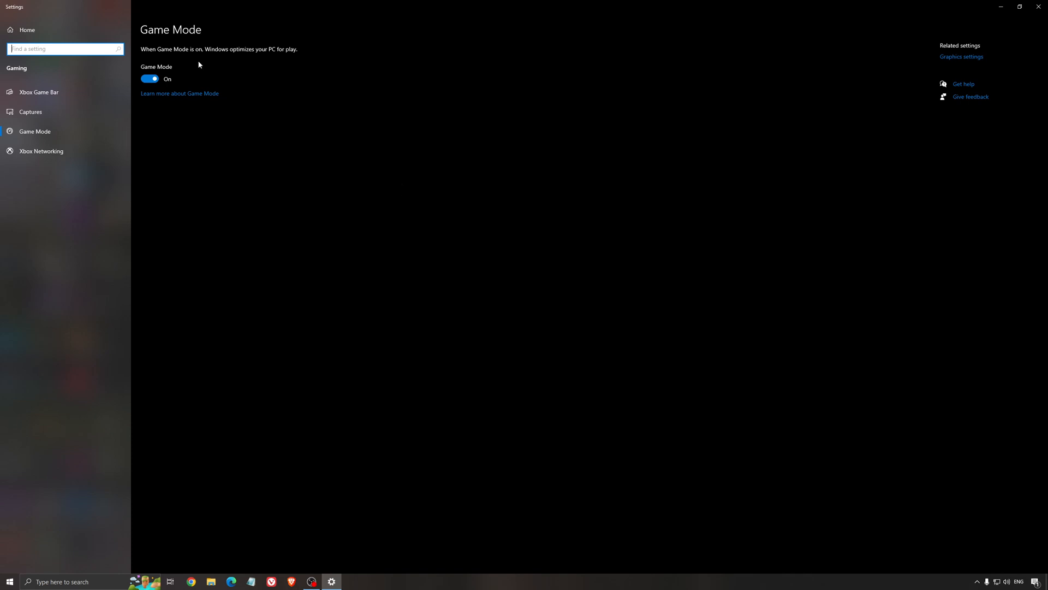
mouse_move(309, 179)
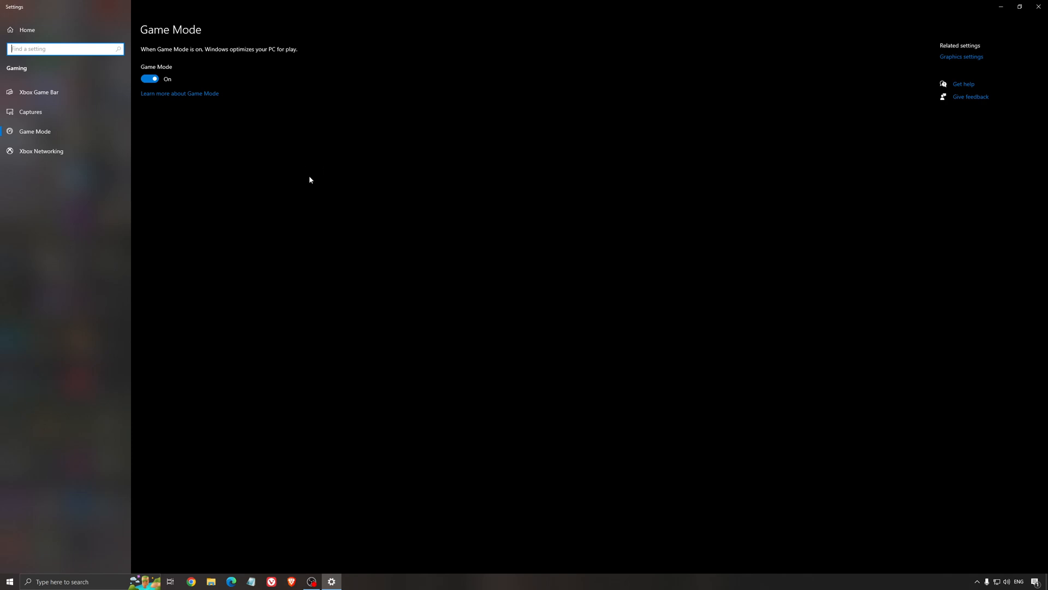
mouse_move(146, 118)
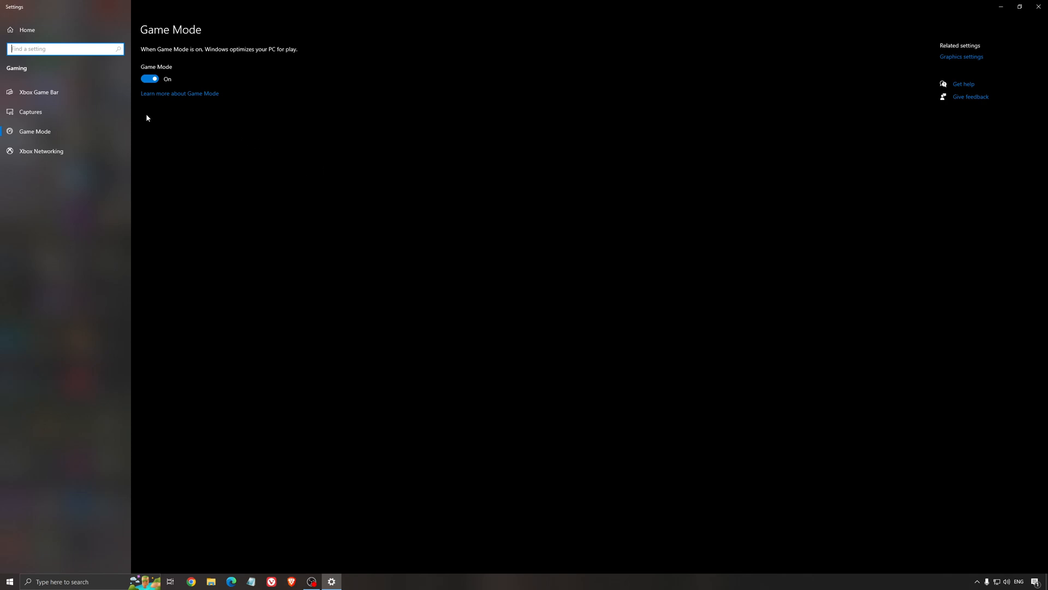
Step: Verify Xbox Game Bar is Off and background and game audio recording are Off in Captures
left_click(38, 91)
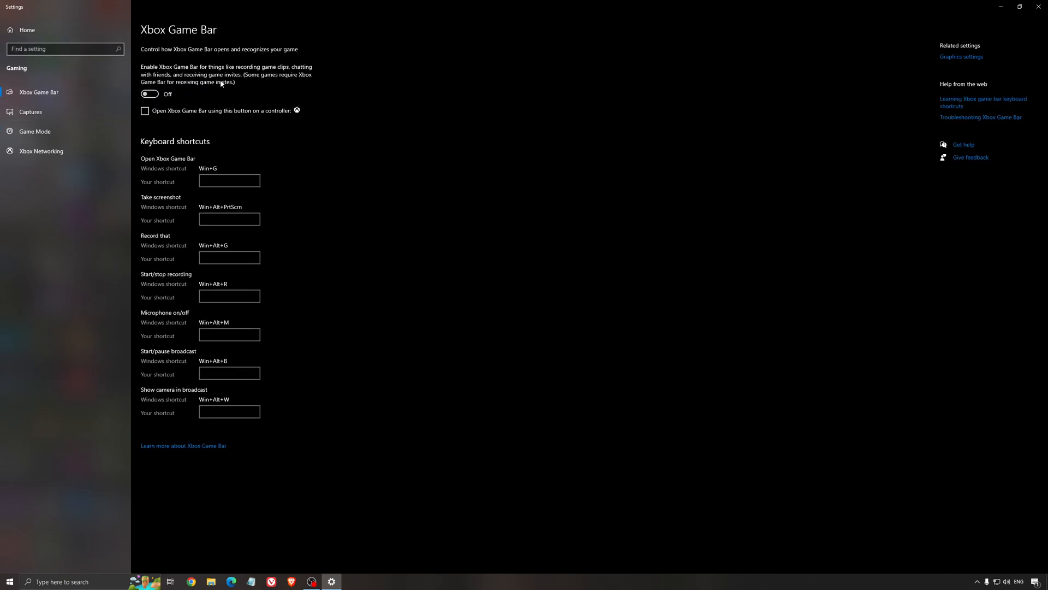
mouse_move(471, 146)
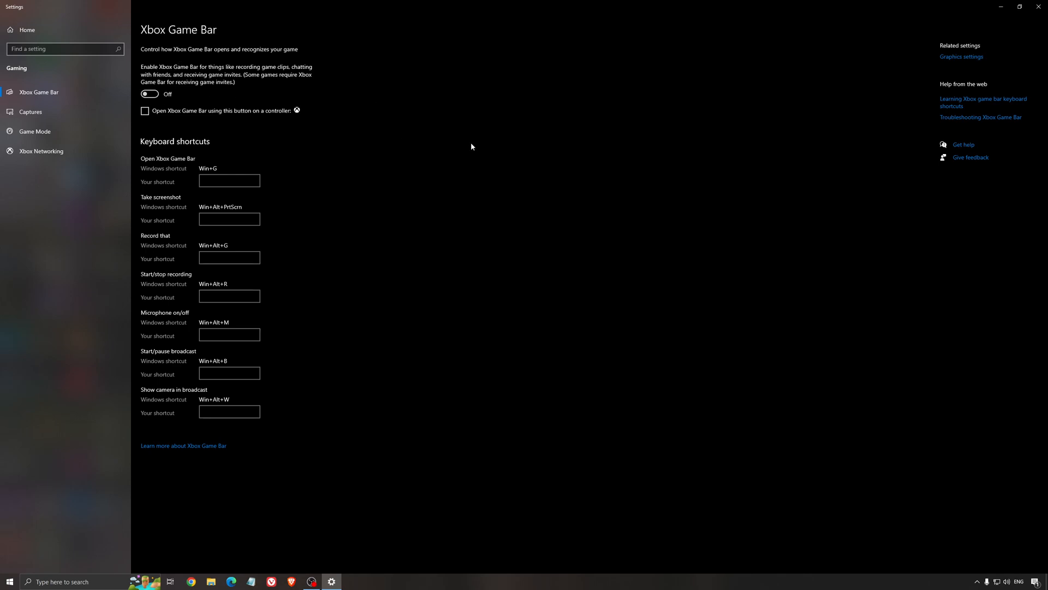
mouse_move(459, 149)
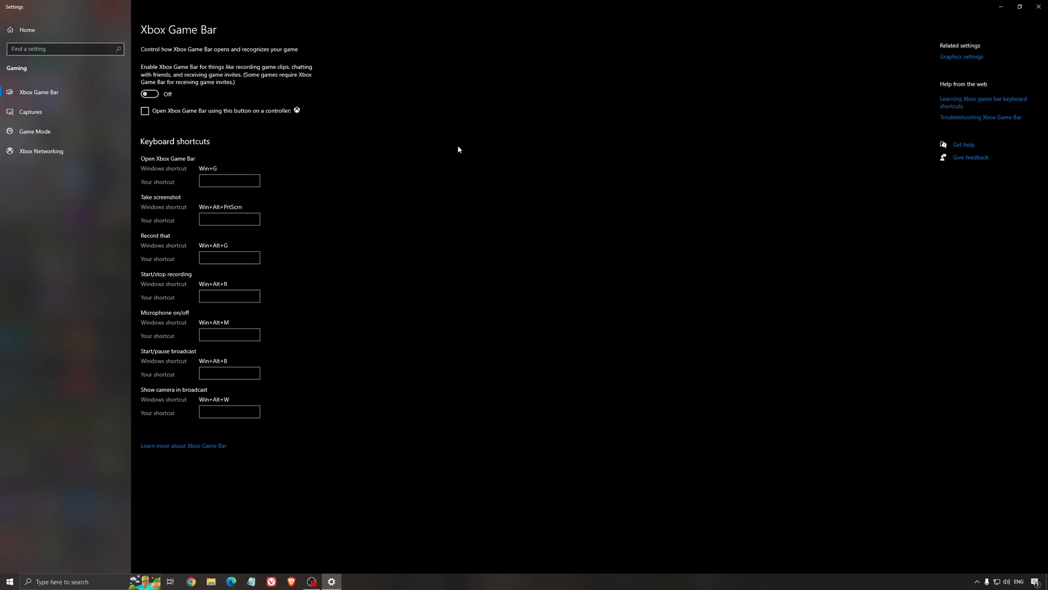
mouse_move(301, 158)
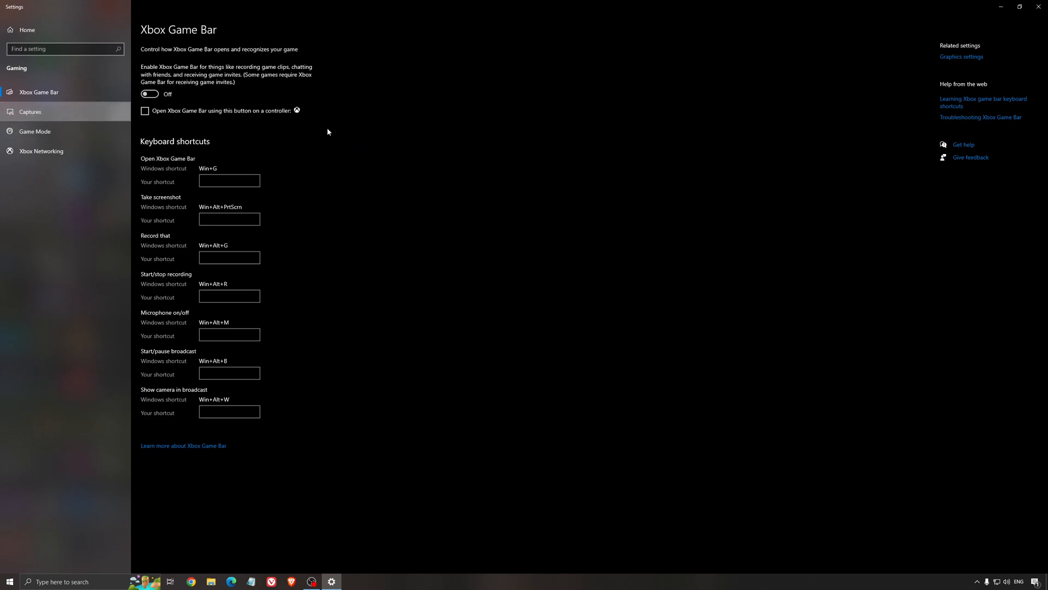
left_click(30, 111)
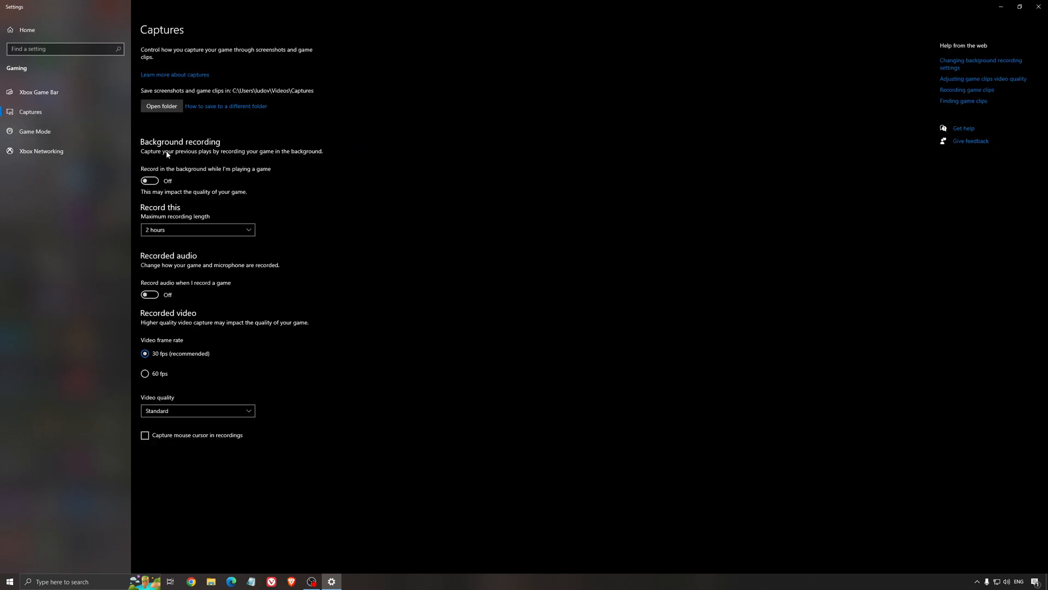
mouse_move(190, 268)
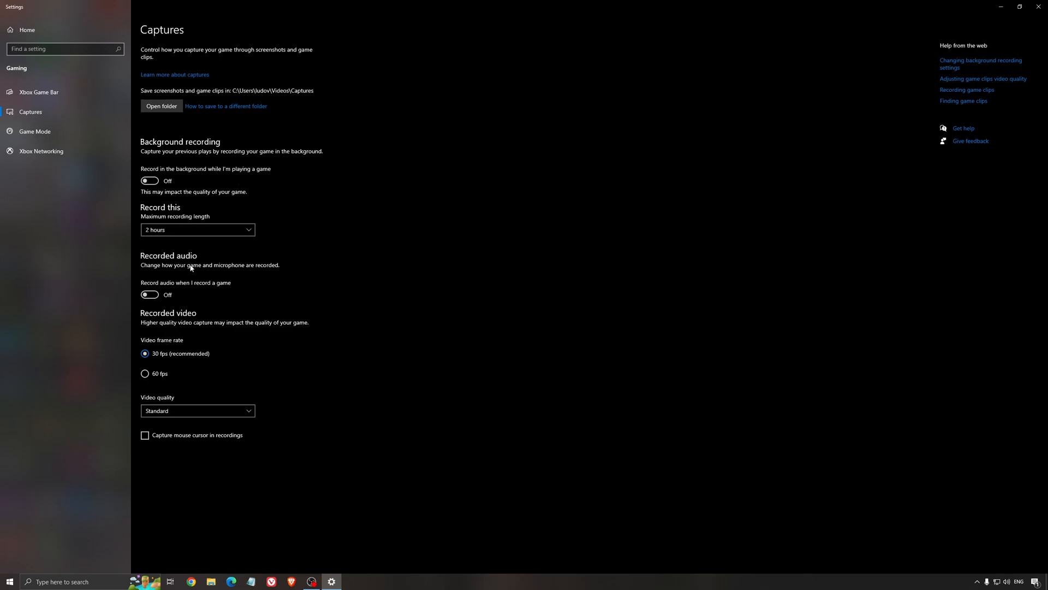
mouse_move(671, 185)
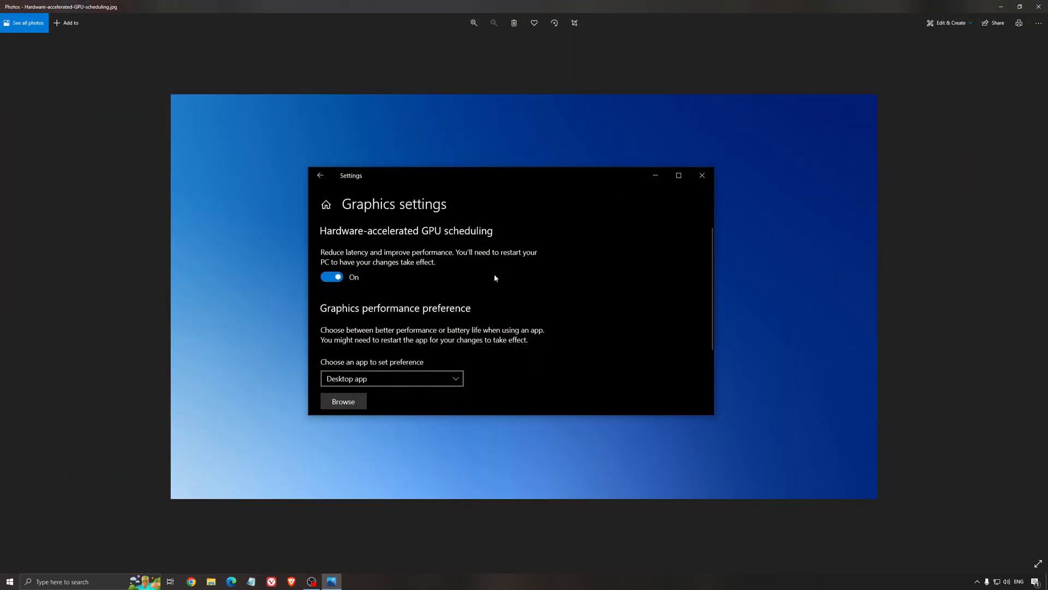
mouse_move(373, 213)
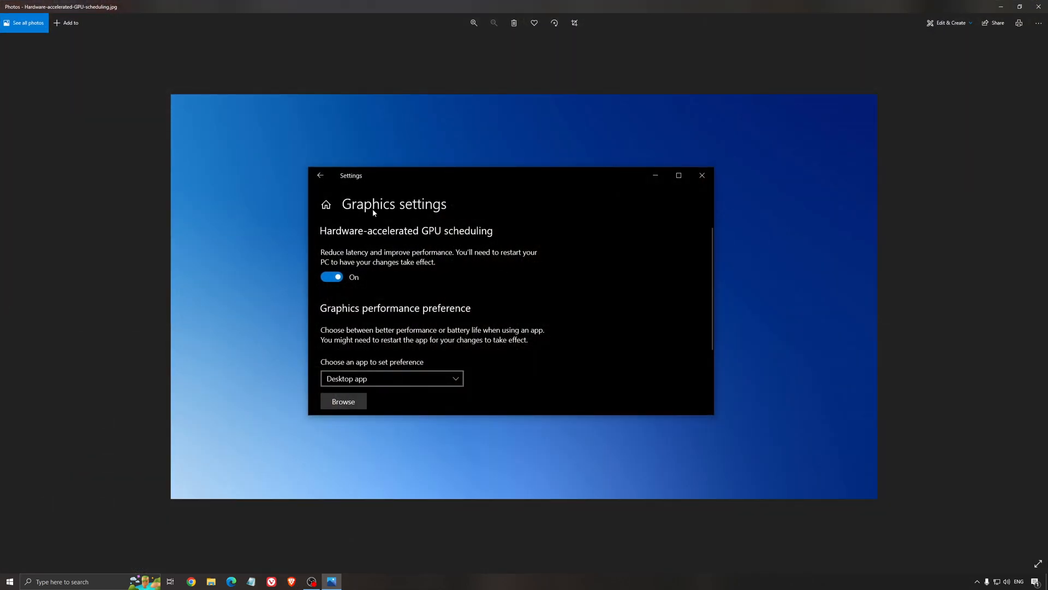
mouse_move(567, 285)
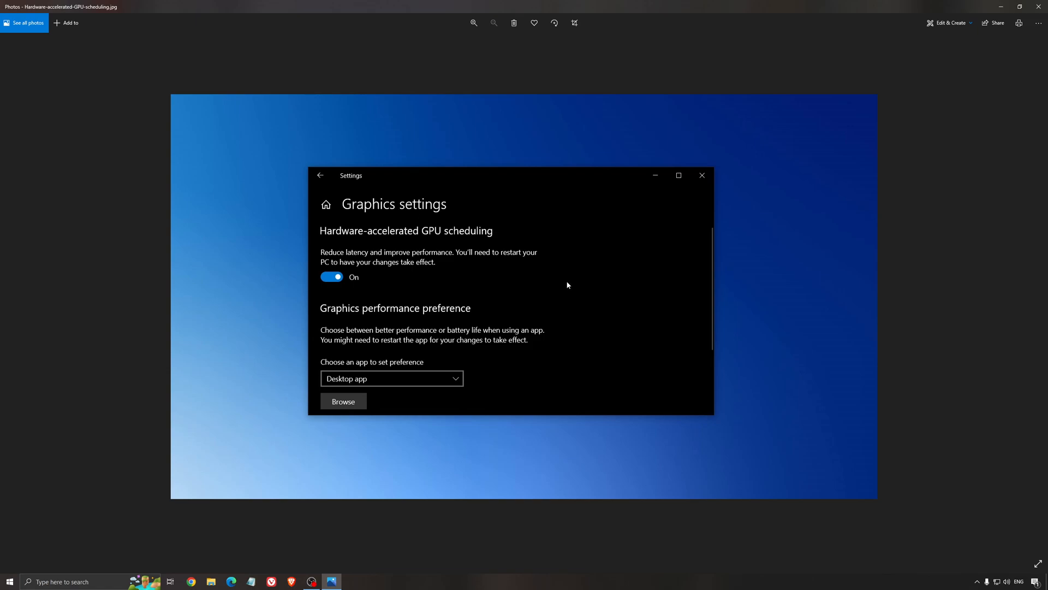
mouse_move(527, 307)
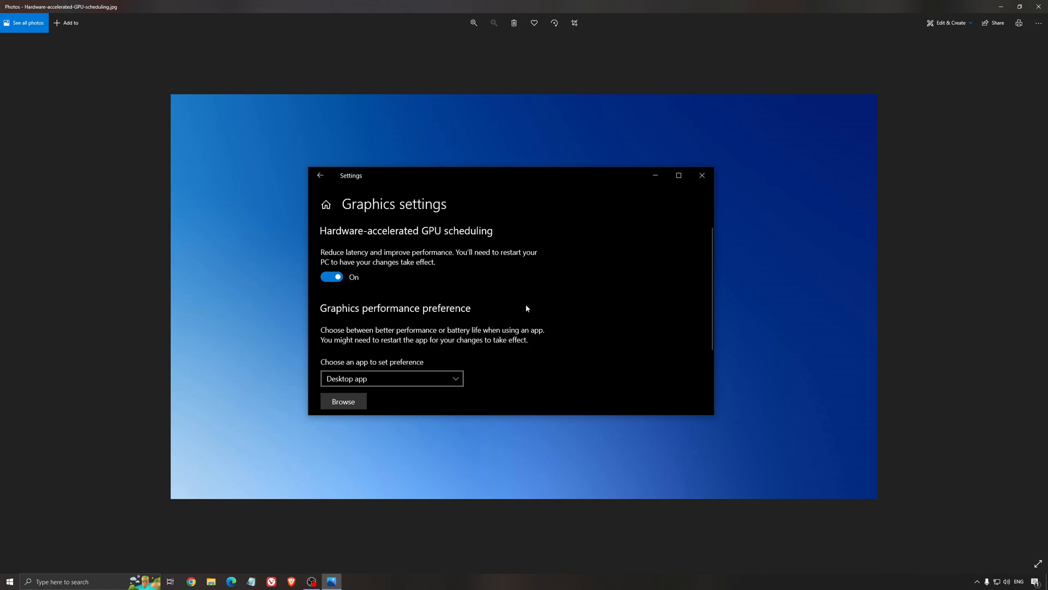
mouse_move(575, 325)
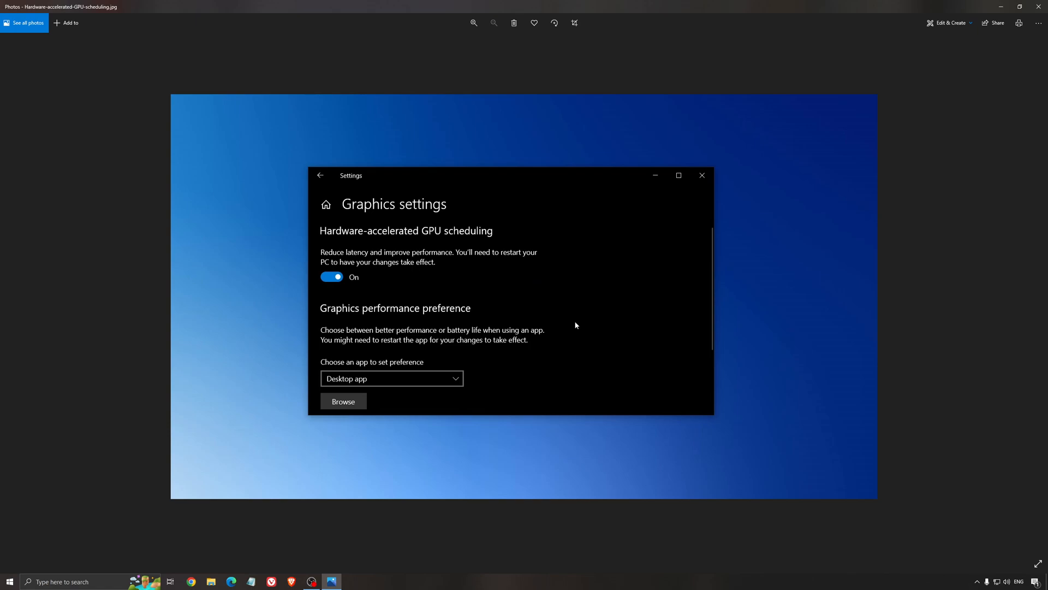
mouse_move(566, 324)
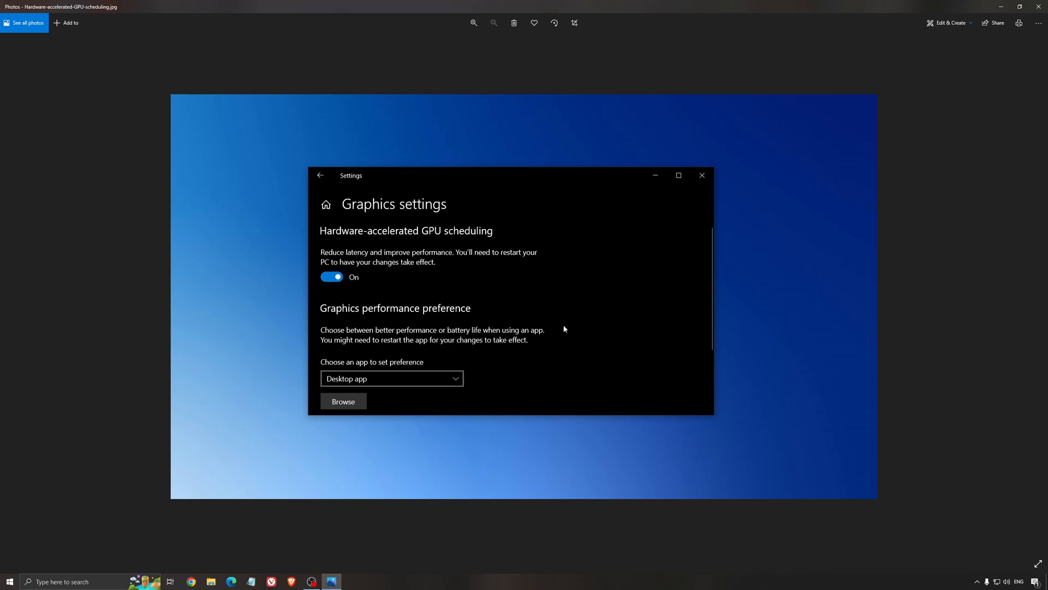
mouse_move(393, 216)
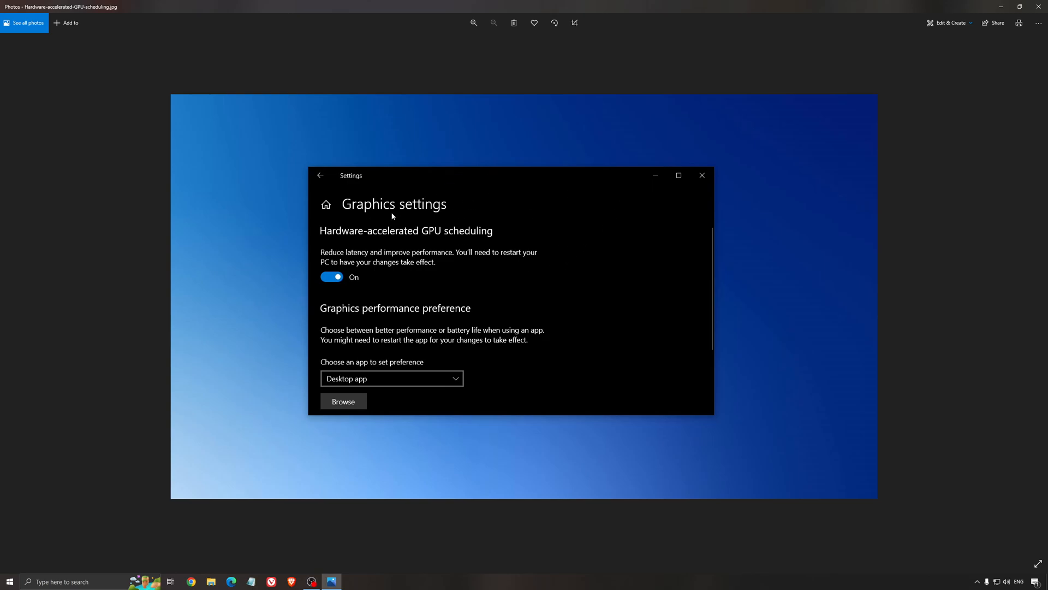
mouse_move(1040, 4)
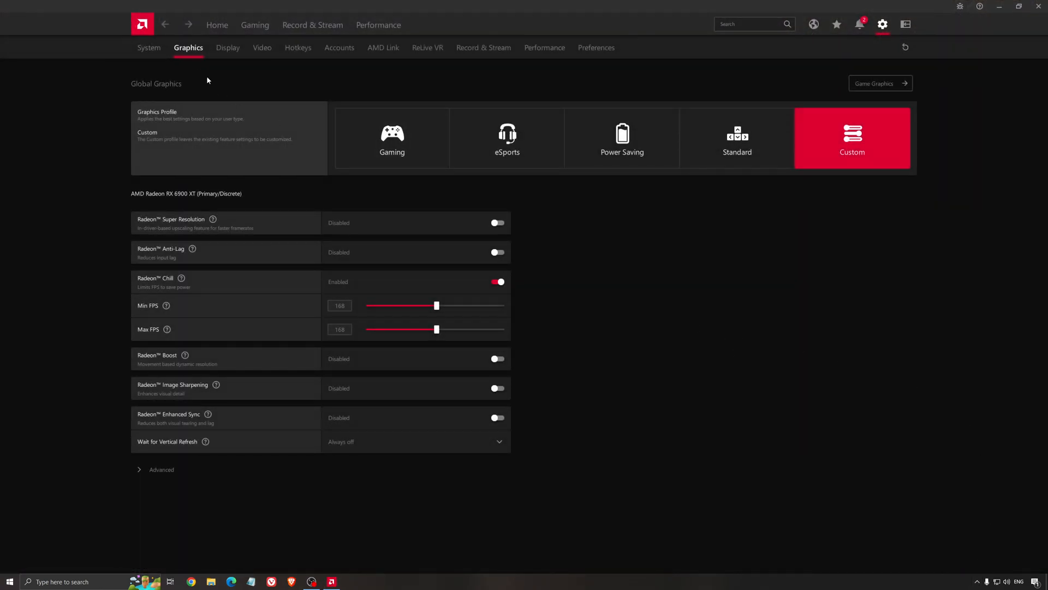
Step: Move from the Adrenalin Home dashboard to the Gaming section's Games page
left_click(217, 25)
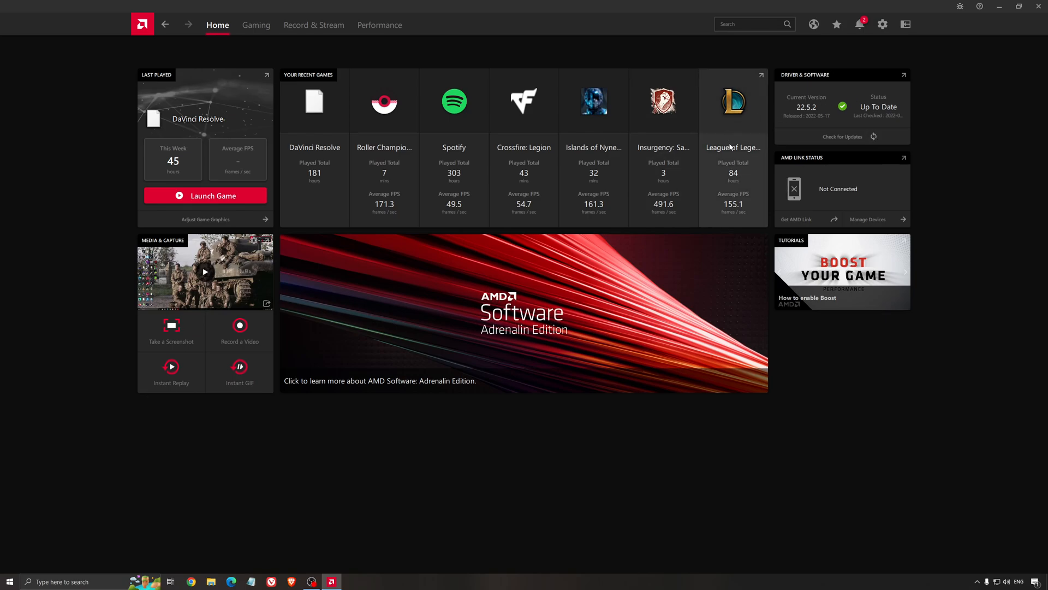
mouse_move(834, 69)
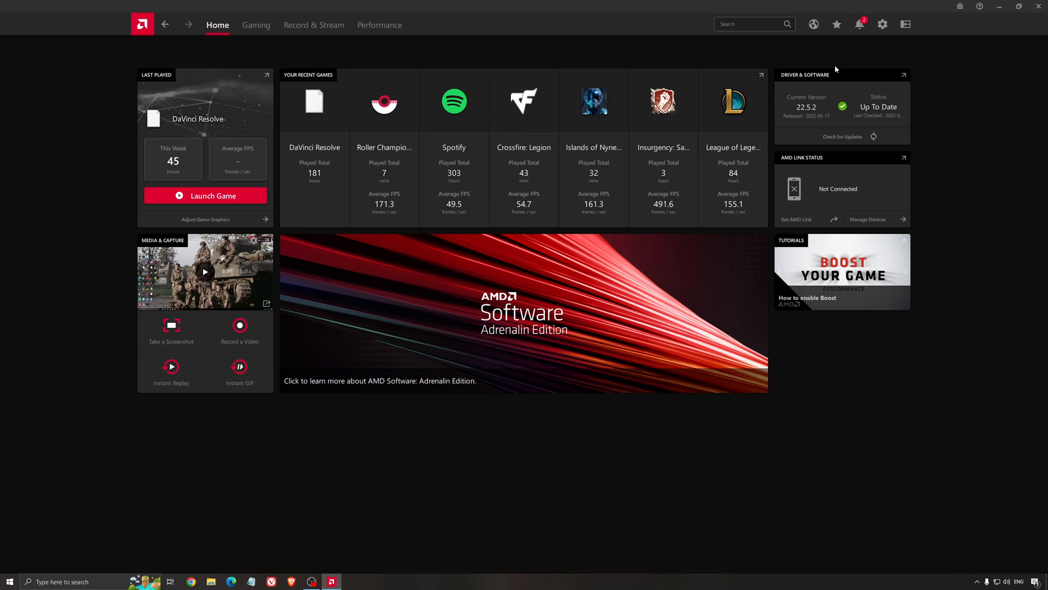
left_click(842, 137)
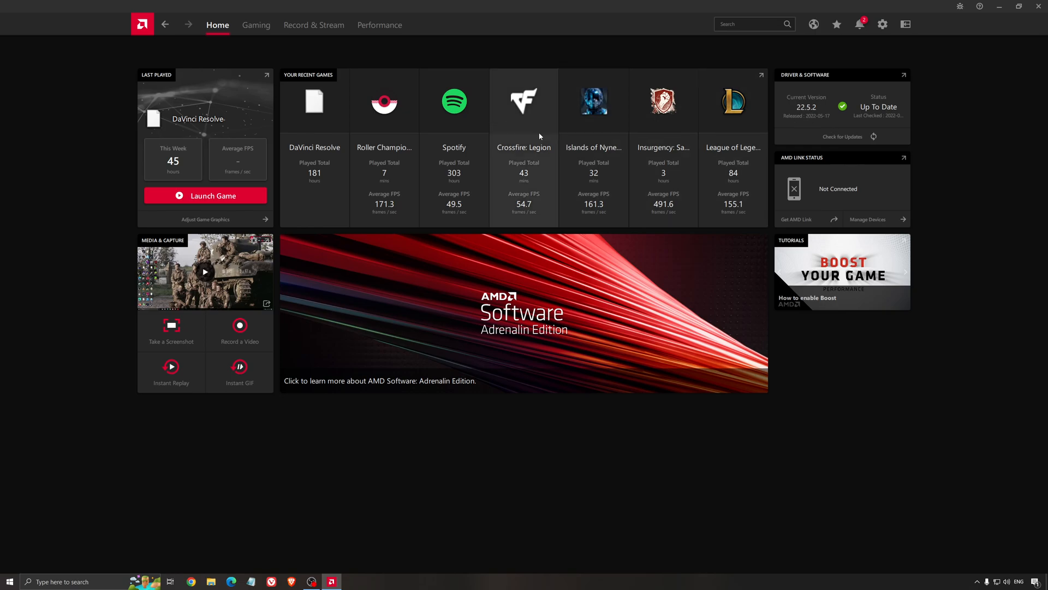
left_click(256, 24)
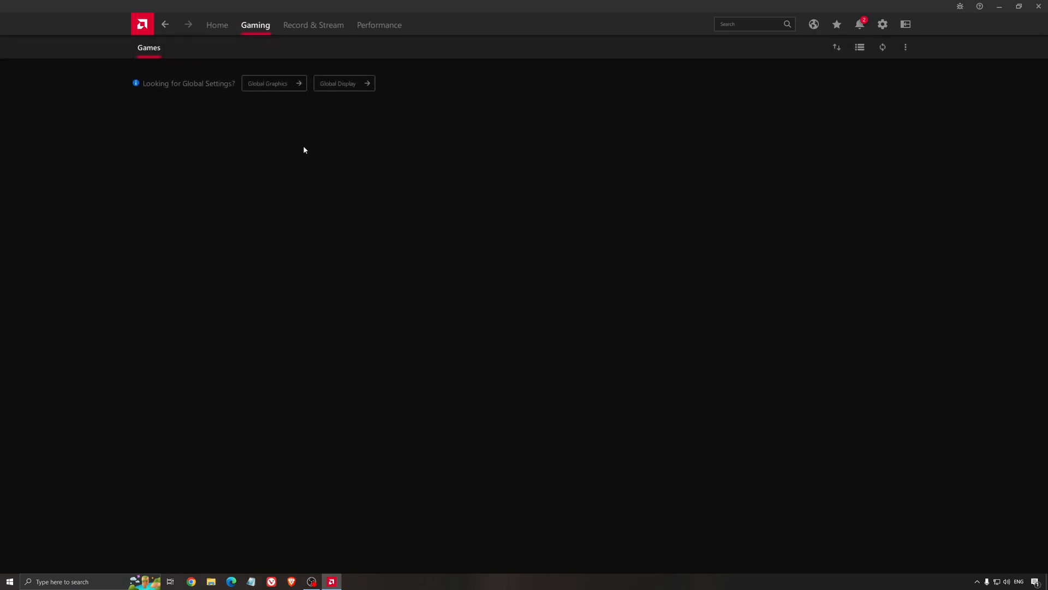
Step: Review Global Graphics: Custom profile with Radeon Chill at 168 FPS, then close Adrenalin
left_click(268, 83)
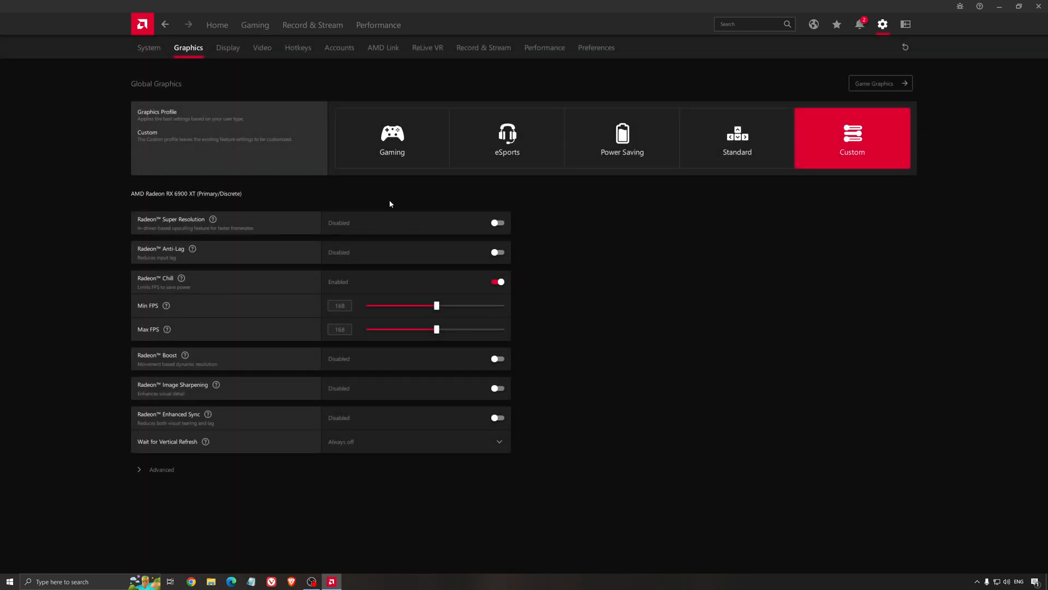
mouse_move(166, 208)
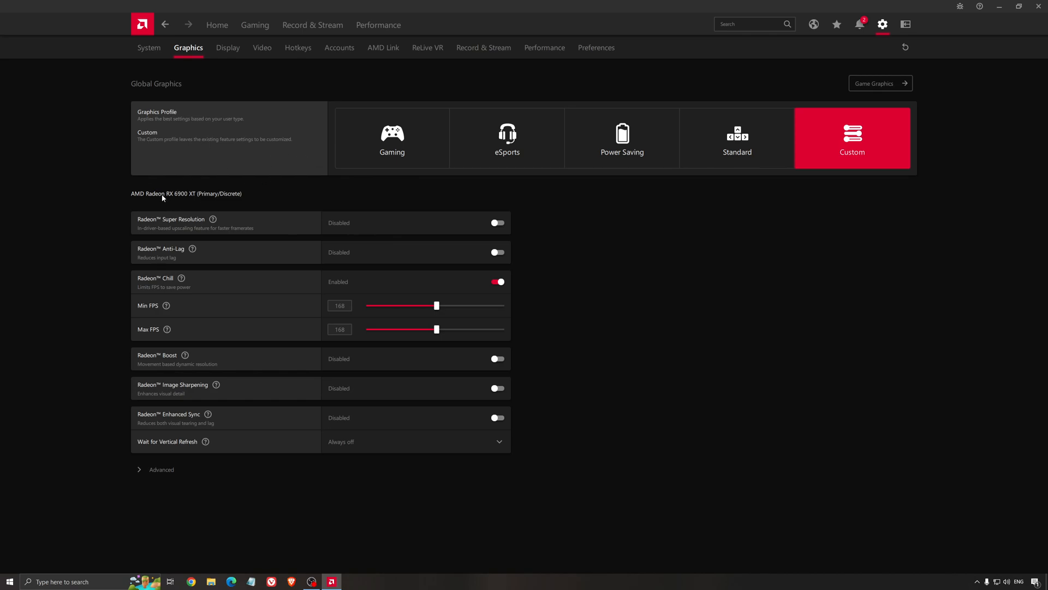
mouse_move(194, 223)
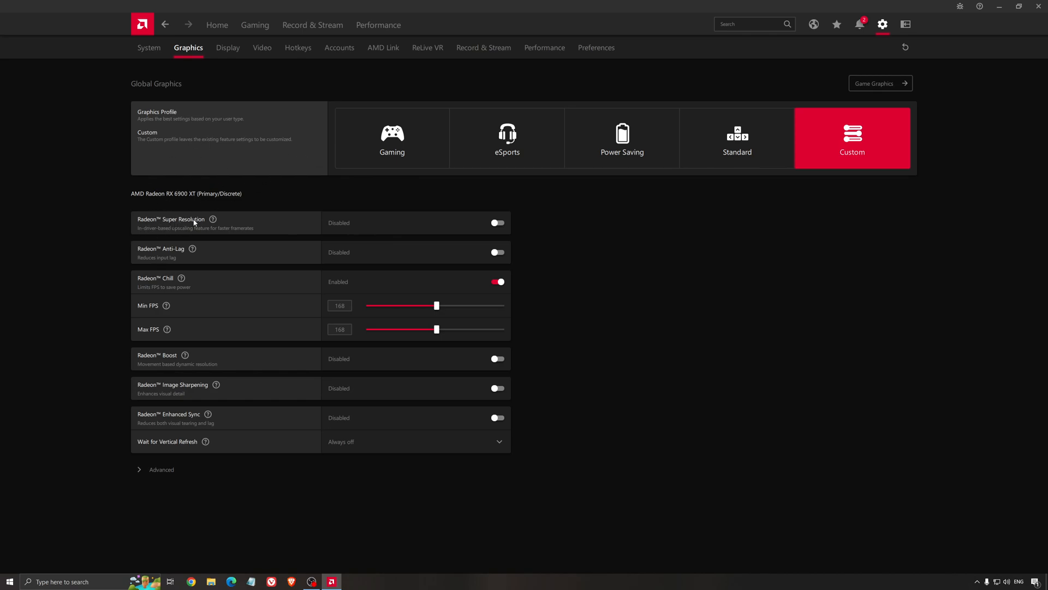
mouse_move(298, 206)
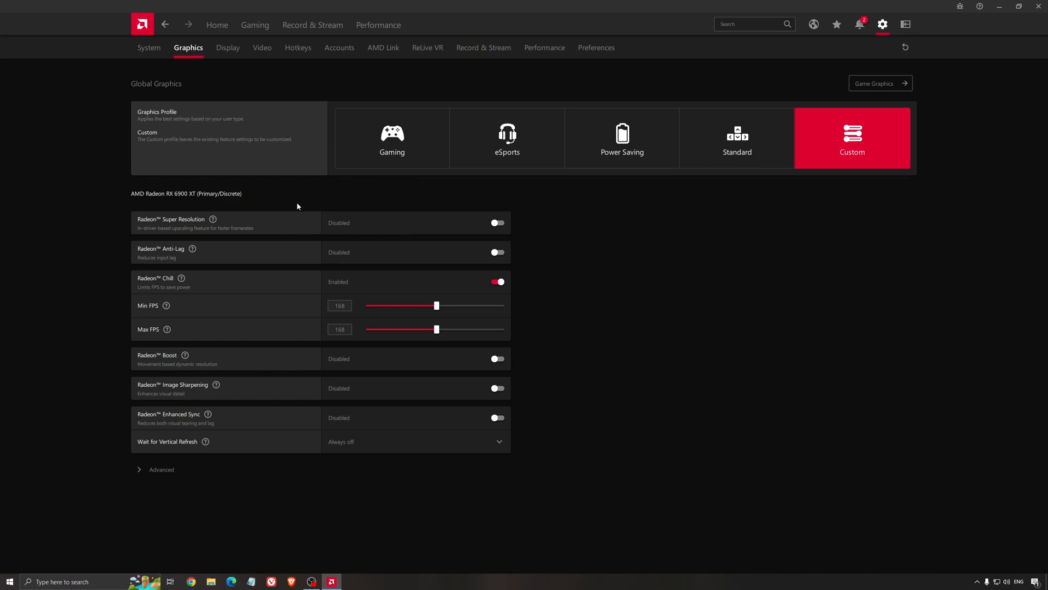
mouse_move(281, 224)
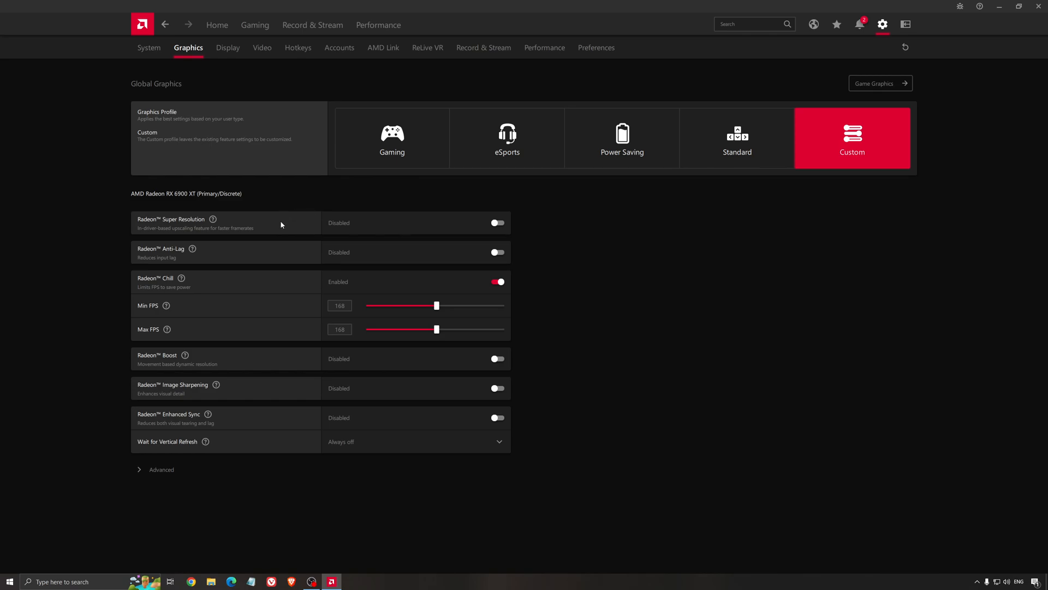
mouse_move(295, 245)
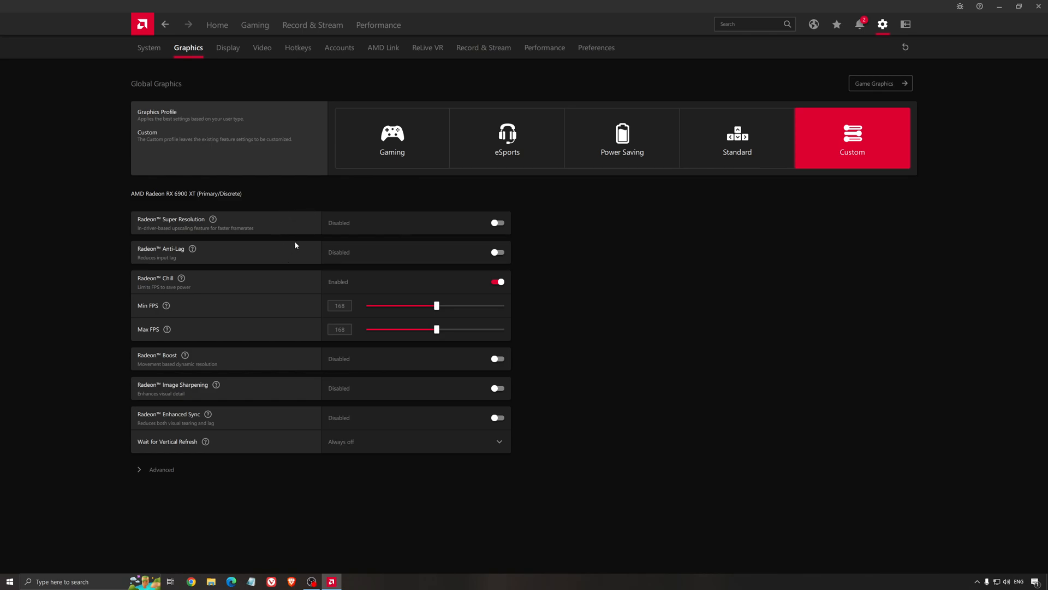
mouse_move(225, 211)
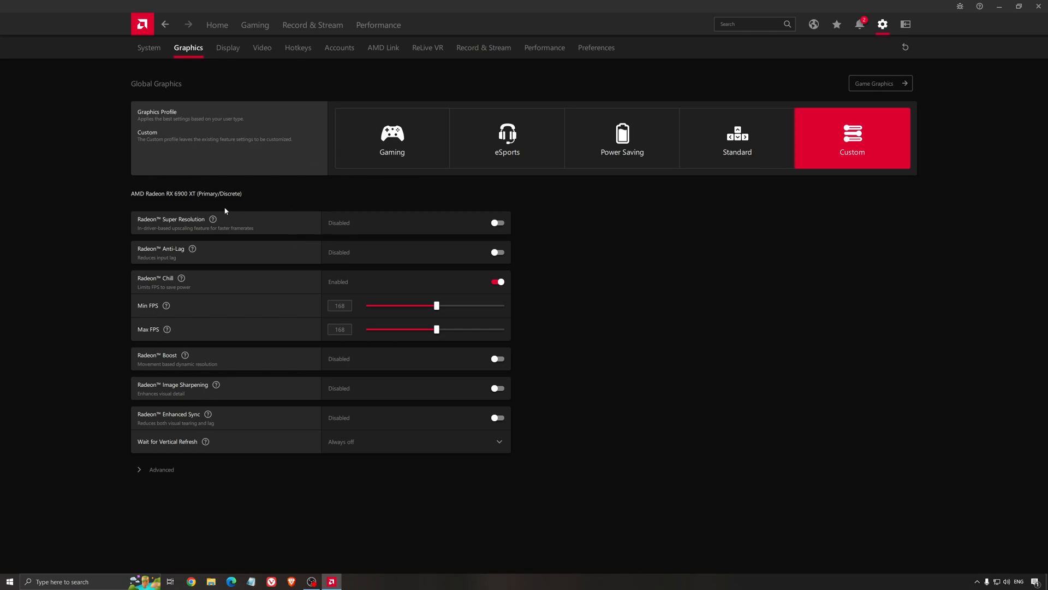
mouse_move(181, 237)
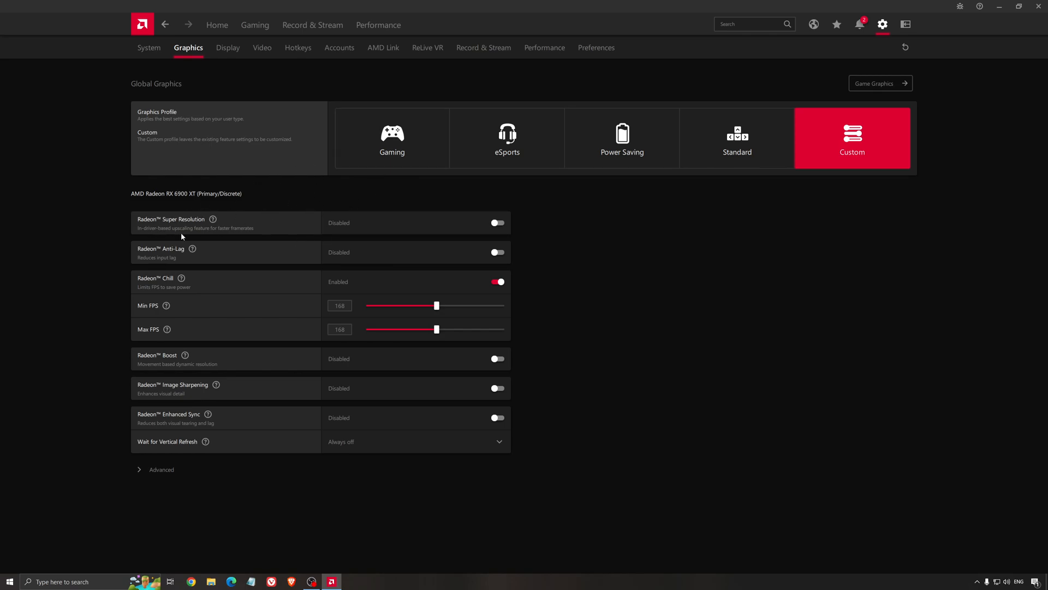
mouse_move(486, 227)
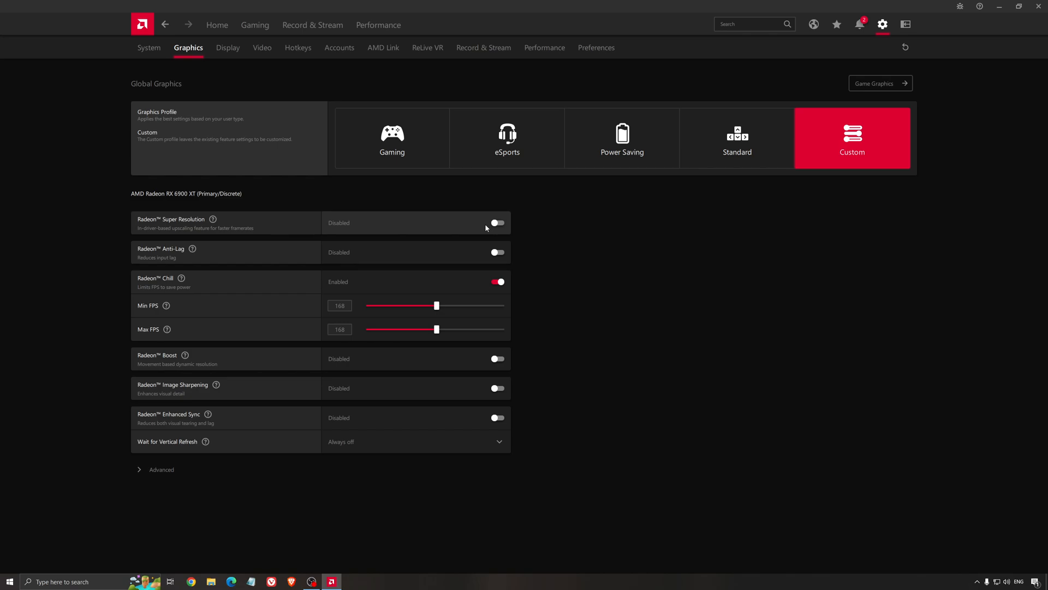
mouse_move(477, 228)
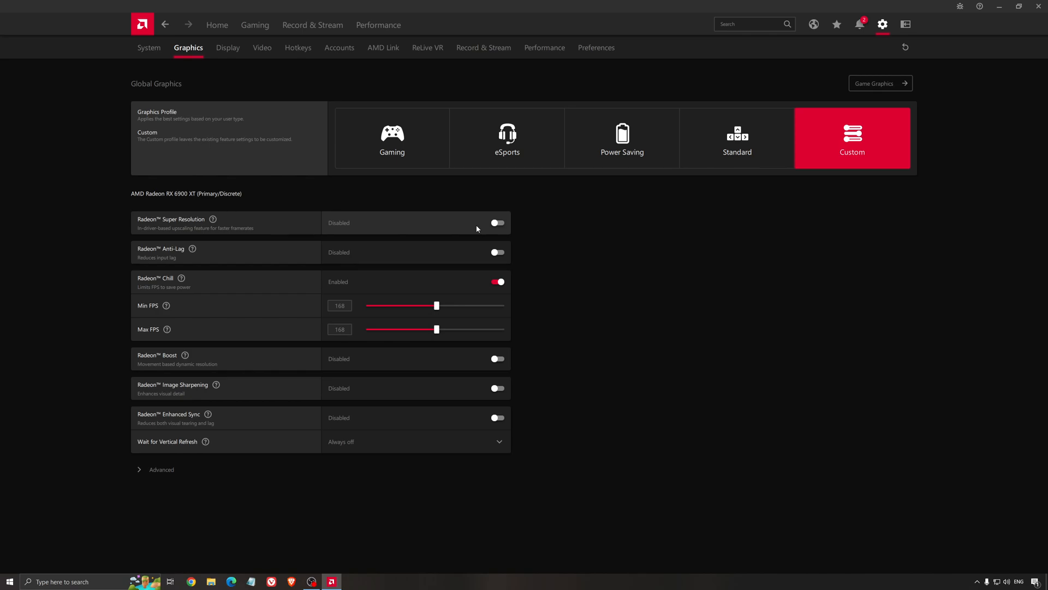
mouse_move(195, 229)
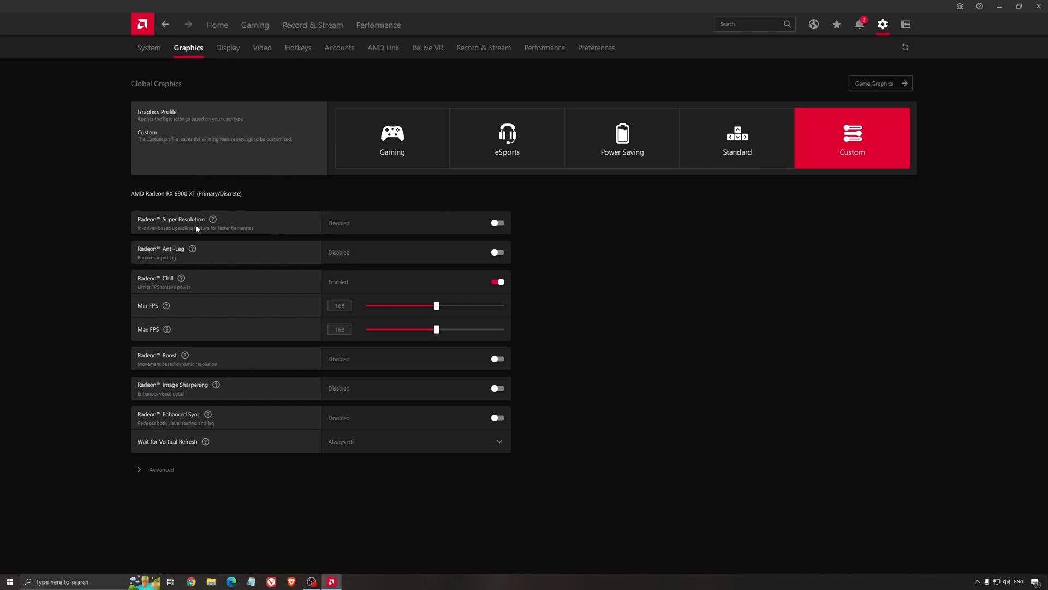
mouse_move(239, 234)
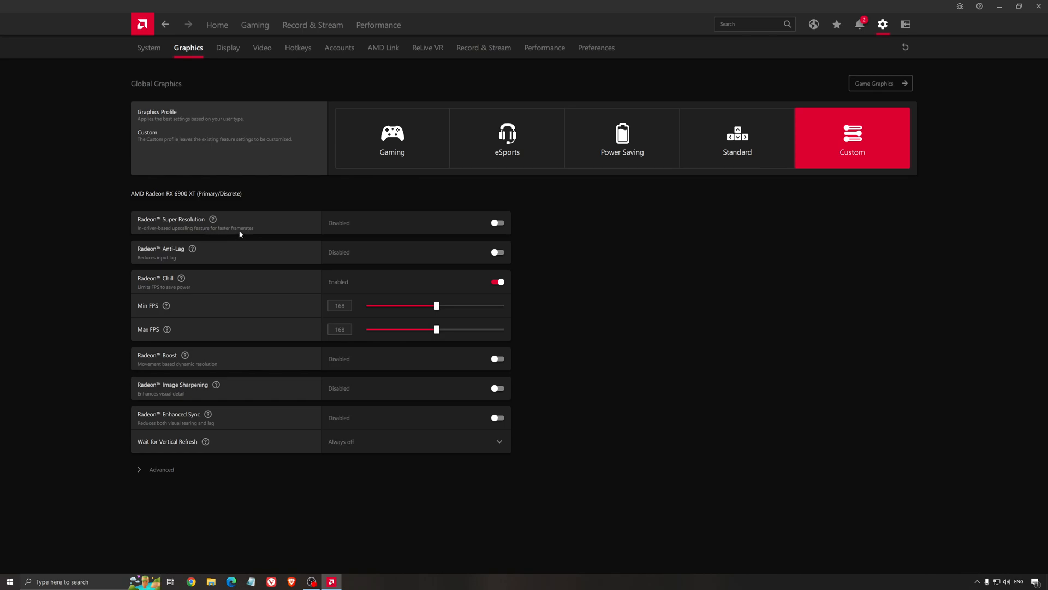
mouse_move(253, 227)
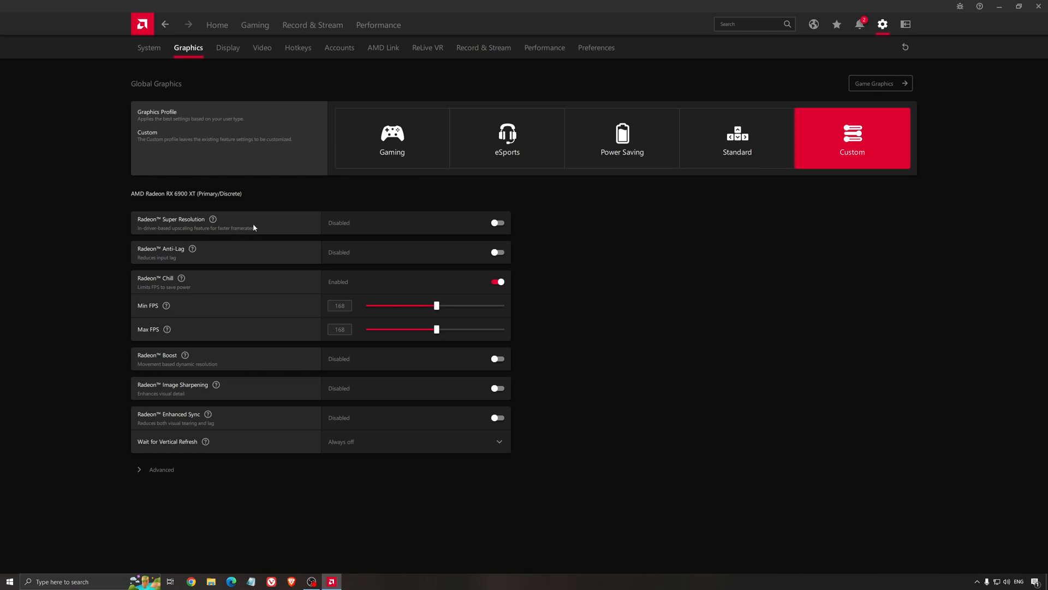
mouse_move(598, 253)
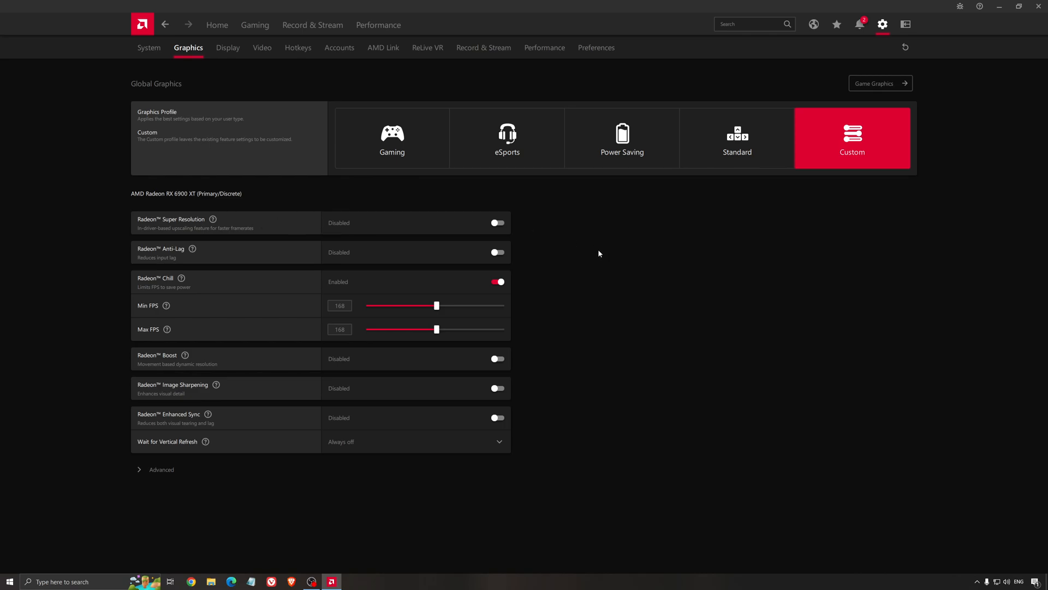
mouse_move(584, 257)
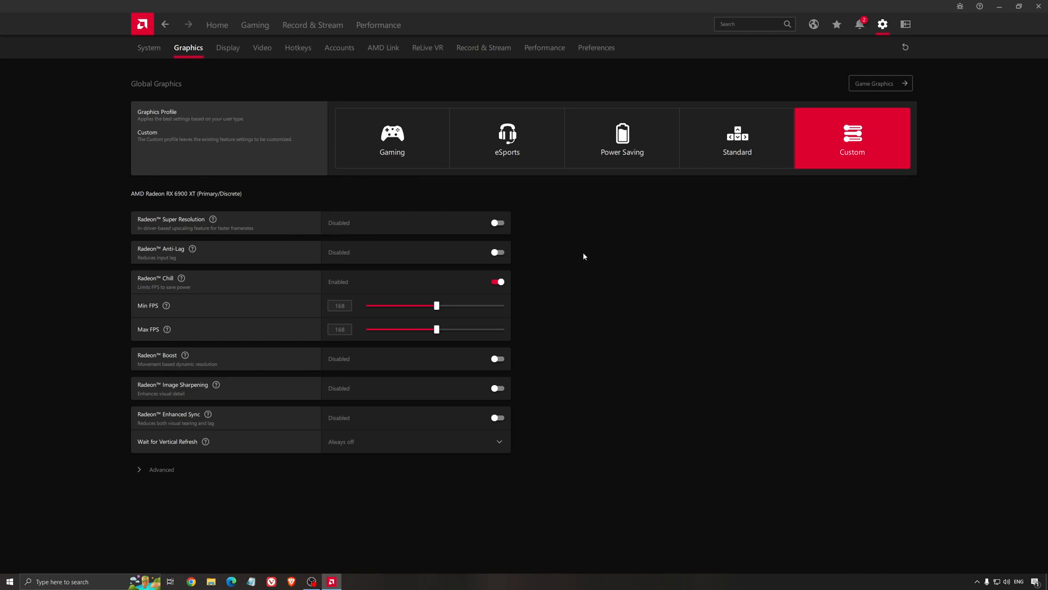
mouse_move(577, 258)
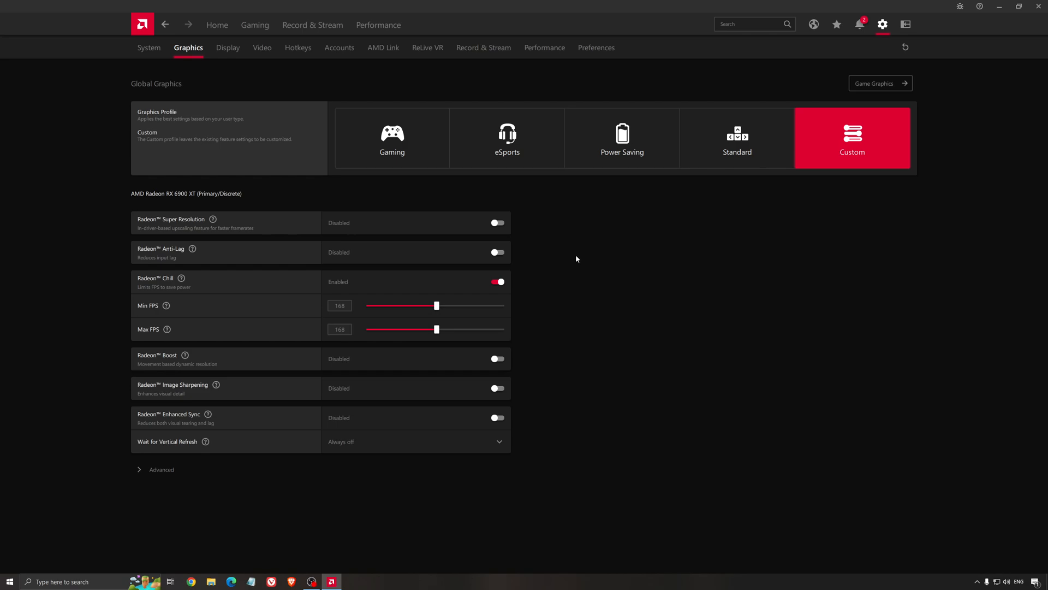
mouse_move(541, 261)
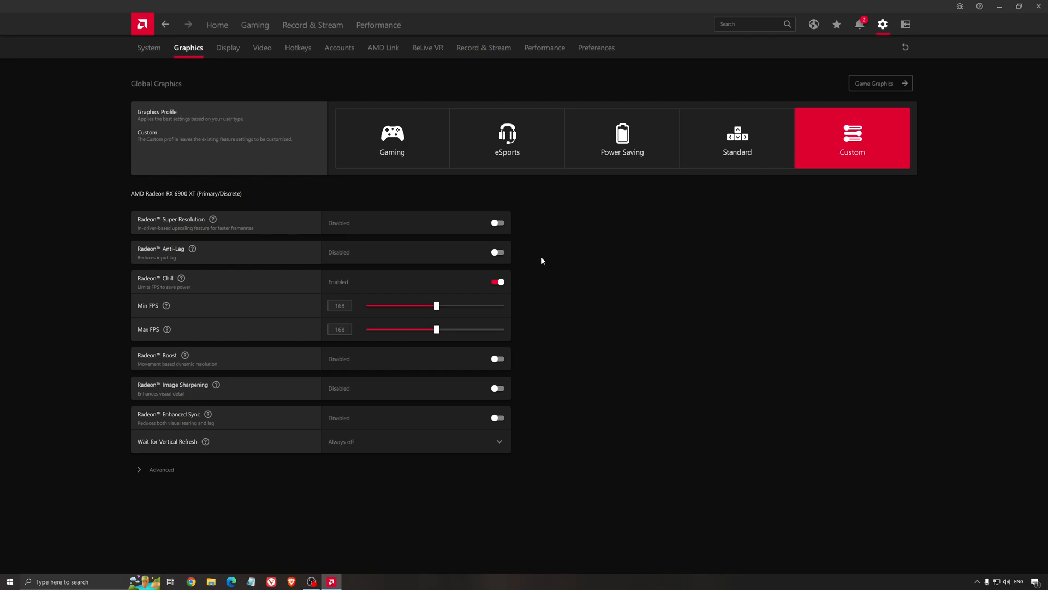
mouse_move(583, 271)
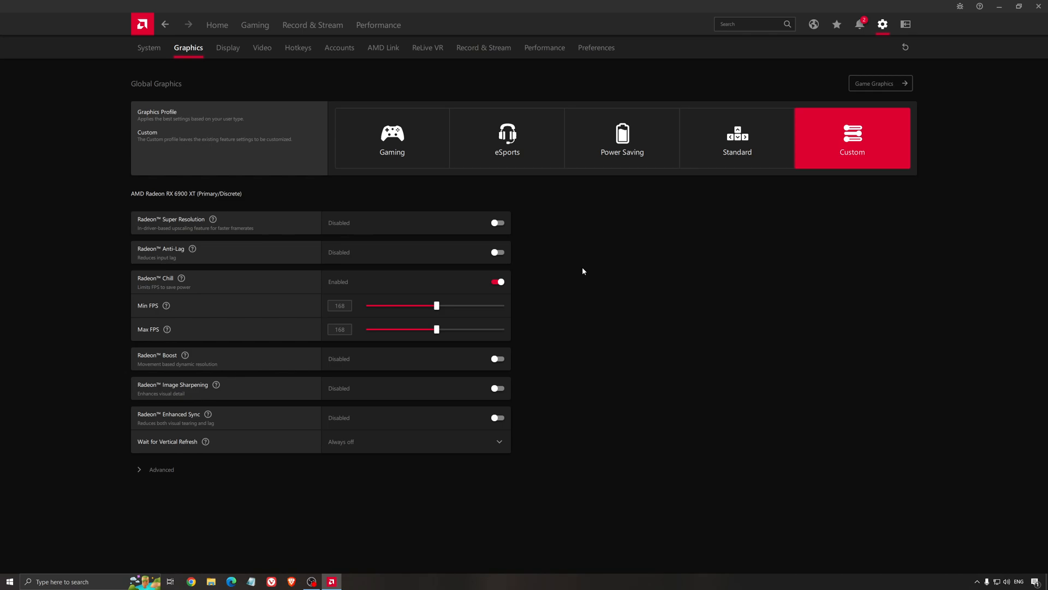
mouse_move(613, 236)
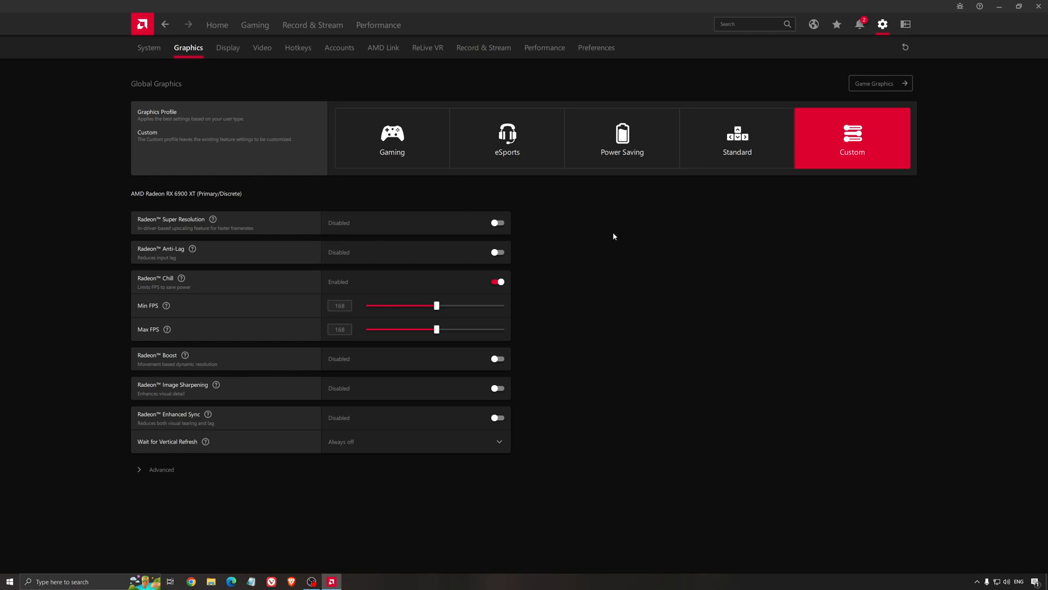
mouse_move(604, 255)
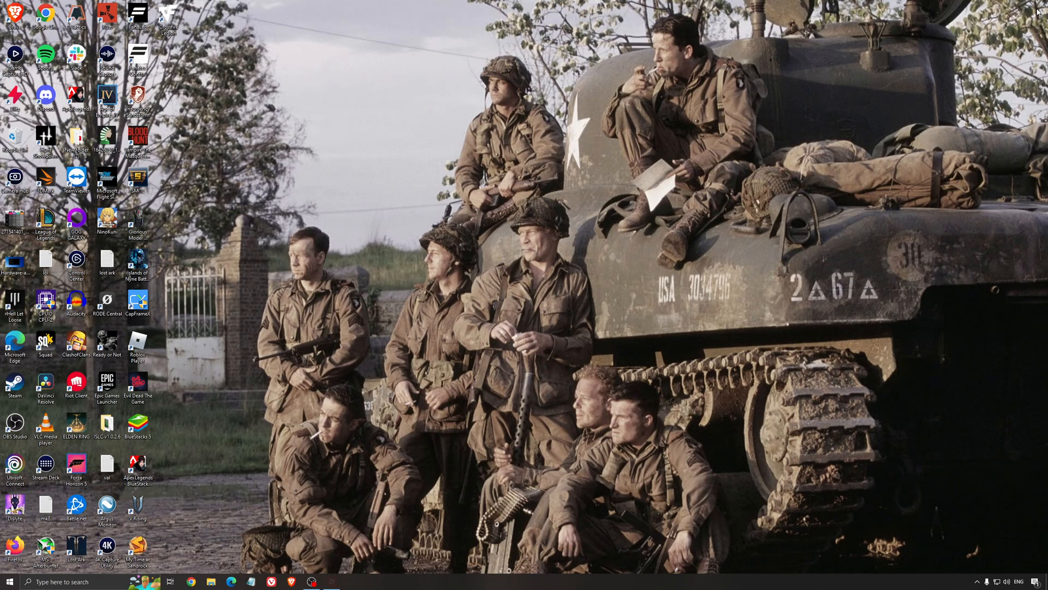
left_click(60, 581)
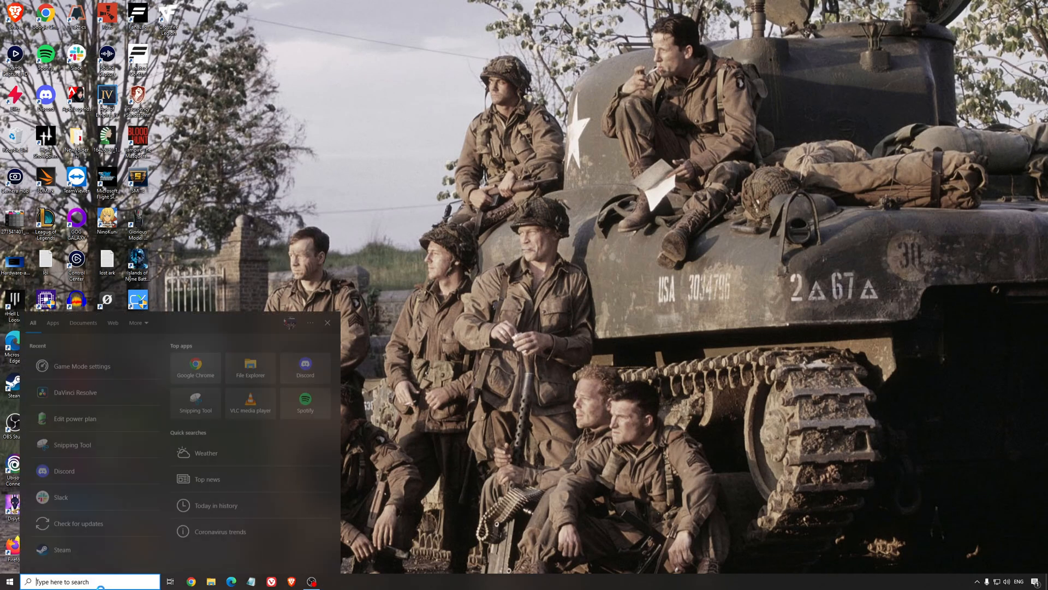
Step: Confirm High performance is the selected power plan, then close Power Options
left_click(75, 417)
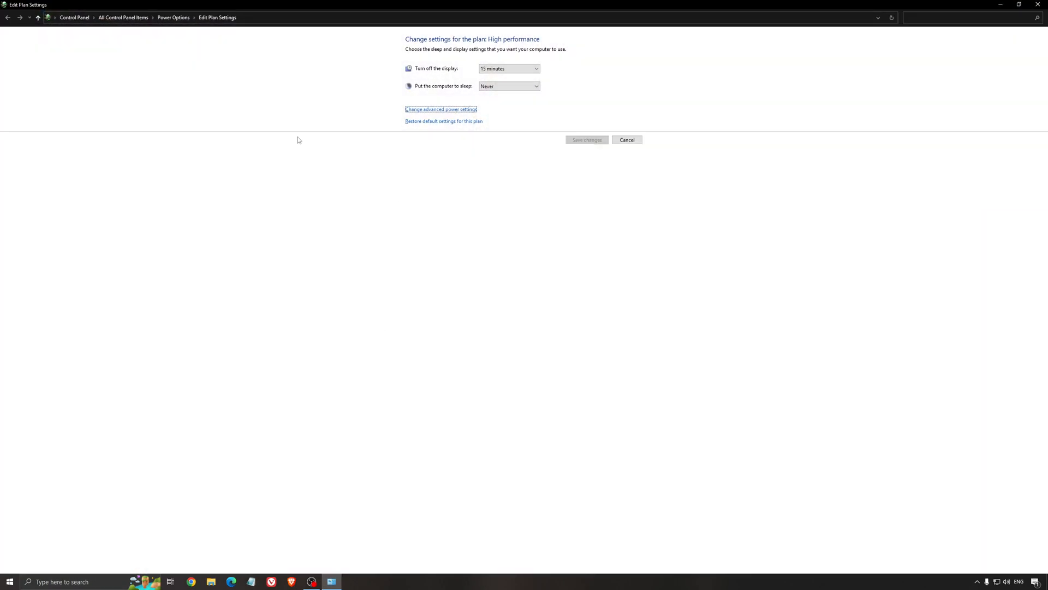
left_click(7, 17)
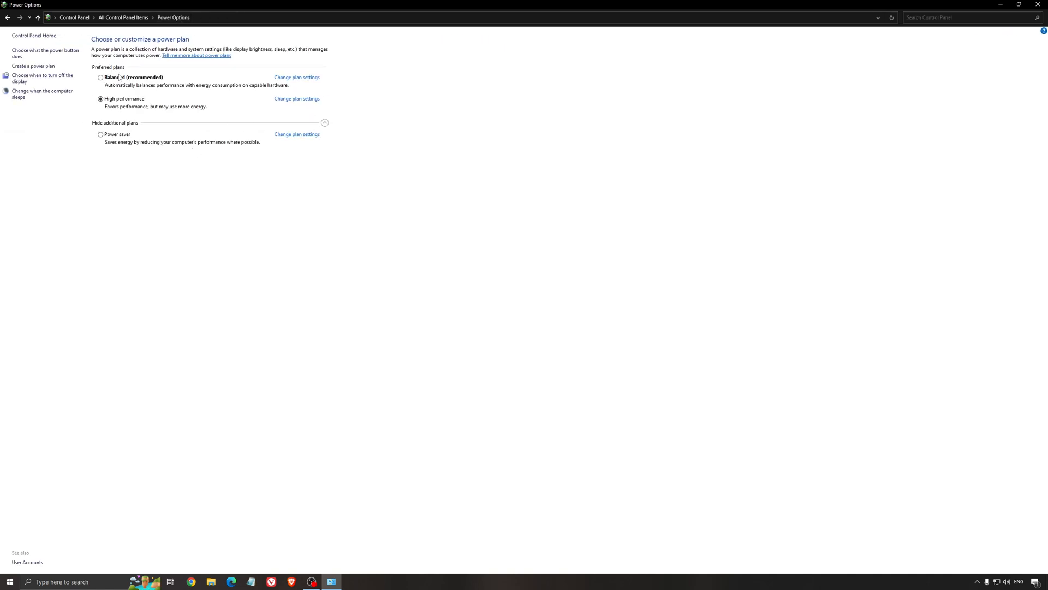
mouse_move(336, 240)
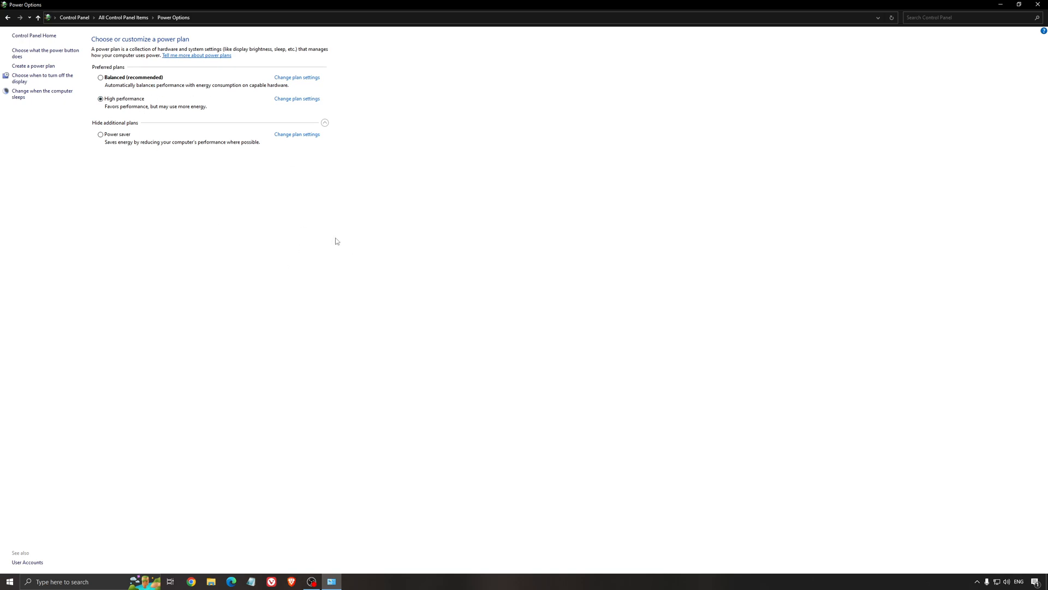
mouse_move(279, 213)
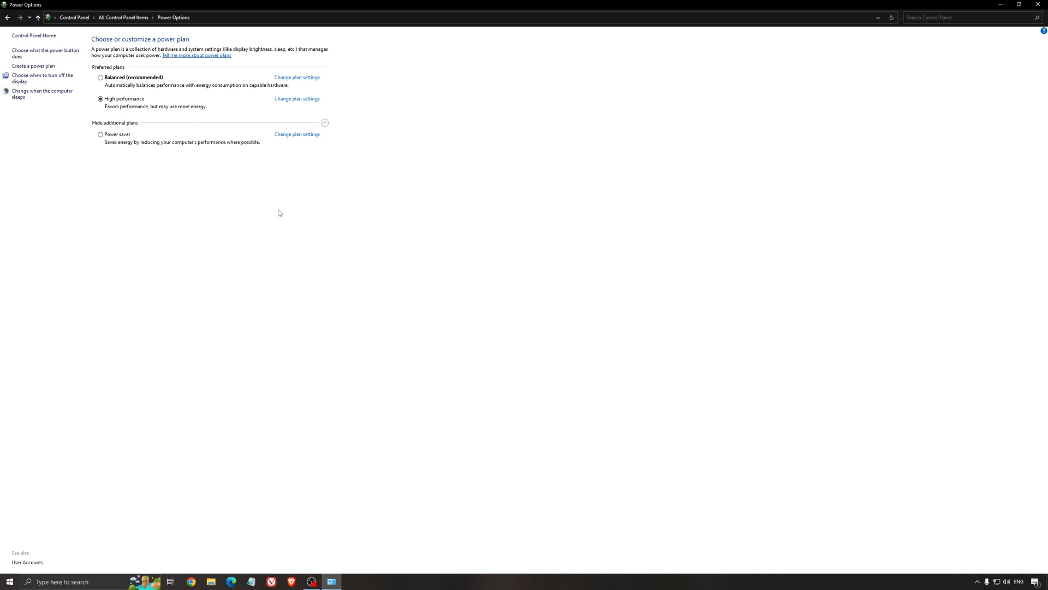
mouse_move(141, 80)
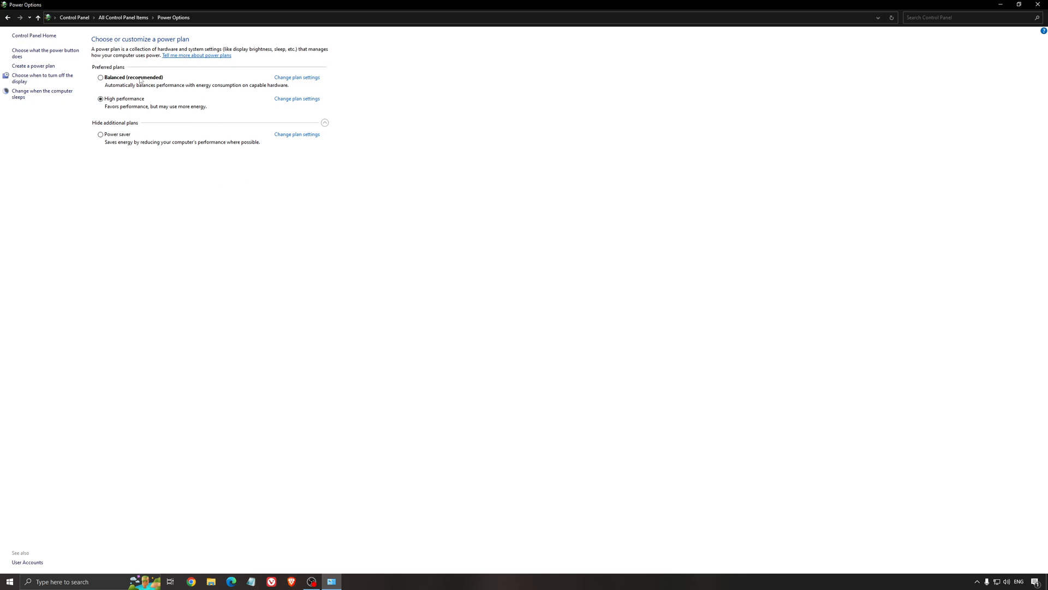
left_click(1001, 5)
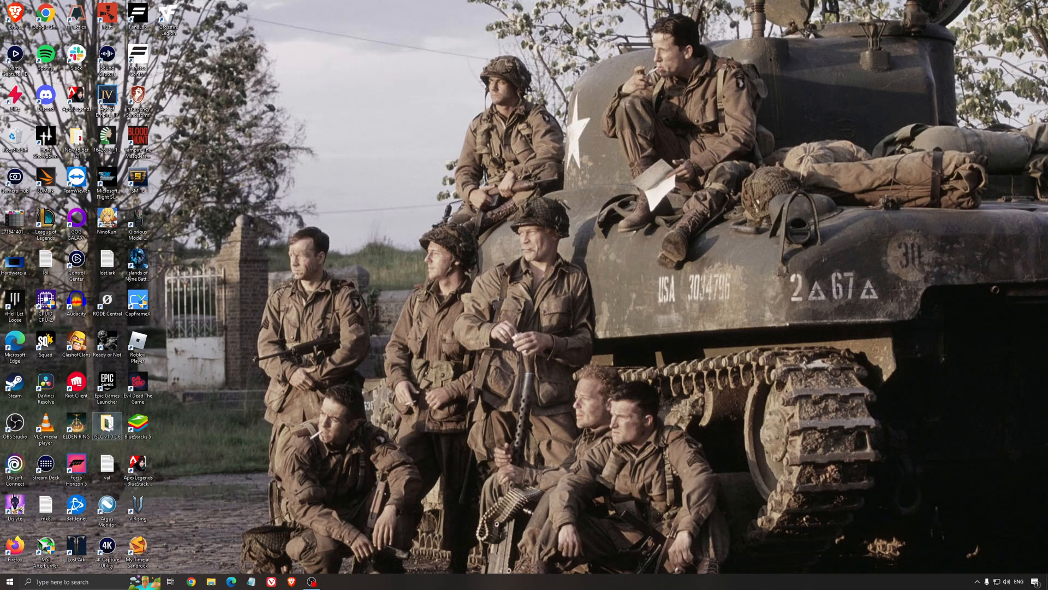
Step: Run ISLC monitoring with 1024 MB list size and 16000 MB free memory thresholds
double_click(107, 425)
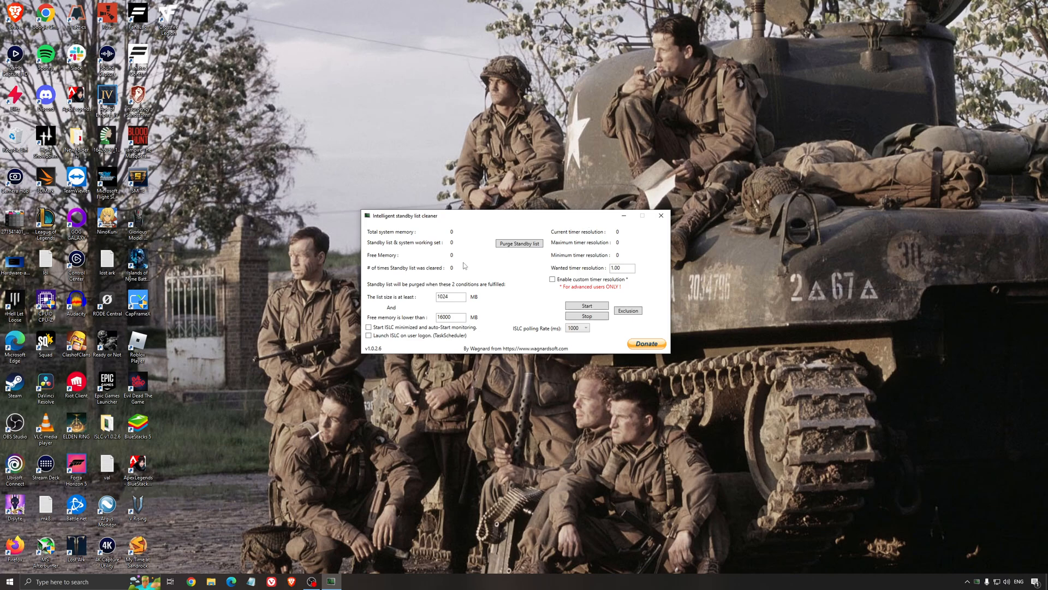
left_click(586, 305)
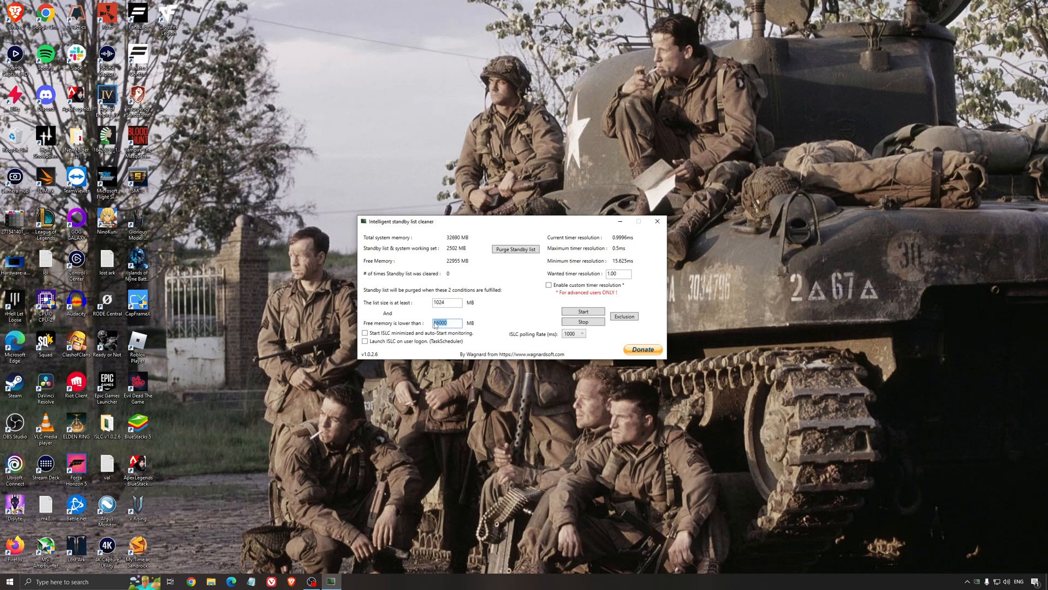
left_click(583, 311)
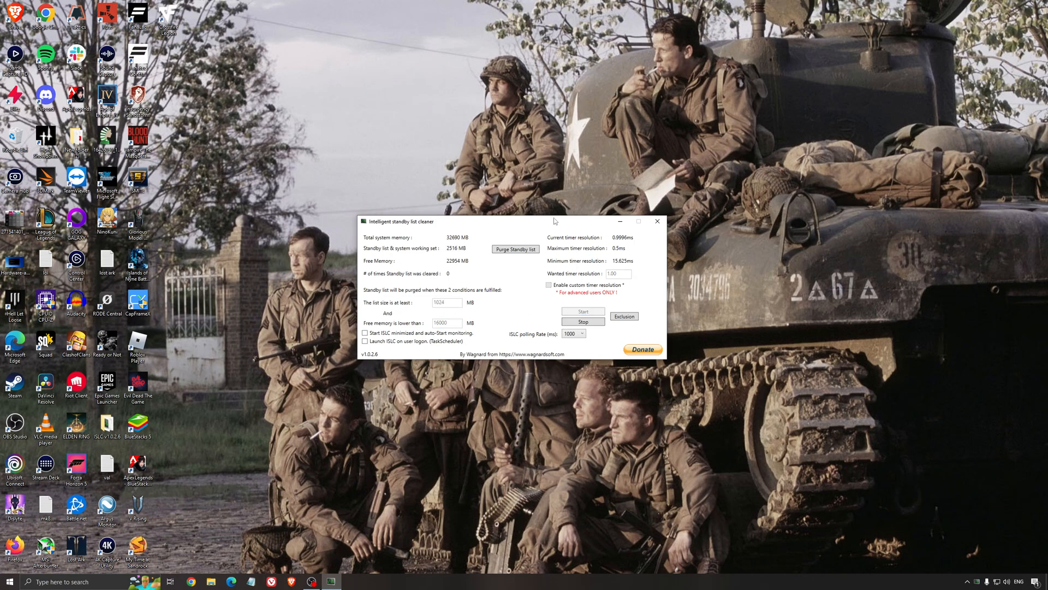
left_click(656, 221)
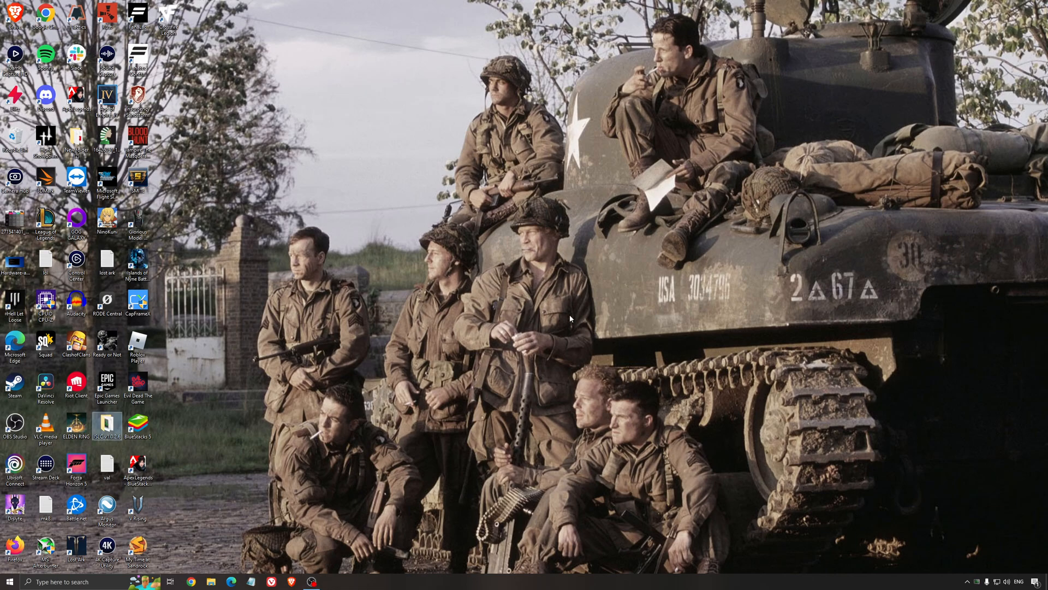
mouse_move(601, 394)
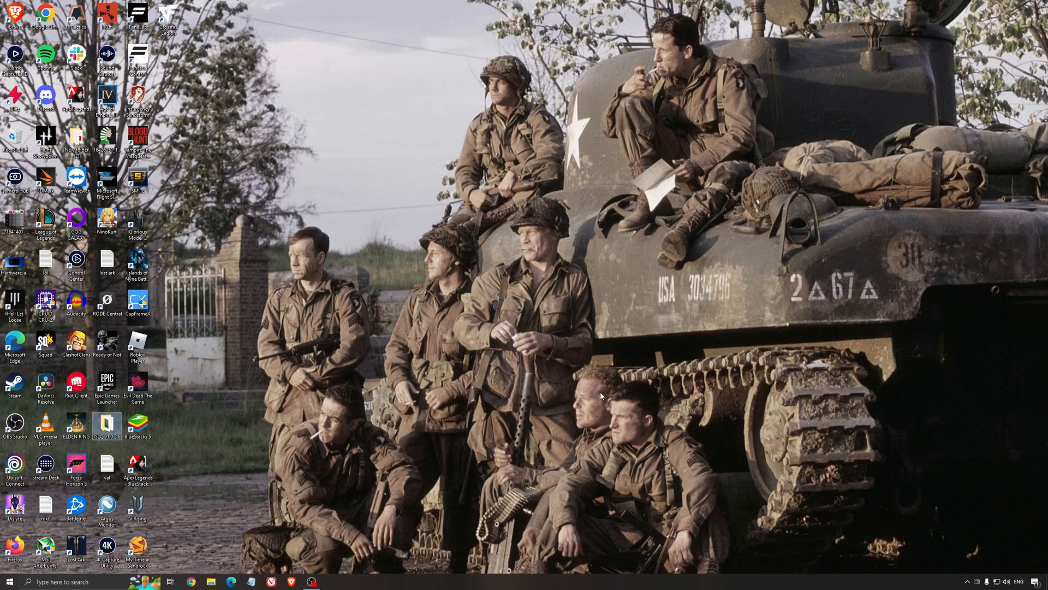
mouse_move(531, 331)
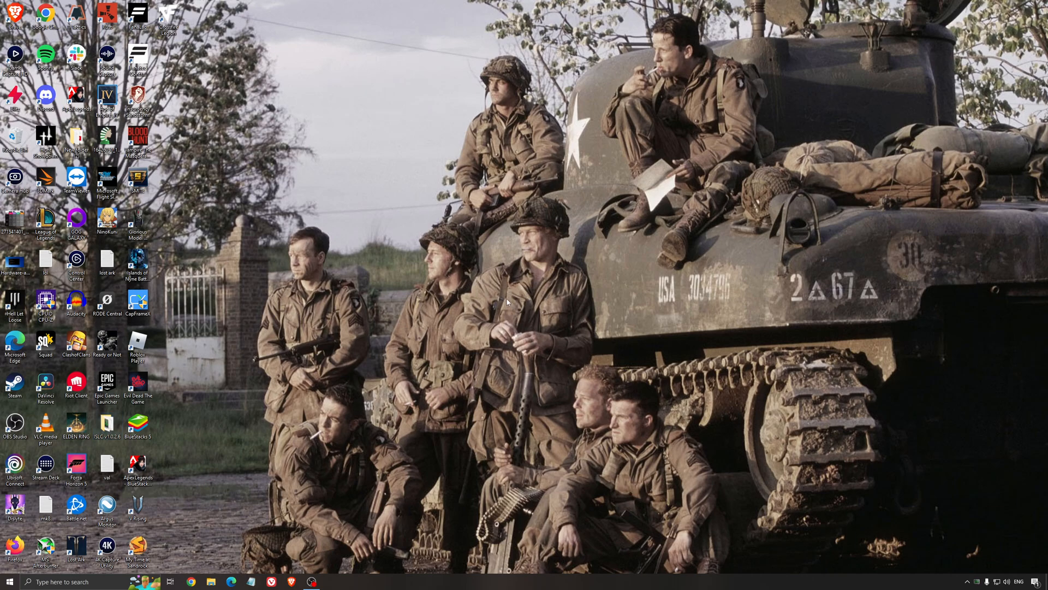
mouse_move(510, 300)
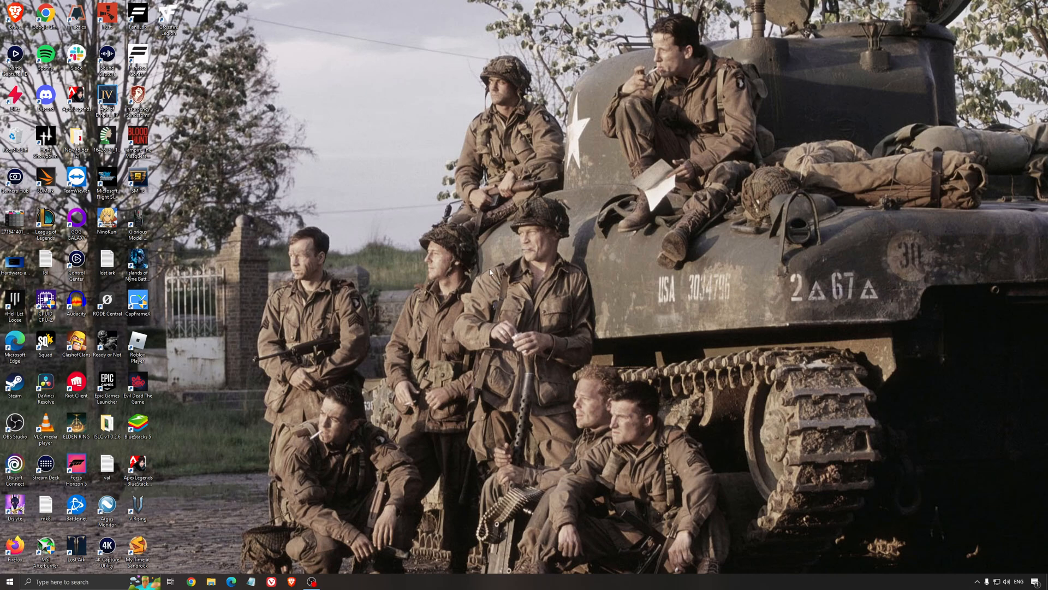
mouse_move(515, 284)
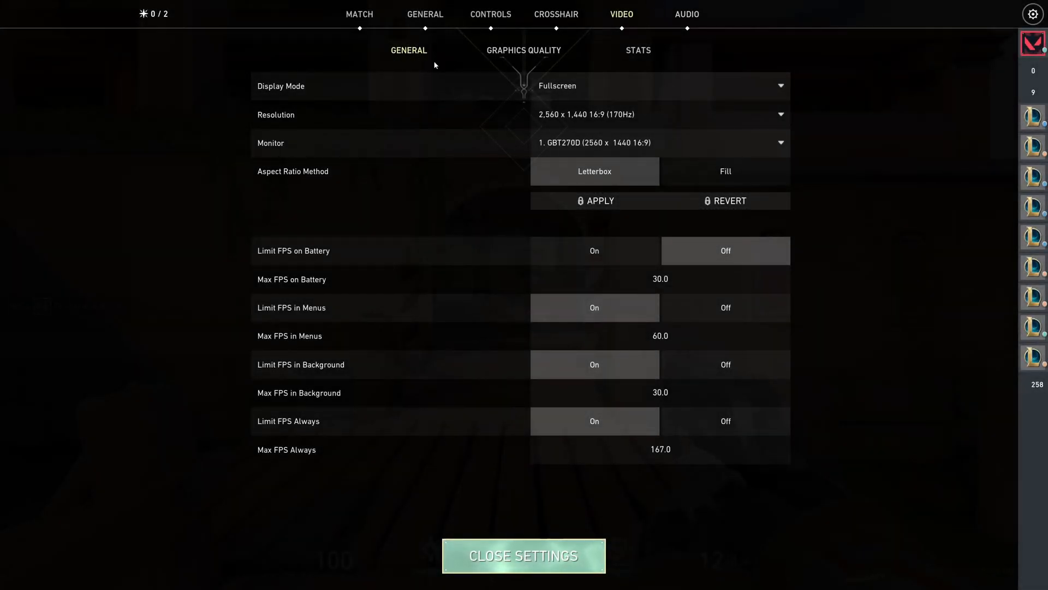
mouse_move(593, 90)
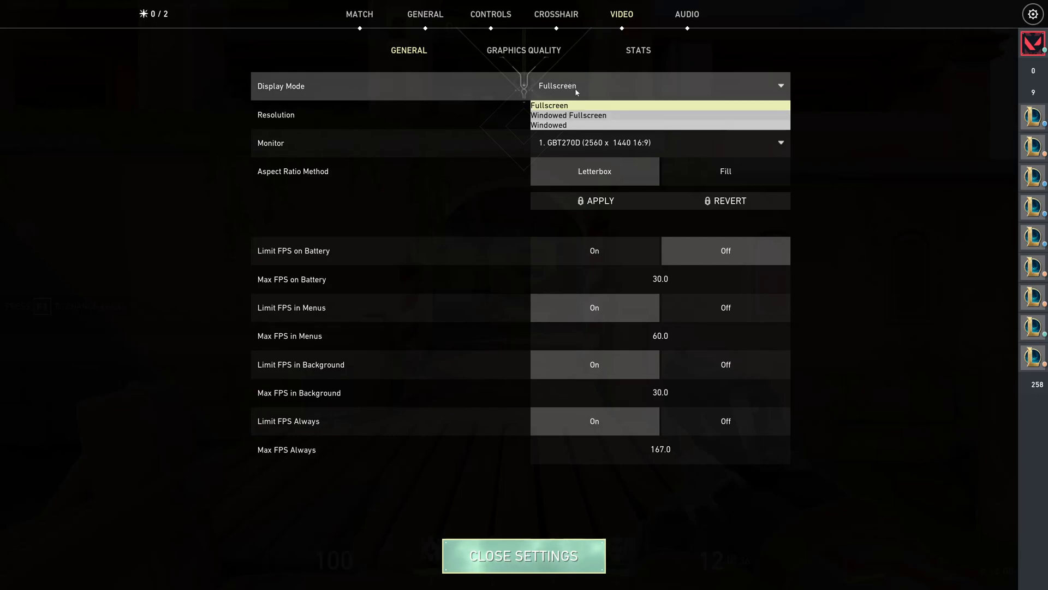
mouse_move(878, 124)
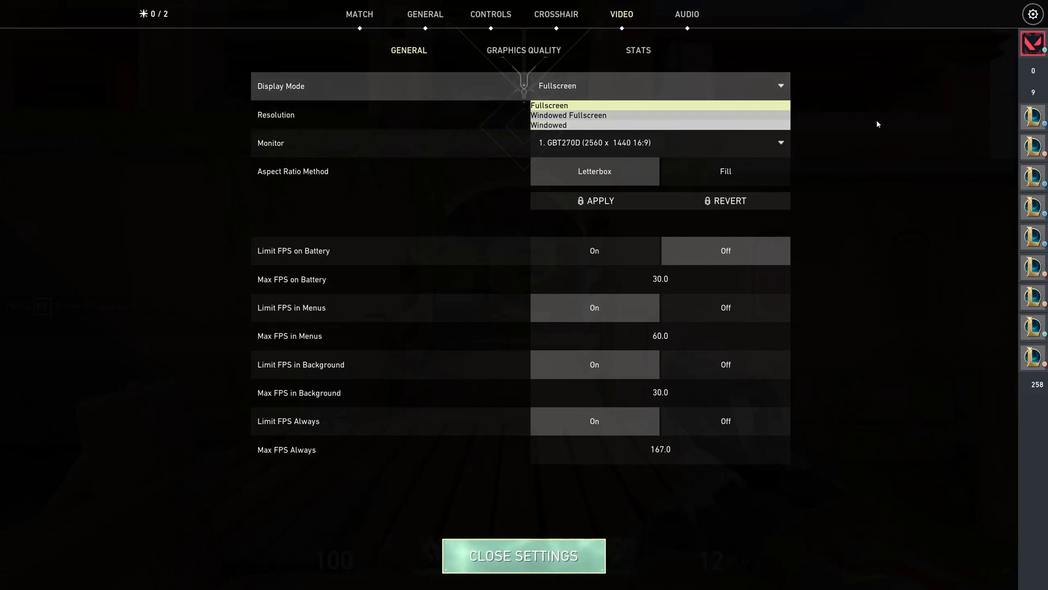
Step: Keep Display Mode at Fullscreen, 2560×1440 170Hz, with FPS limited to 167 always
left_click(548, 105)
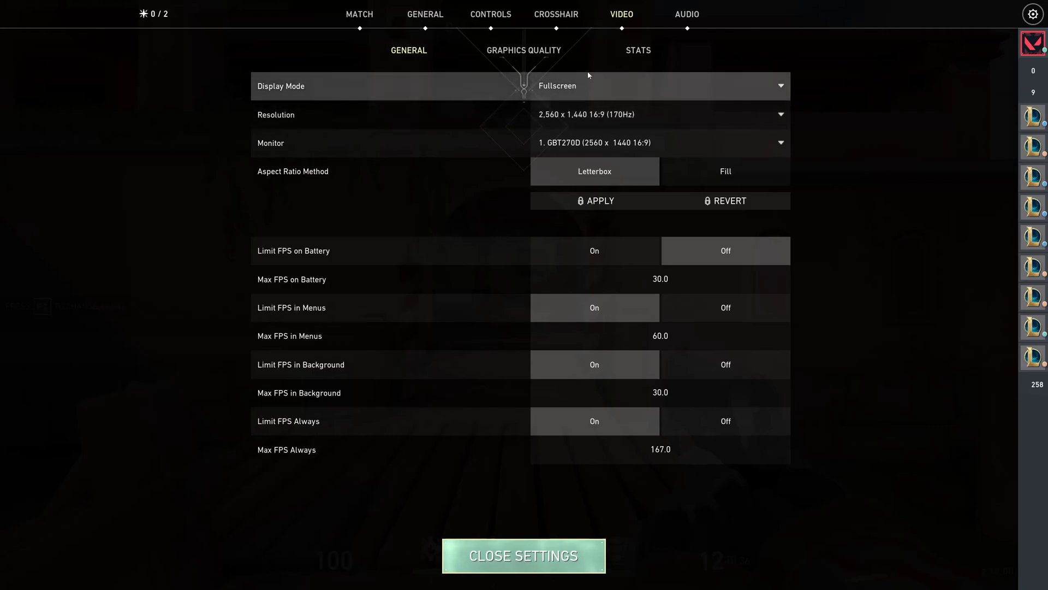
mouse_move(255, 125)
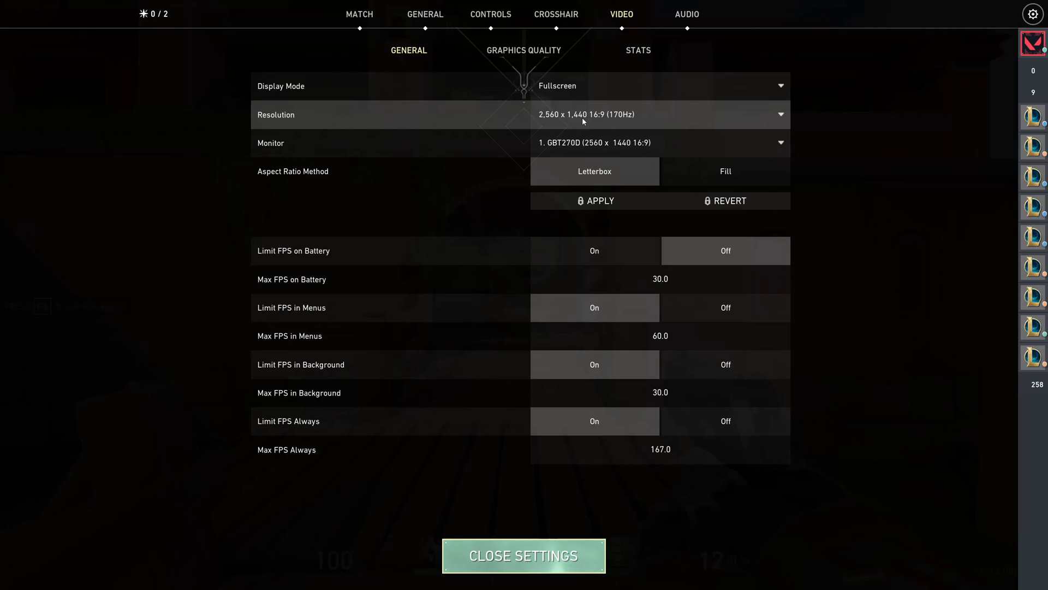
mouse_move(625, 110)
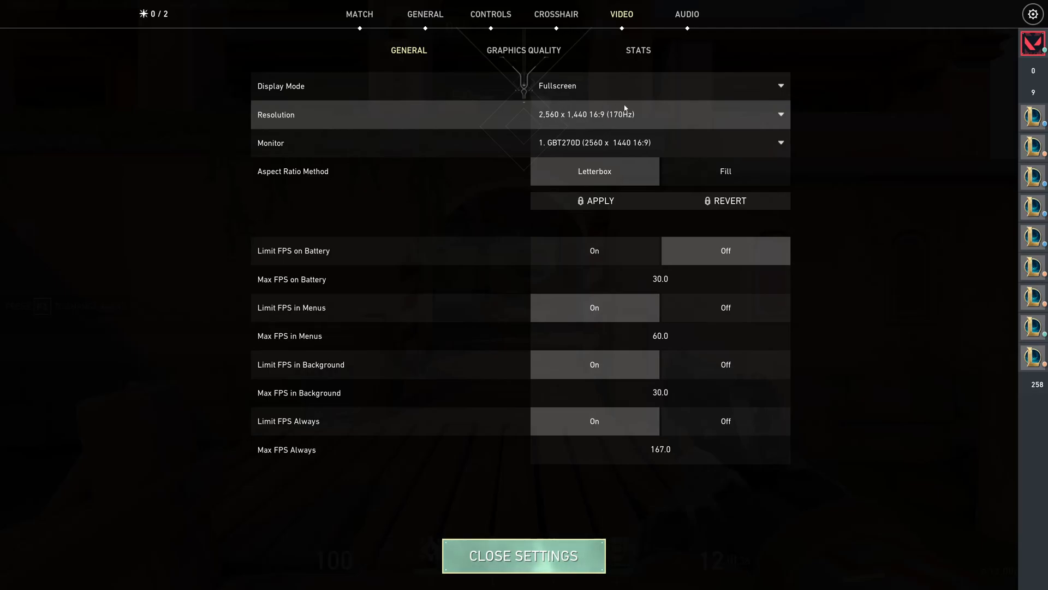
mouse_move(610, 105)
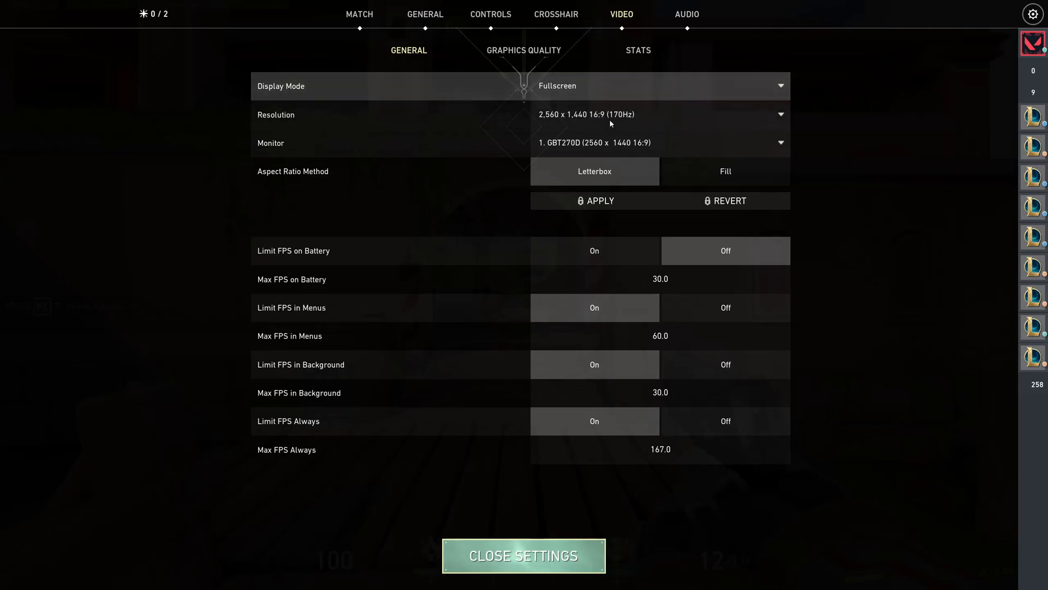
mouse_move(610, 114)
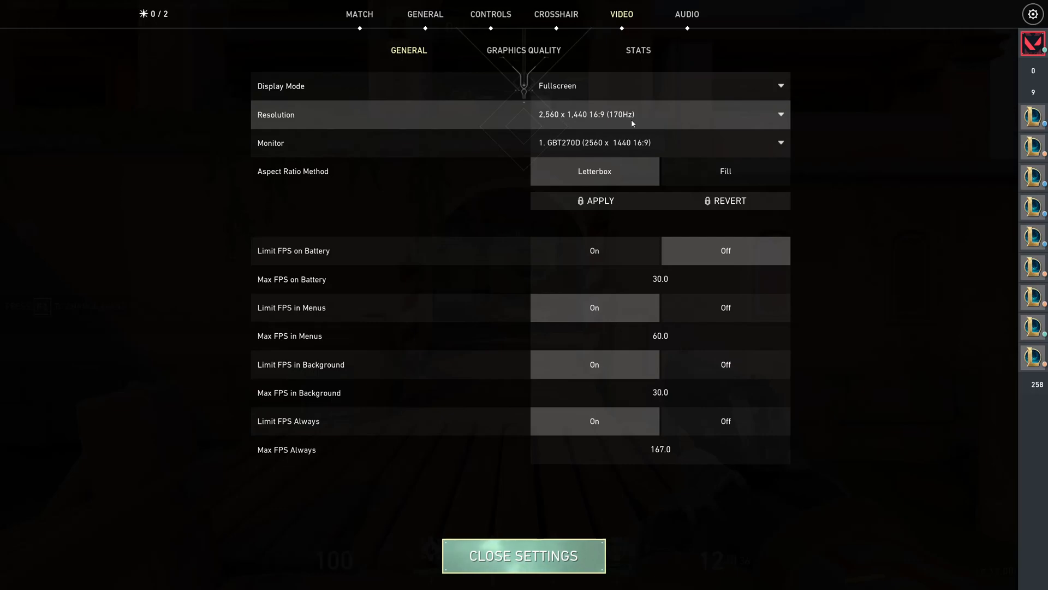
mouse_move(627, 121)
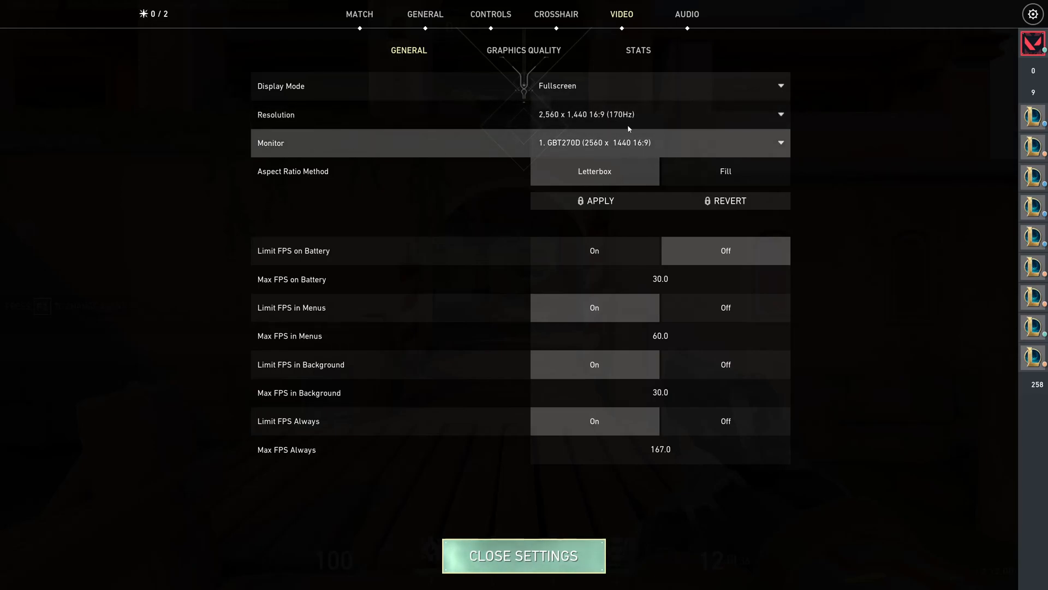
mouse_move(678, 143)
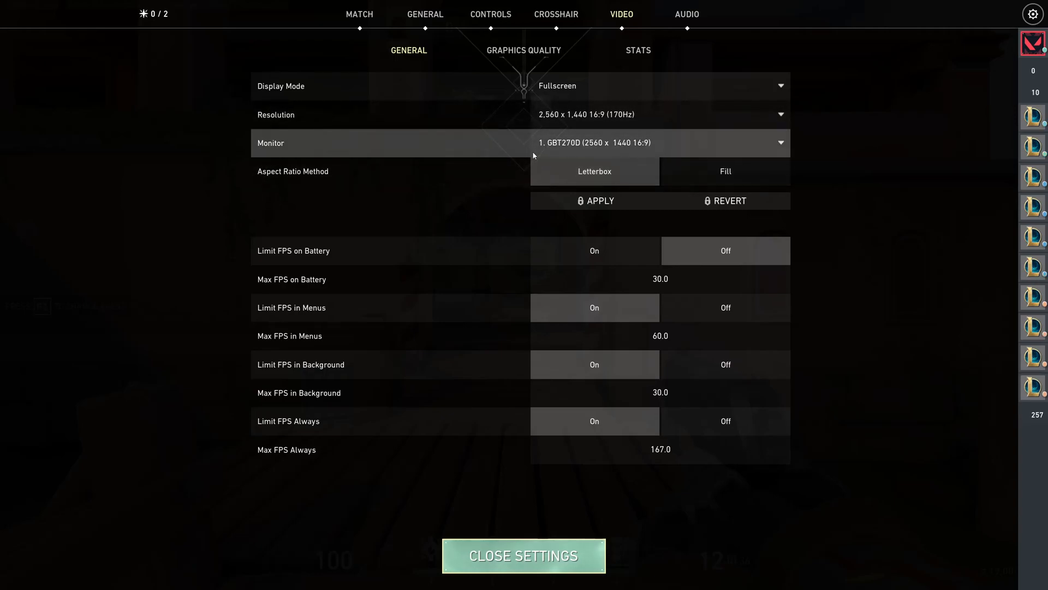
mouse_move(433, 146)
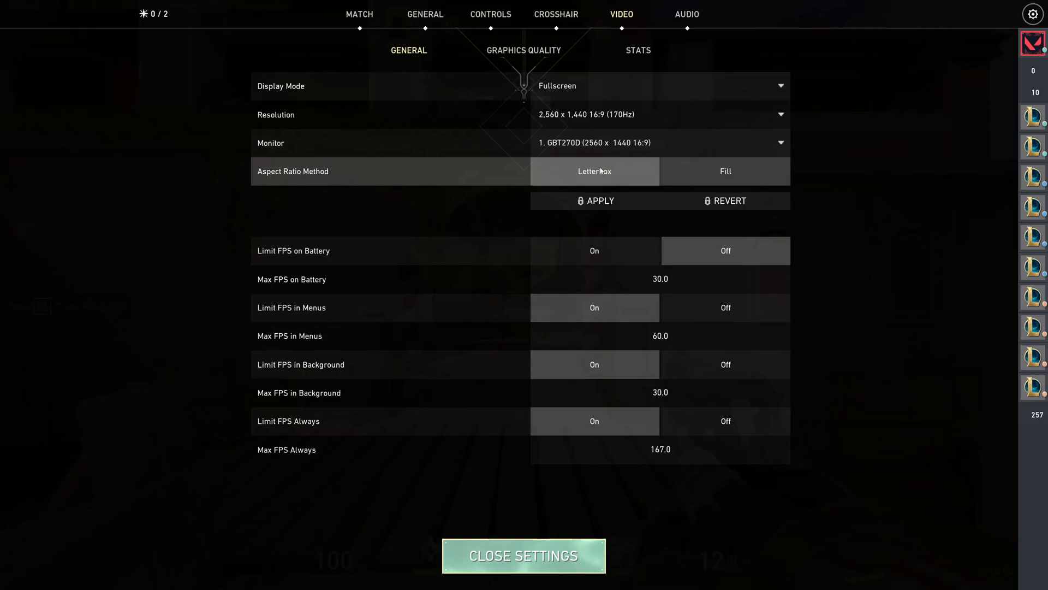
mouse_move(140, 297)
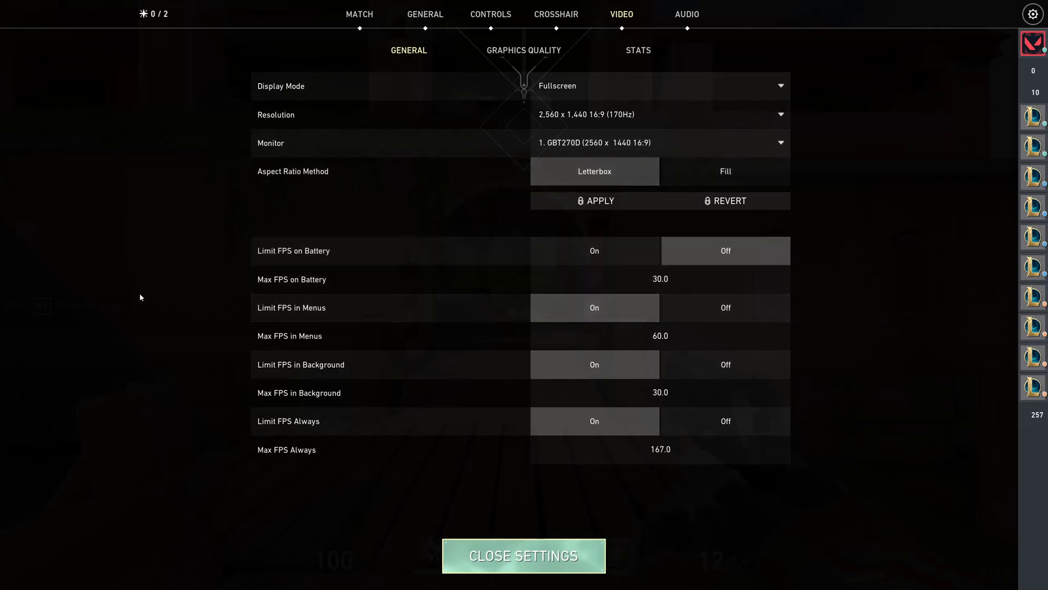
mouse_move(296, 418)
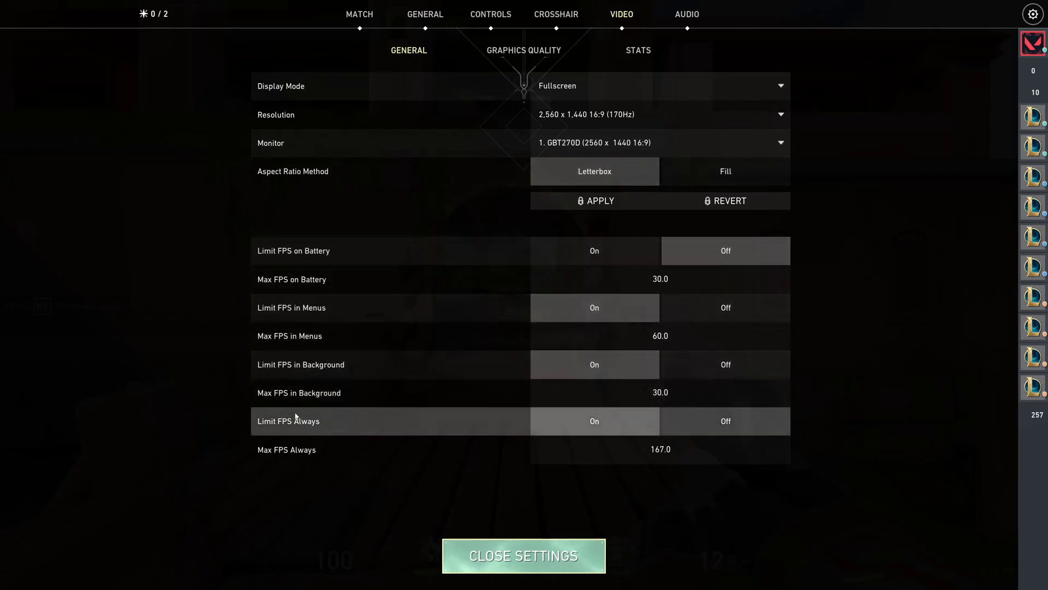
mouse_move(645, 277)
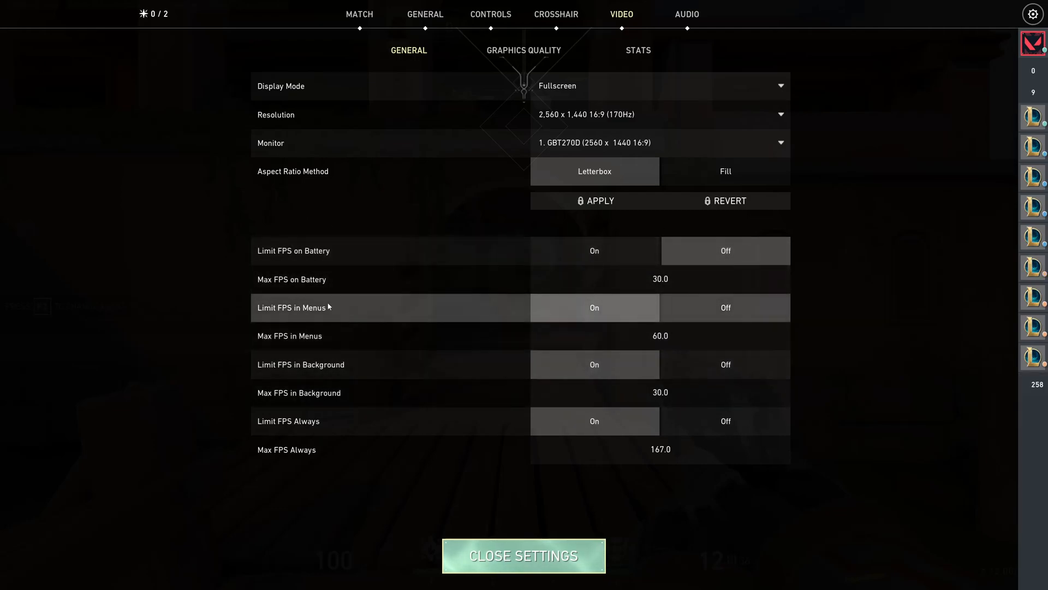
mouse_move(472, 330)
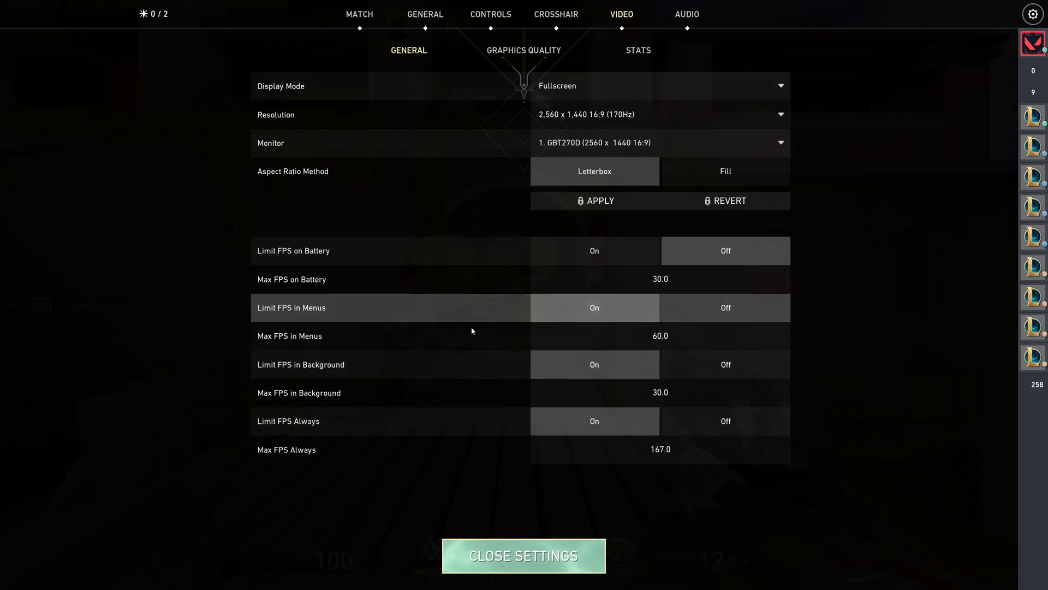
mouse_move(300, 319)
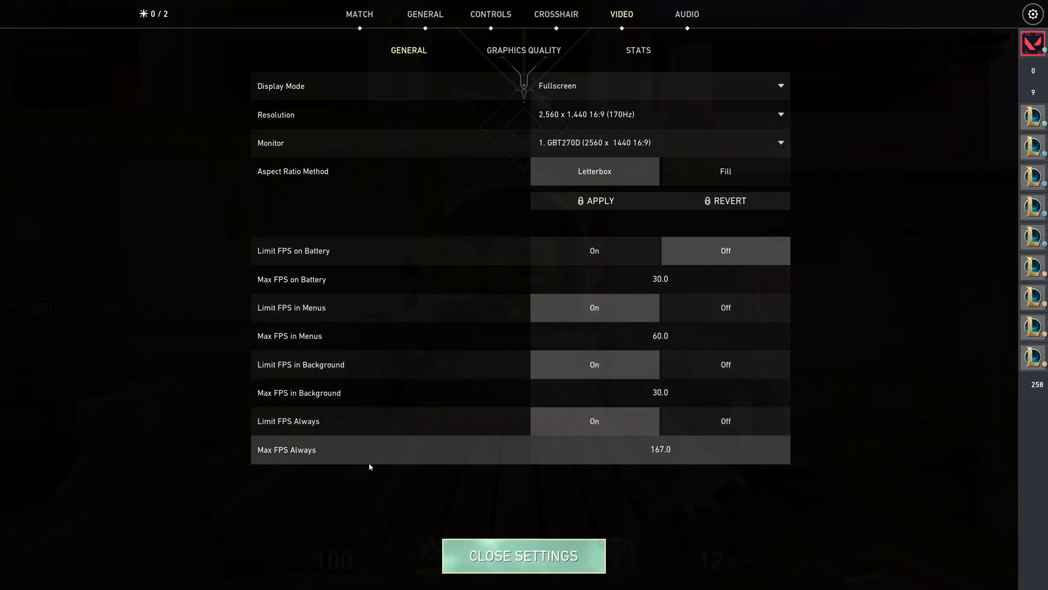
mouse_move(495, 468)
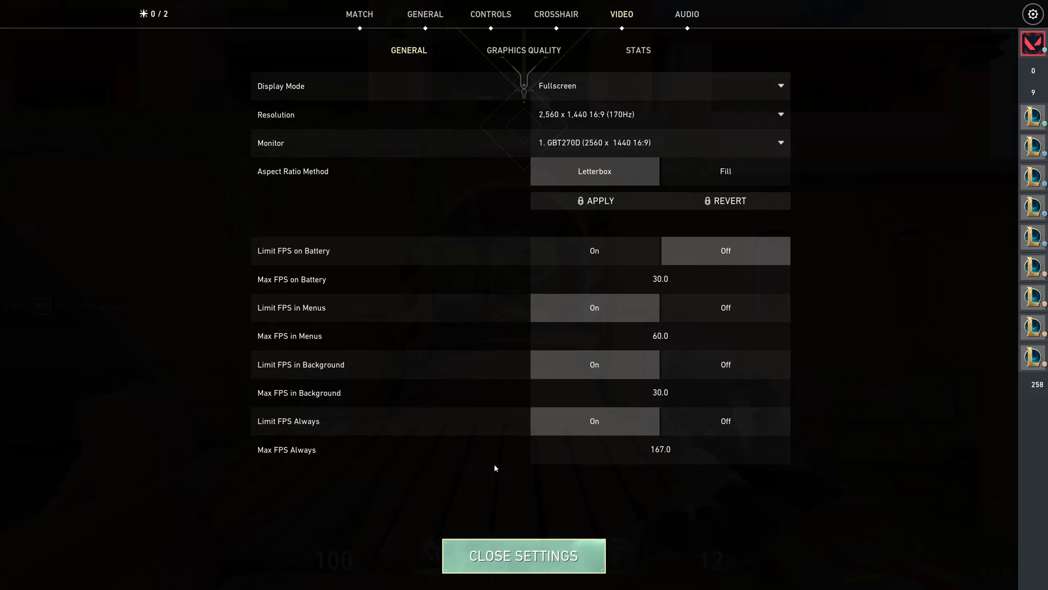
mouse_move(380, 471)
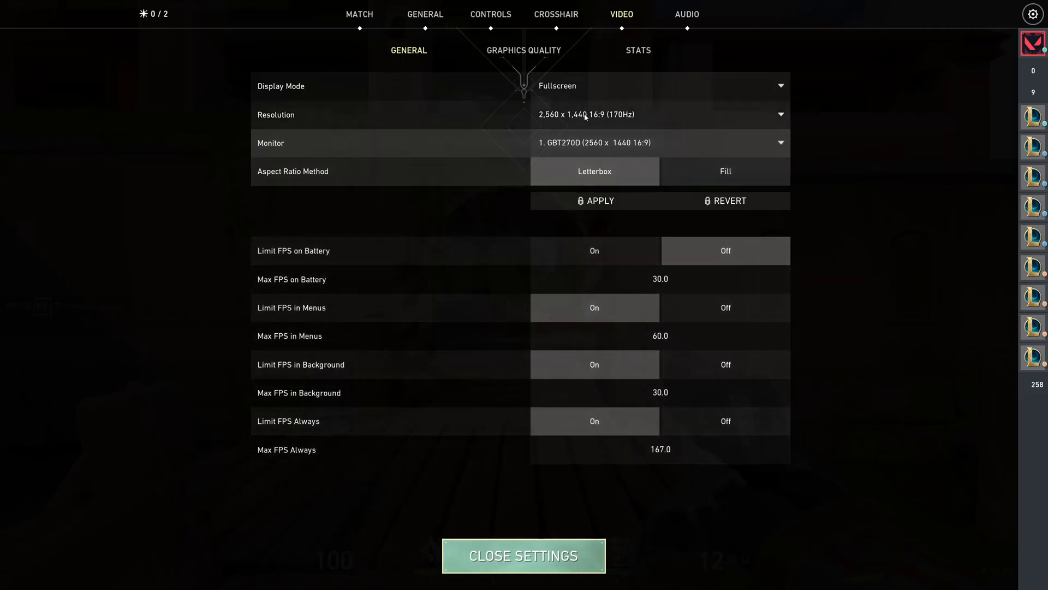
mouse_move(628, 121)
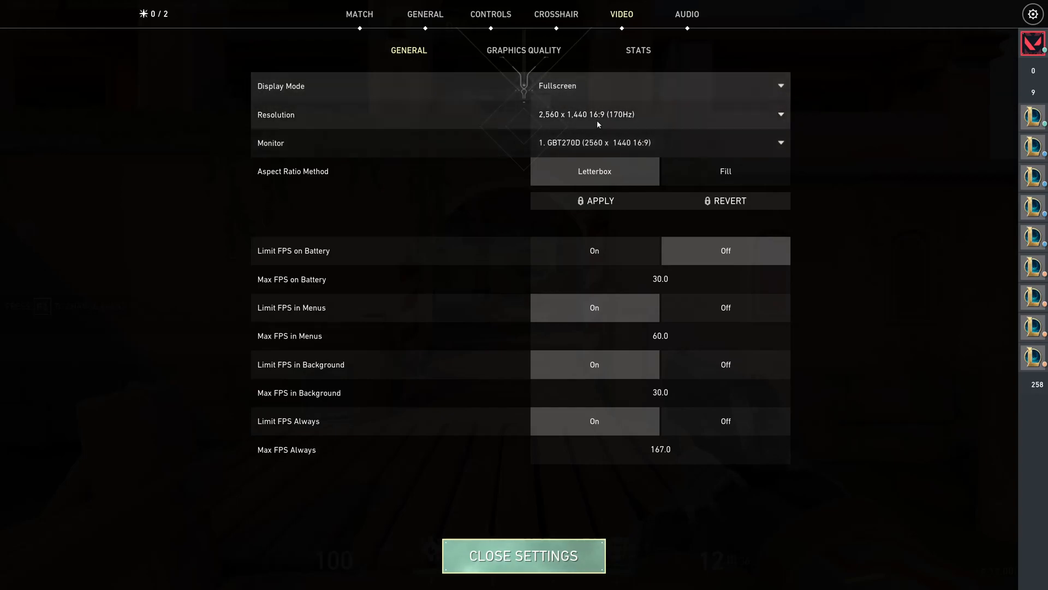
mouse_move(615, 114)
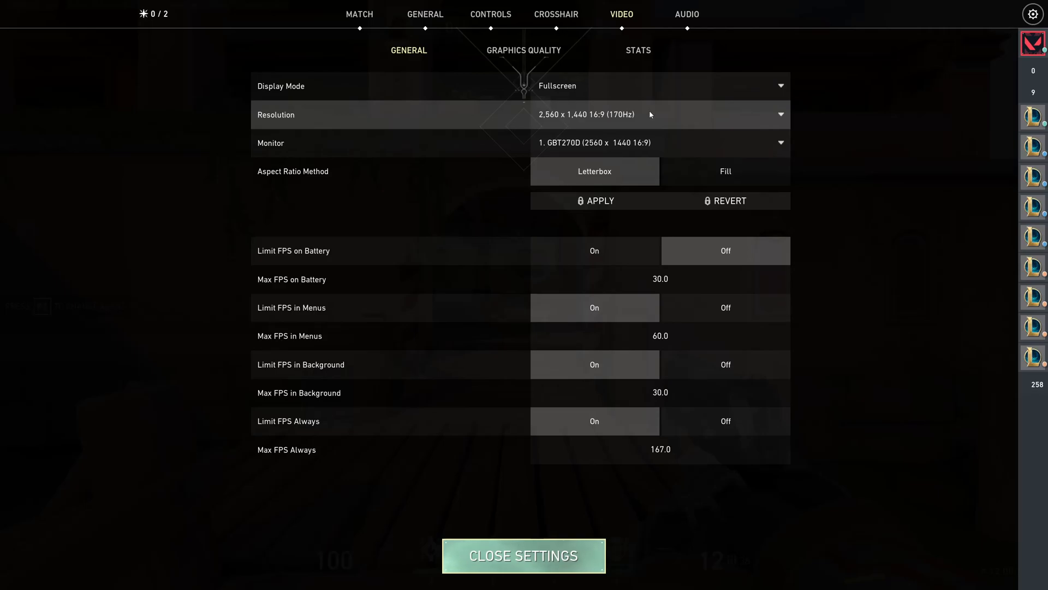
mouse_move(310, 422)
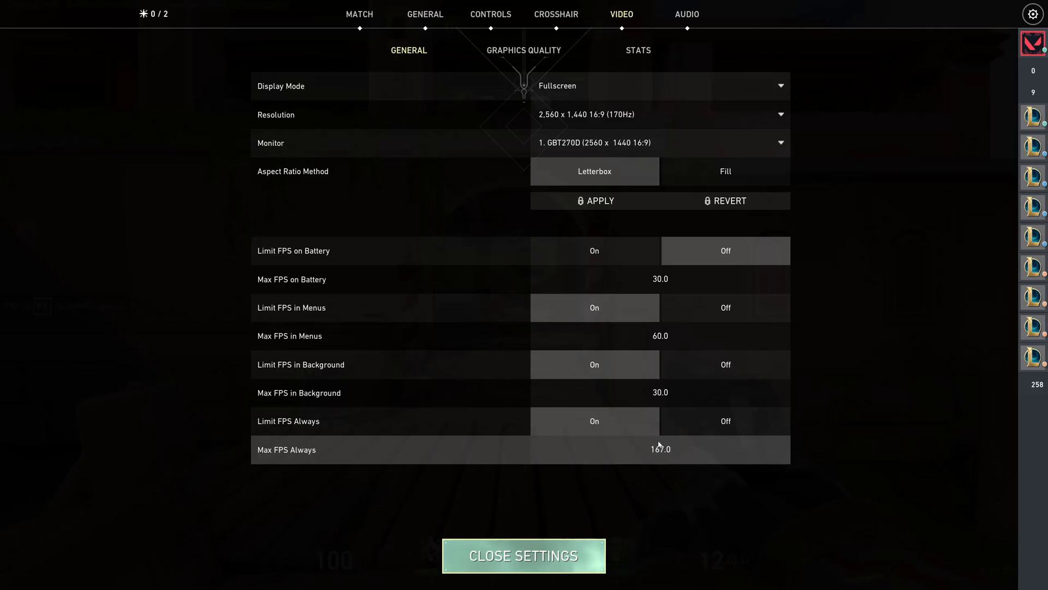
mouse_move(665, 460)
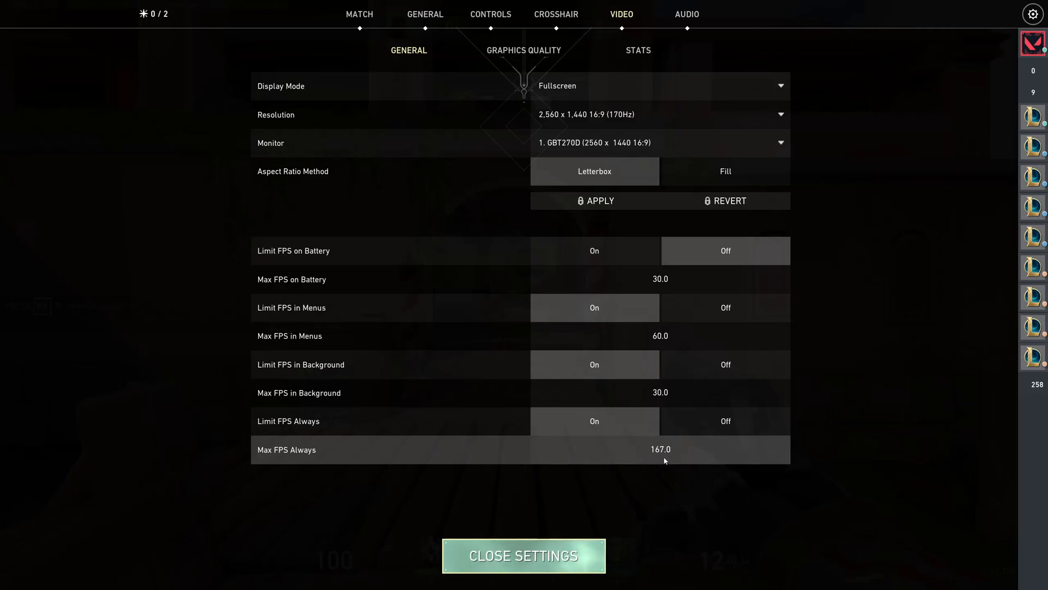
mouse_move(654, 447)
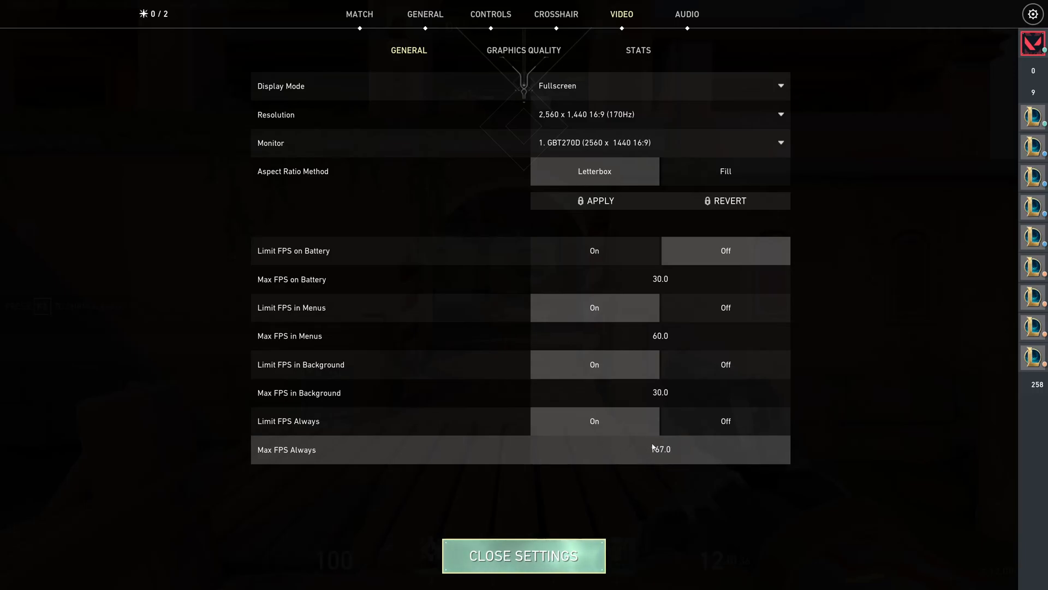
mouse_move(700, 486)
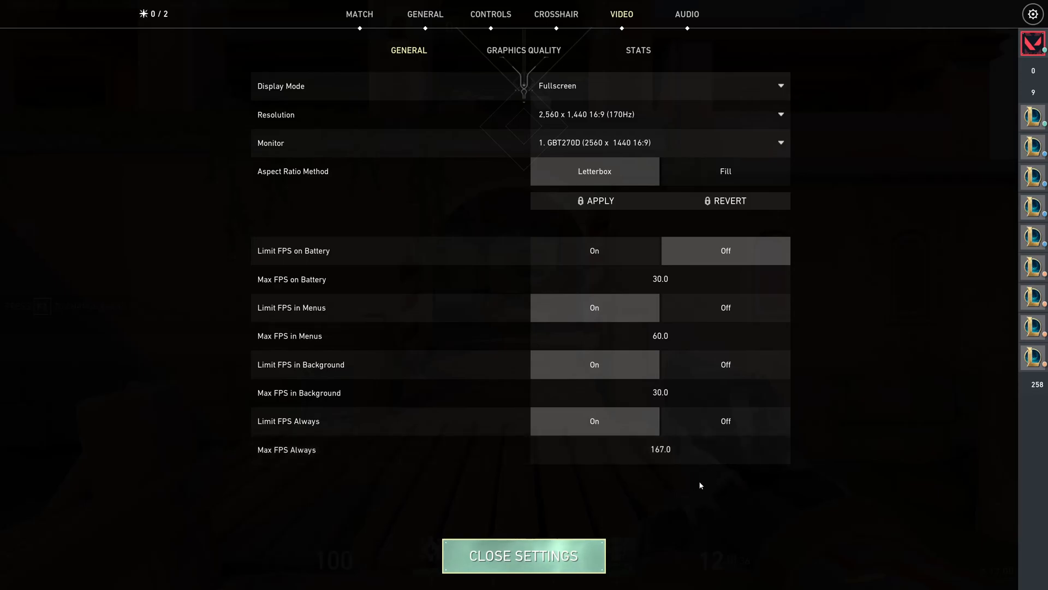
mouse_move(673, 500)
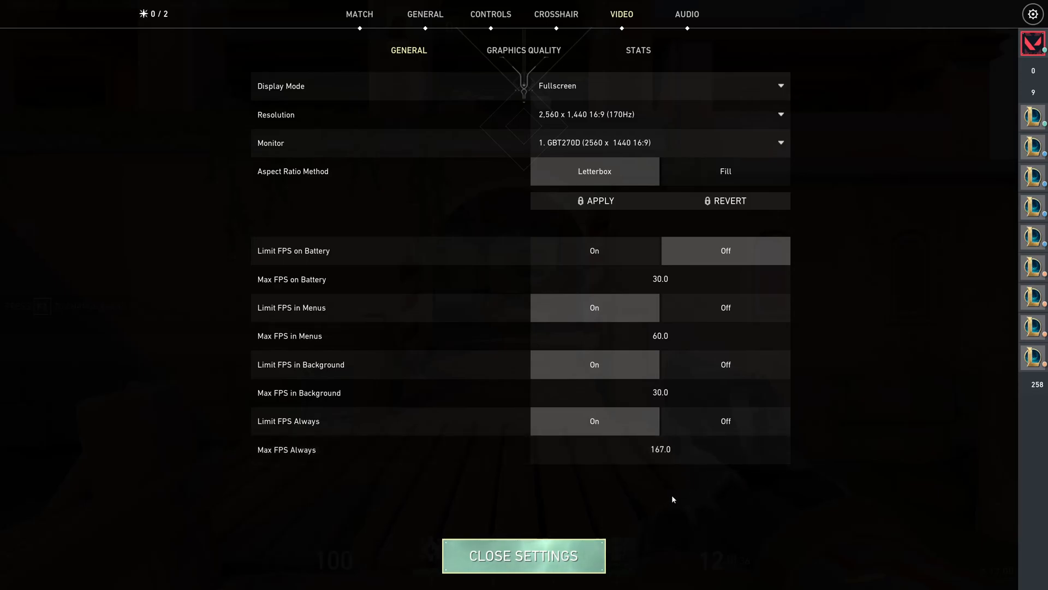
mouse_move(707, 439)
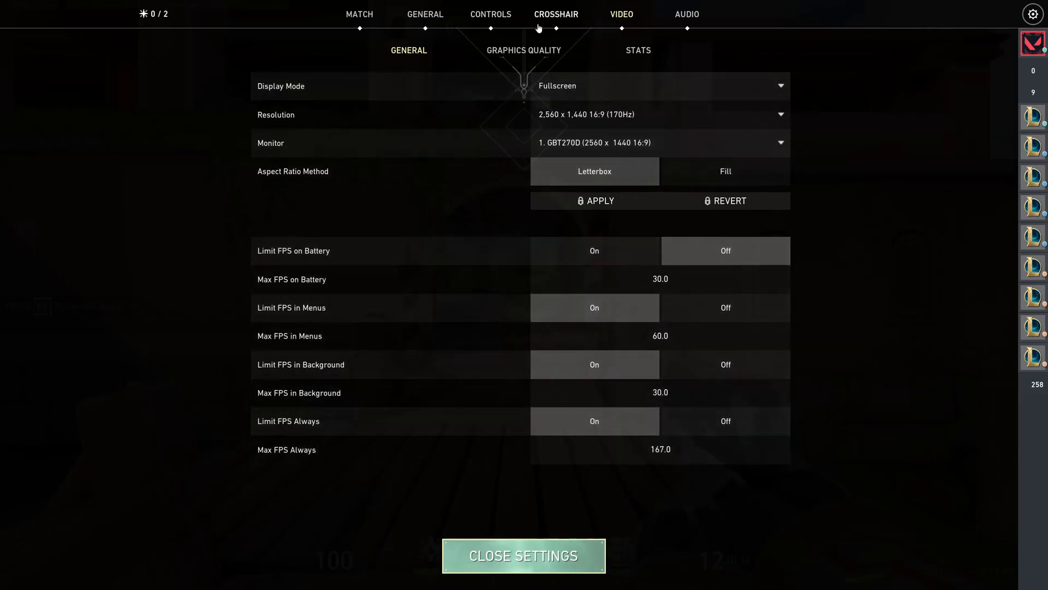
Step: Show the Graphics Quality settings: low detail, no anti-aliasing, 16x anisotropic filtering
left_click(523, 49)
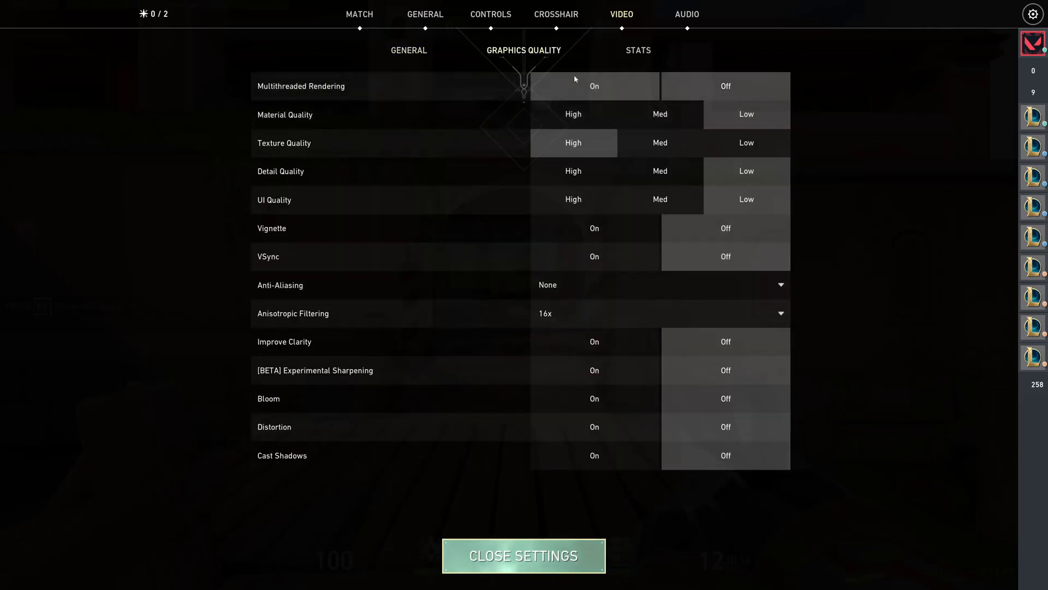
mouse_move(330, 95)
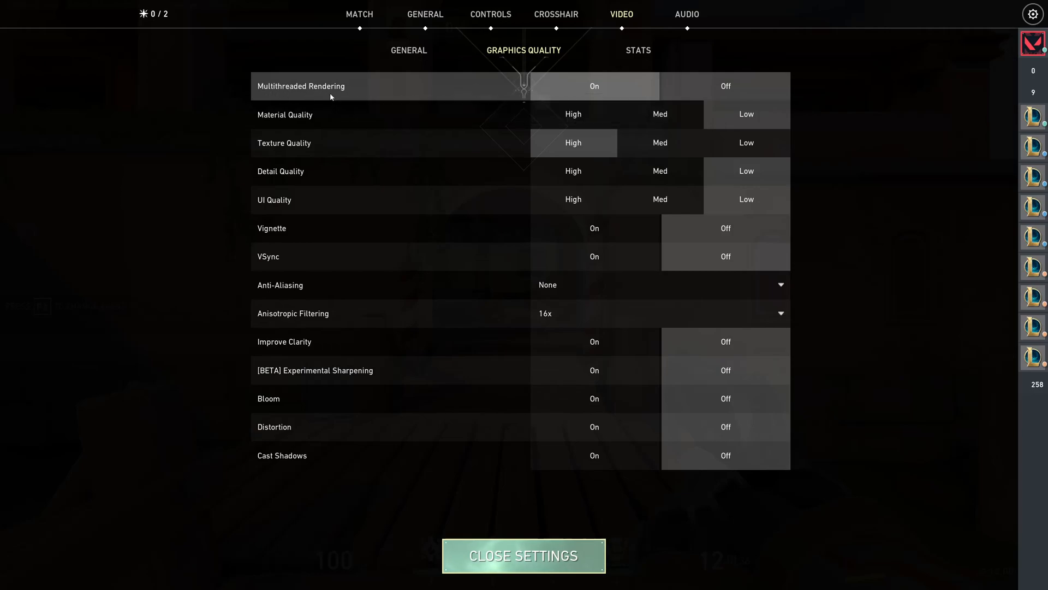
mouse_move(375, 95)
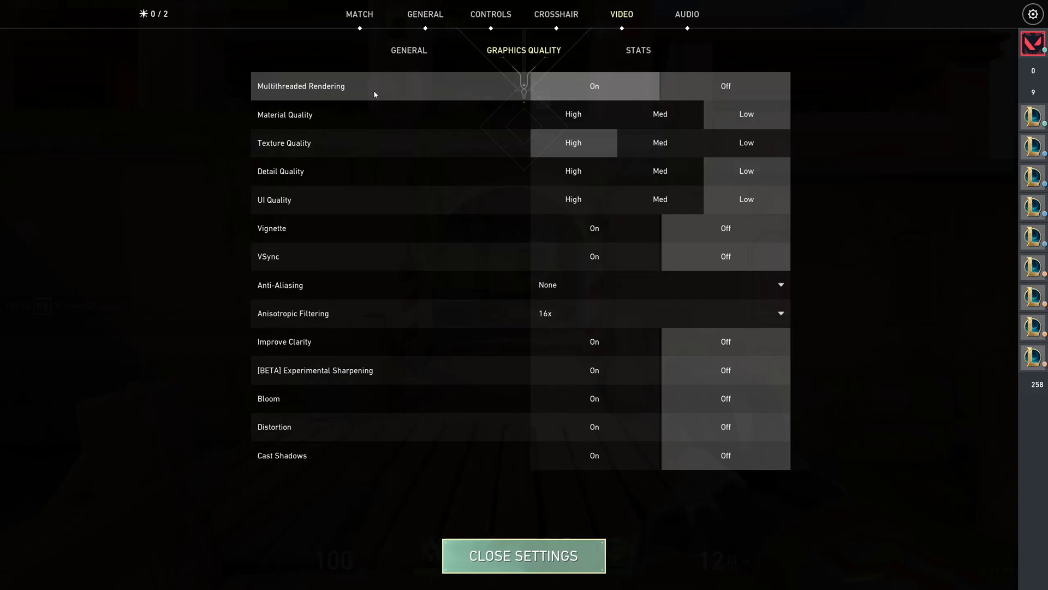
mouse_move(573, 91)
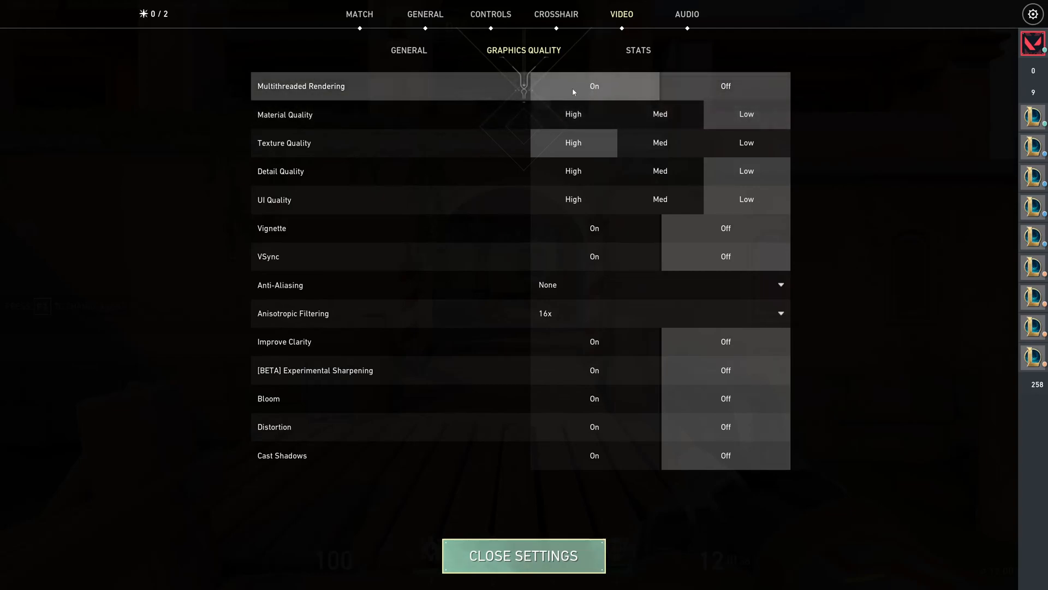
mouse_move(114, 179)
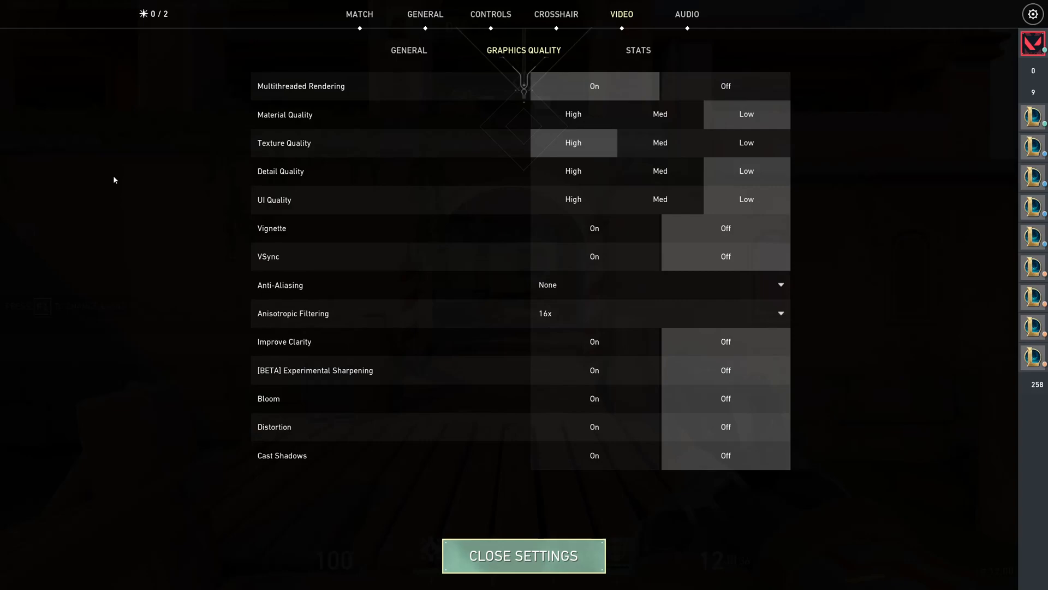
mouse_move(242, 232)
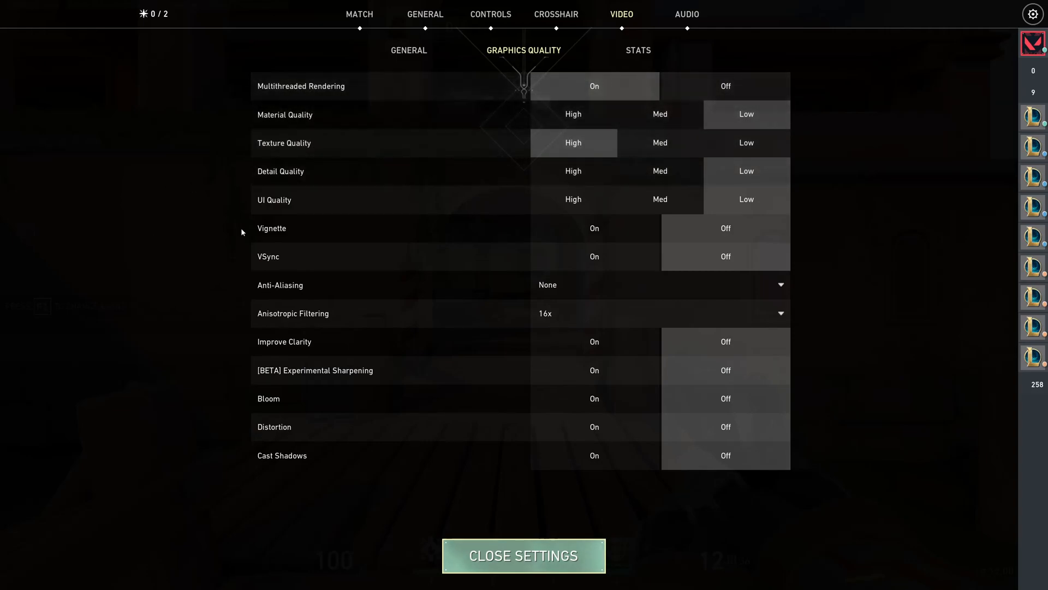
mouse_move(747, 114)
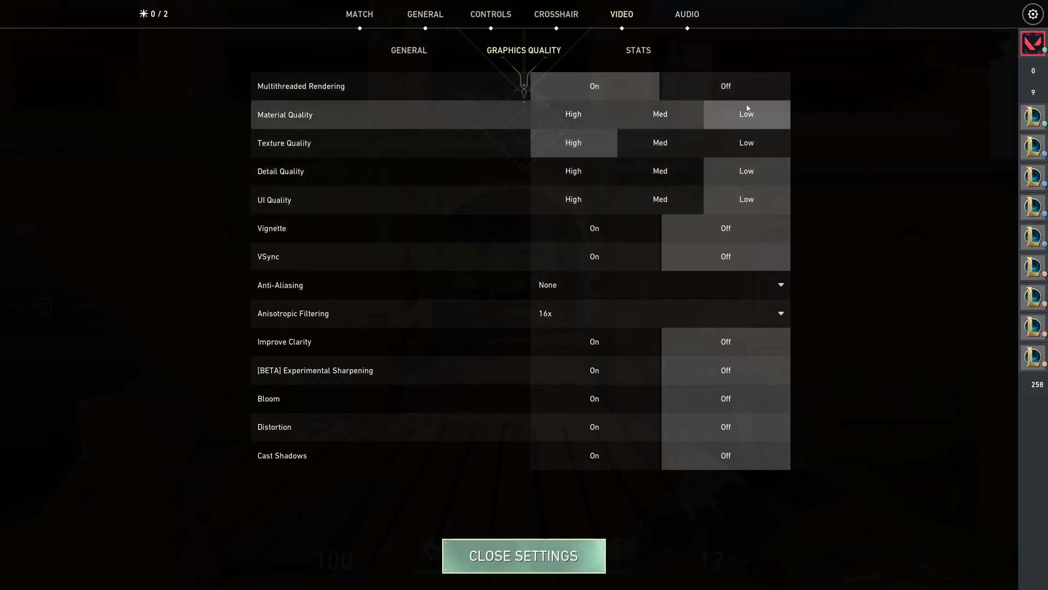
mouse_move(209, 157)
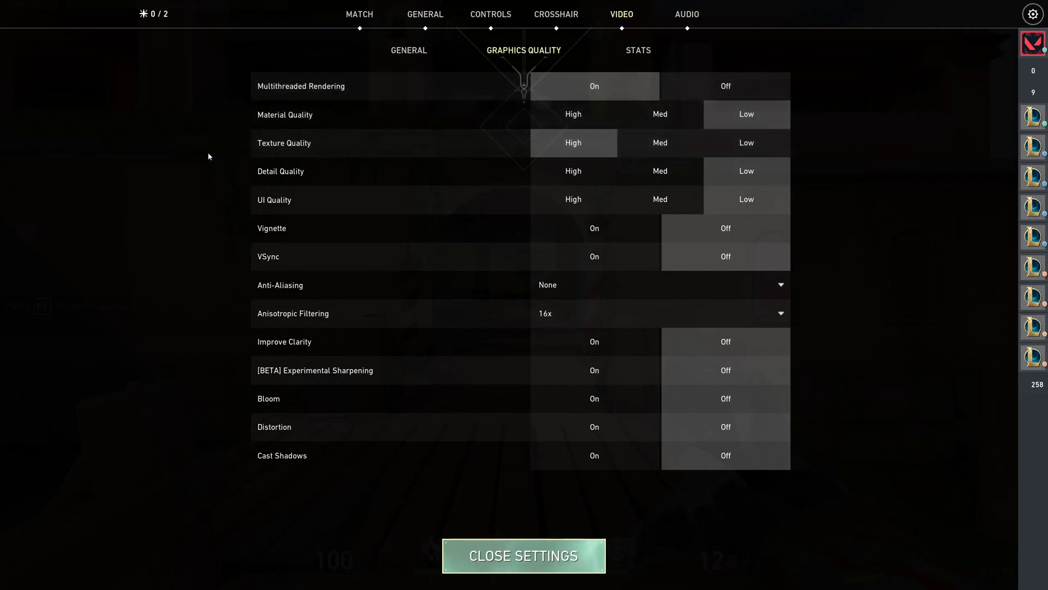
mouse_move(289, 149)
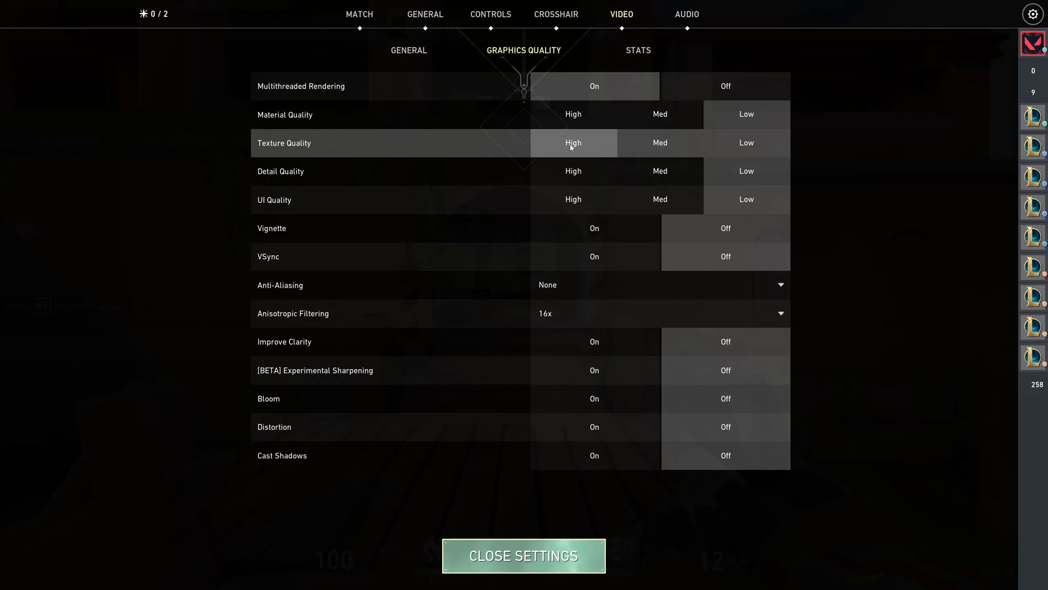
mouse_move(659, 143)
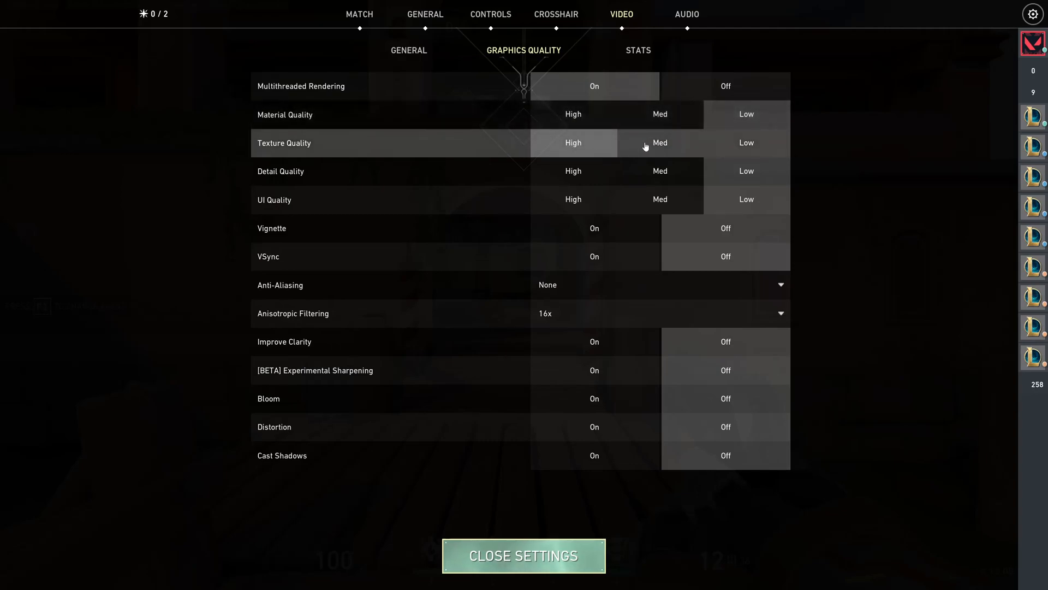
mouse_move(767, 138)
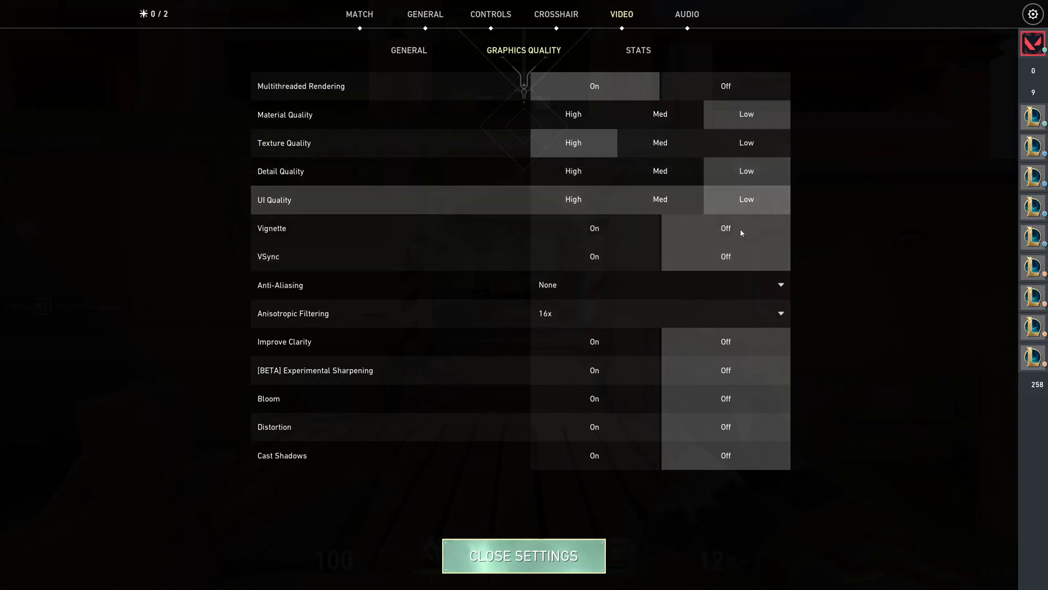
mouse_move(318, 203)
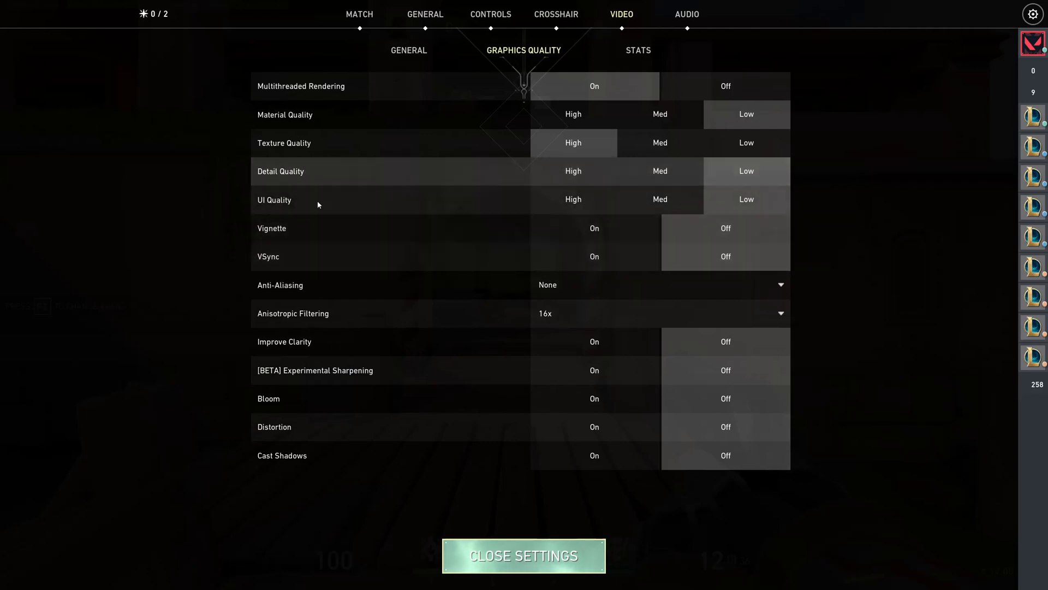
mouse_move(291, 222)
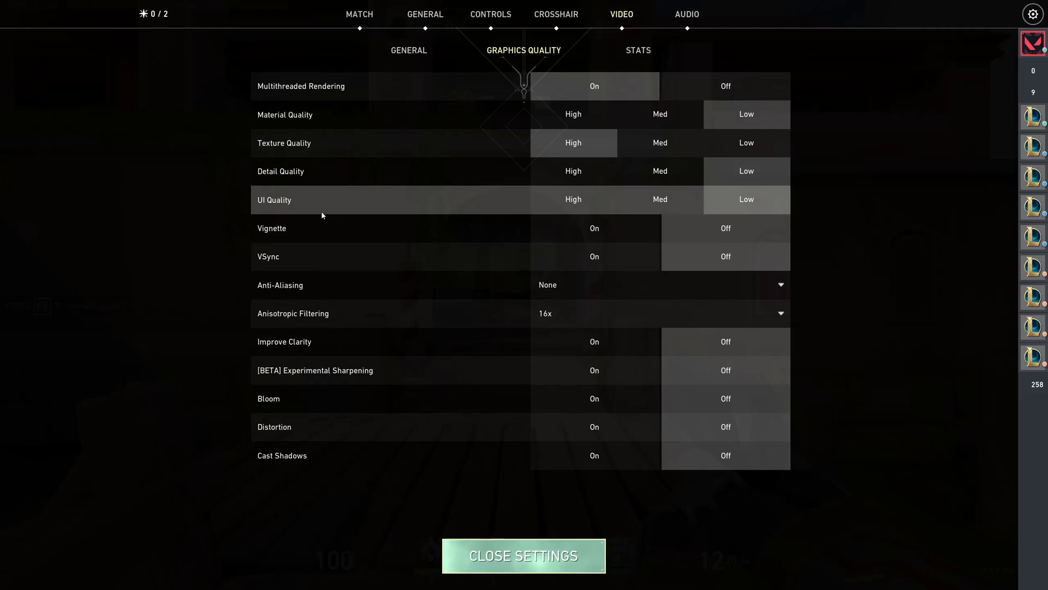
mouse_move(286, 259)
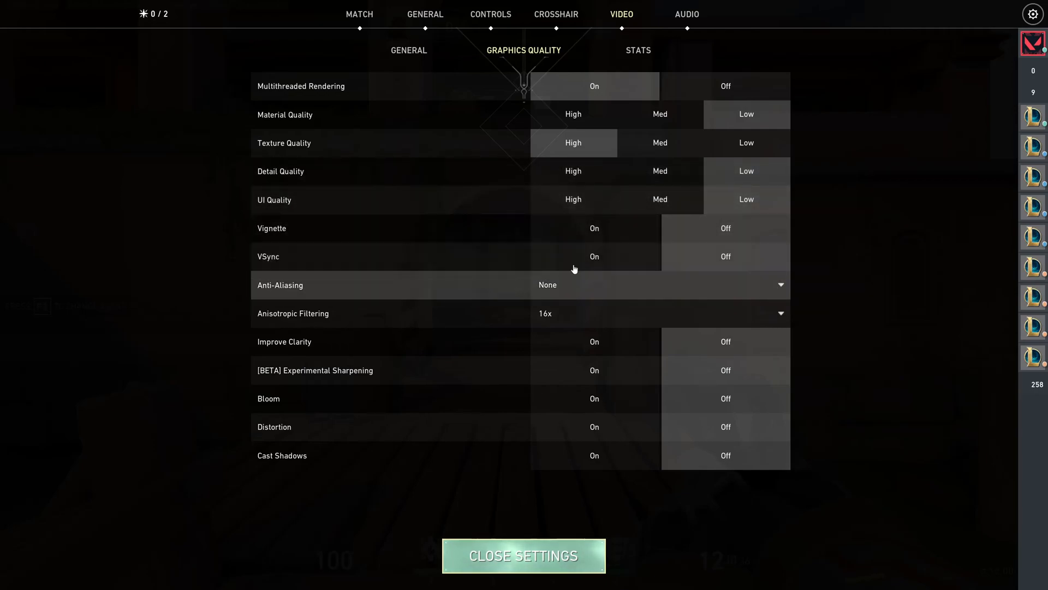
mouse_move(897, 257)
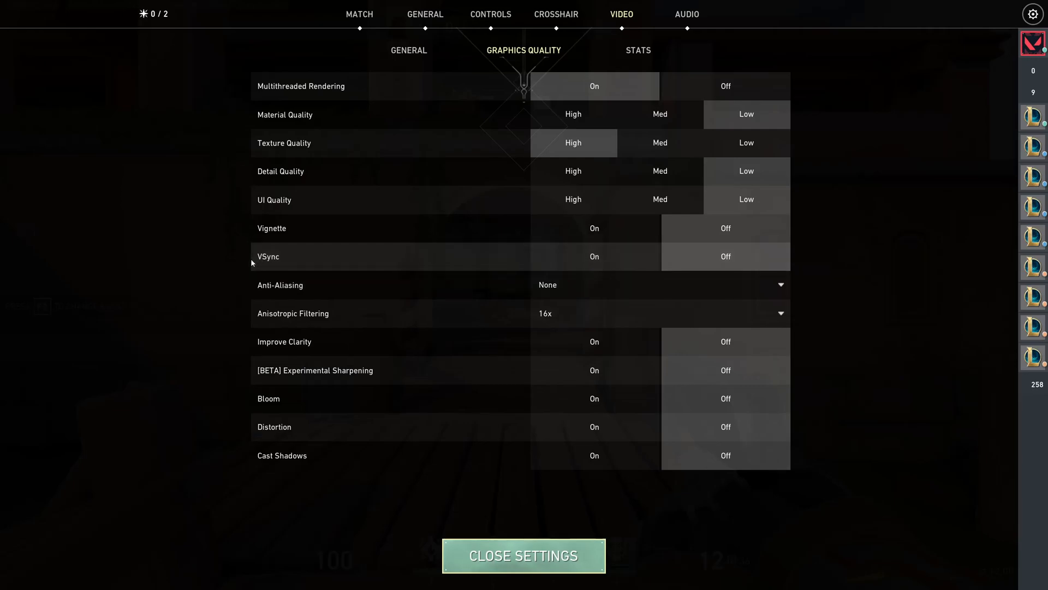
mouse_move(263, 256)
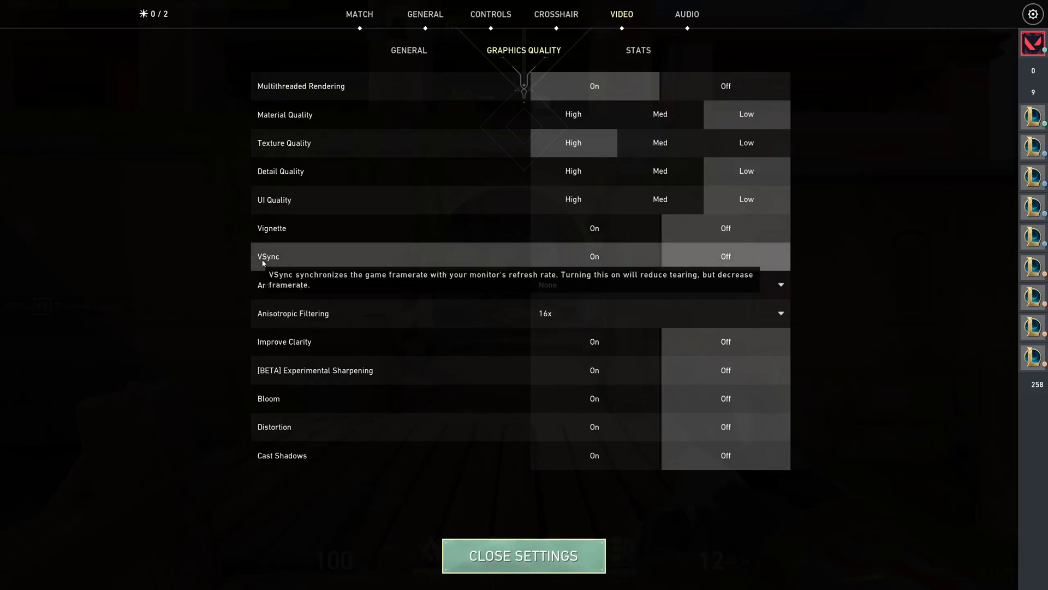
mouse_move(281, 515)
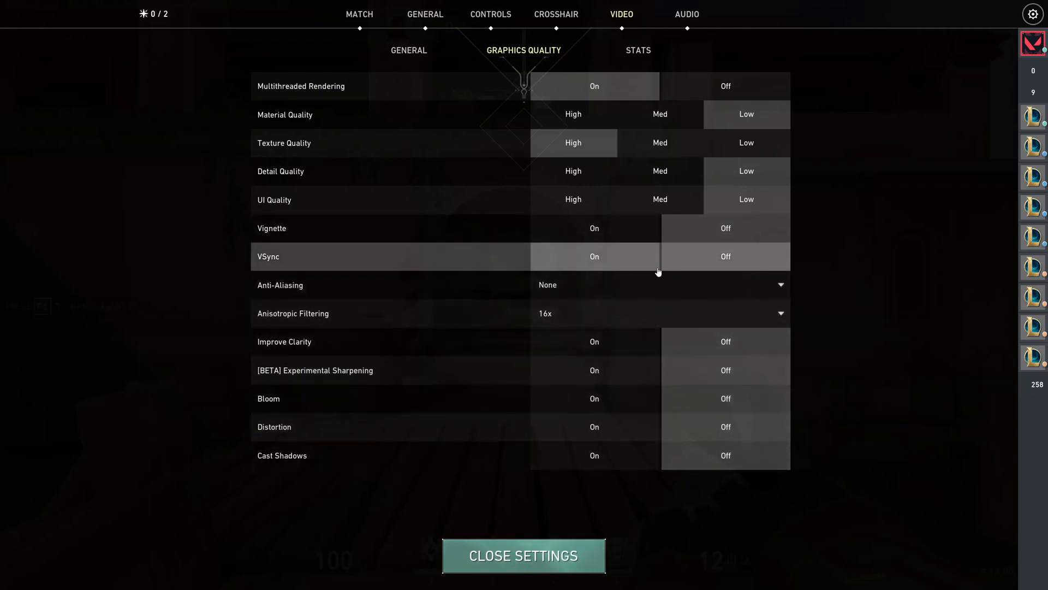
mouse_move(652, 521)
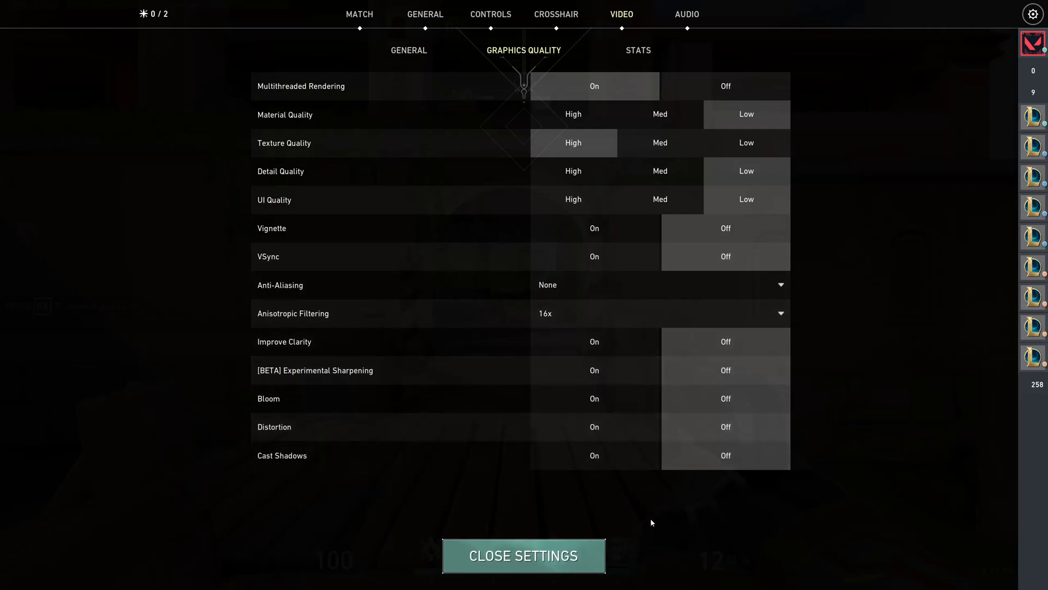
mouse_move(867, 269)
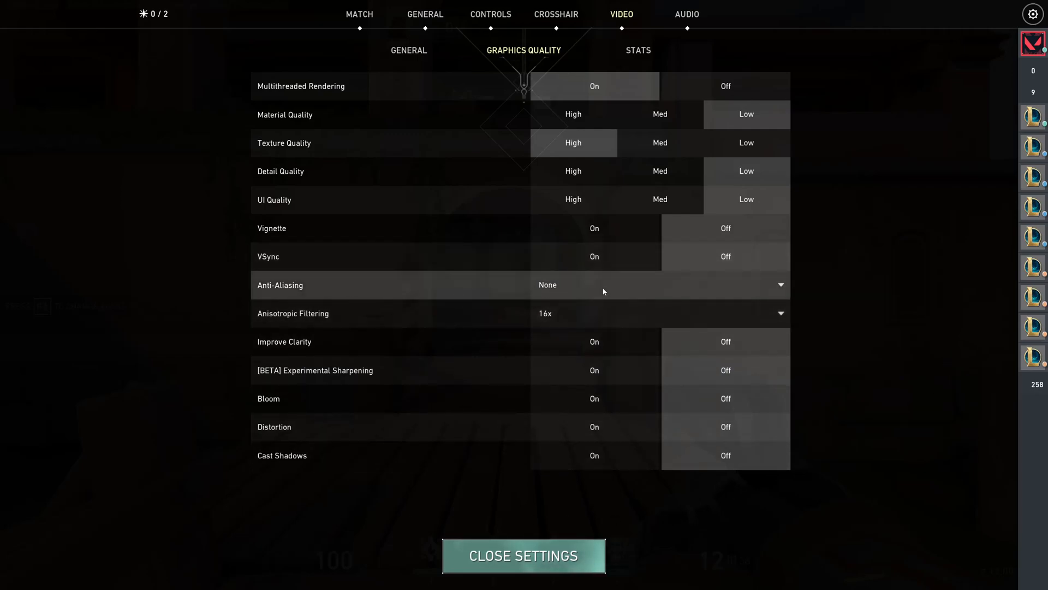
mouse_move(570, 282)
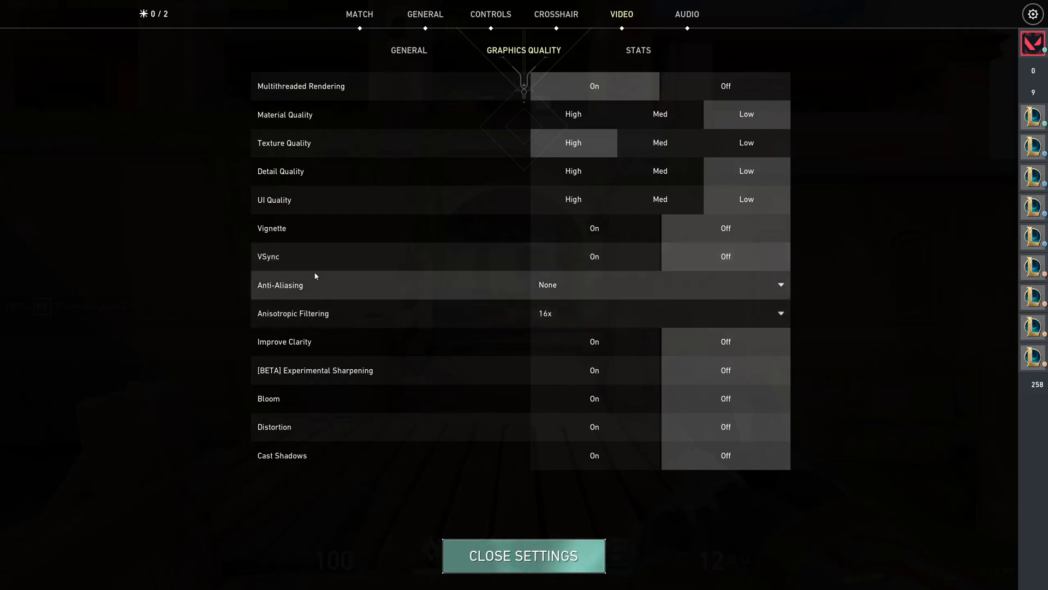
mouse_move(588, 284)
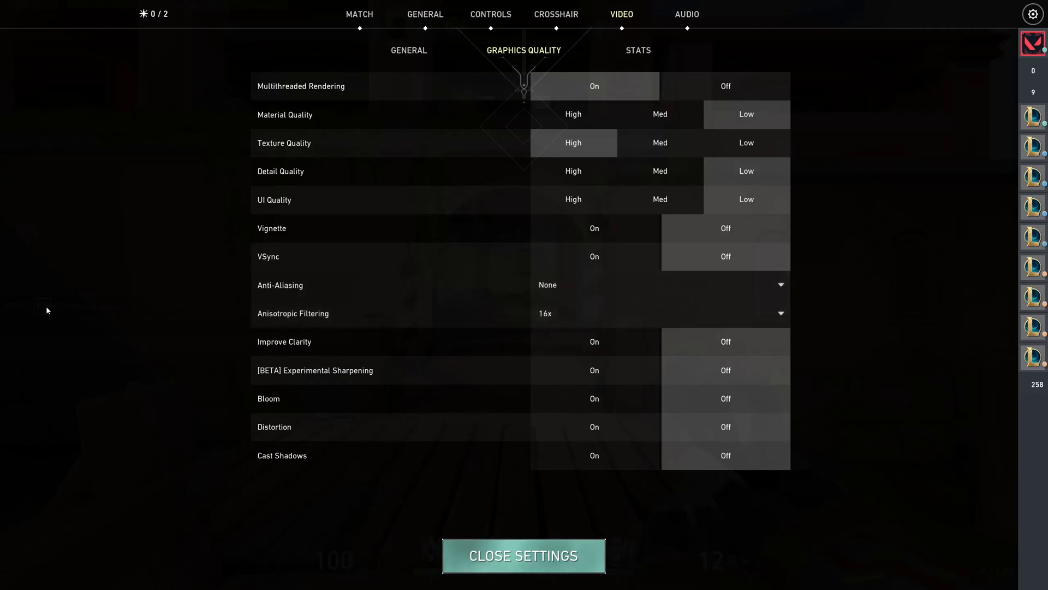
mouse_move(116, 340)
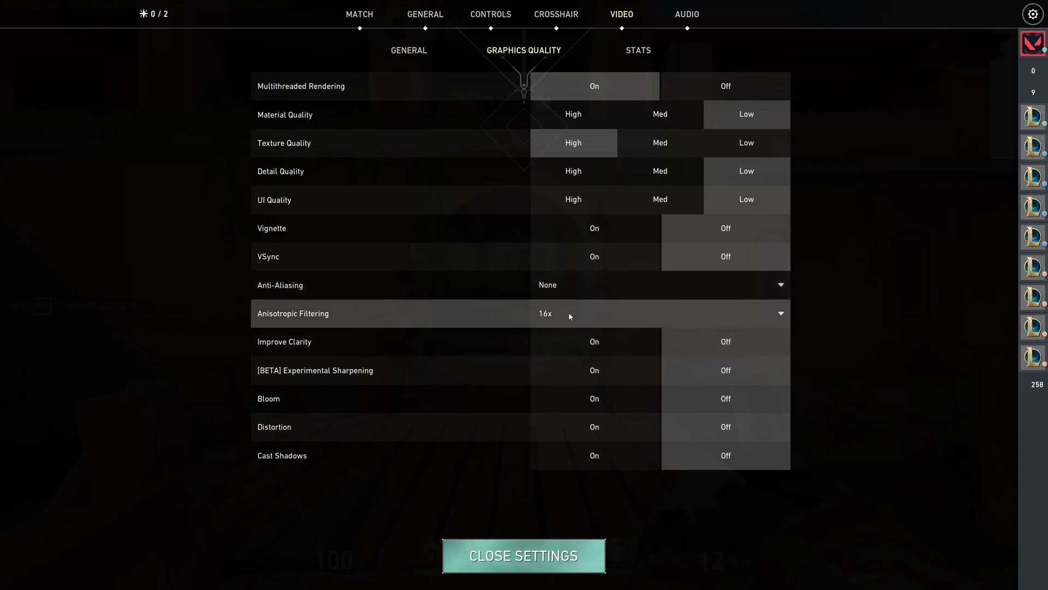
mouse_move(572, 143)
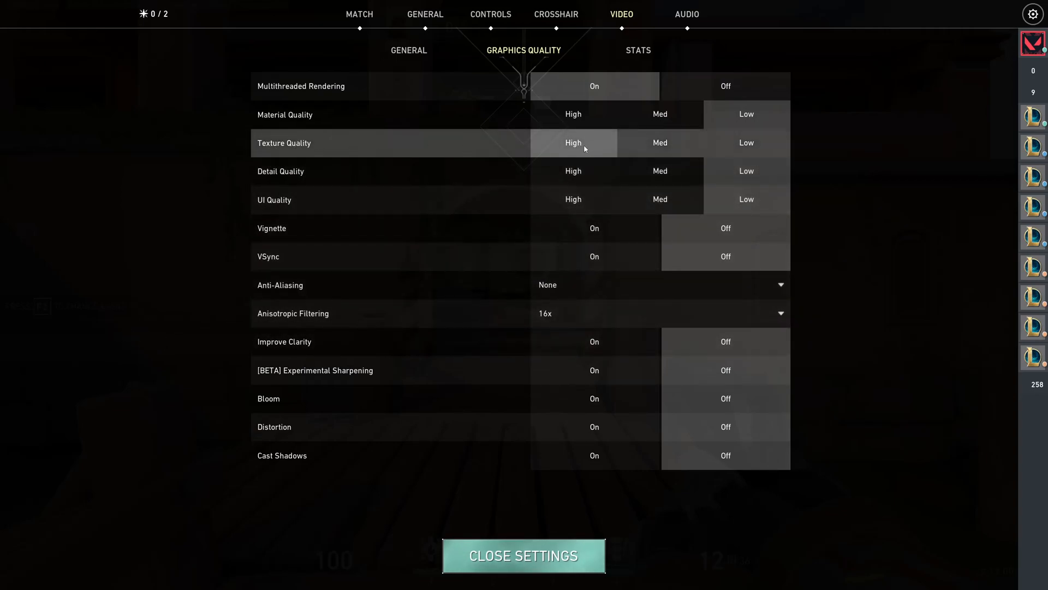
Step: Browse the Anisotropic Filtering choices, leaving it at 16x with Anti-Aliasing None
left_click(658, 312)
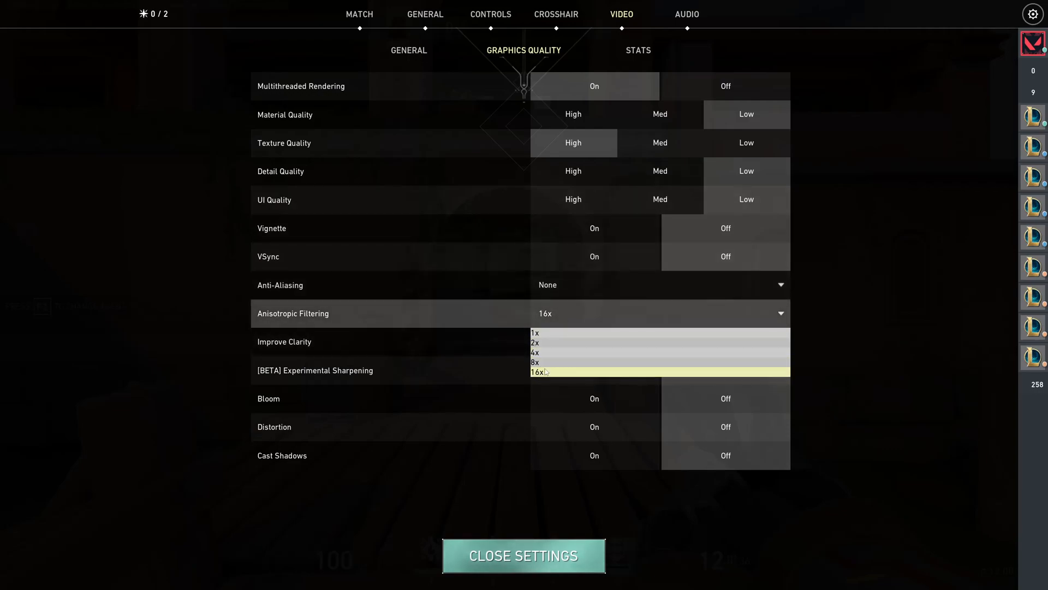
mouse_move(554, 375)
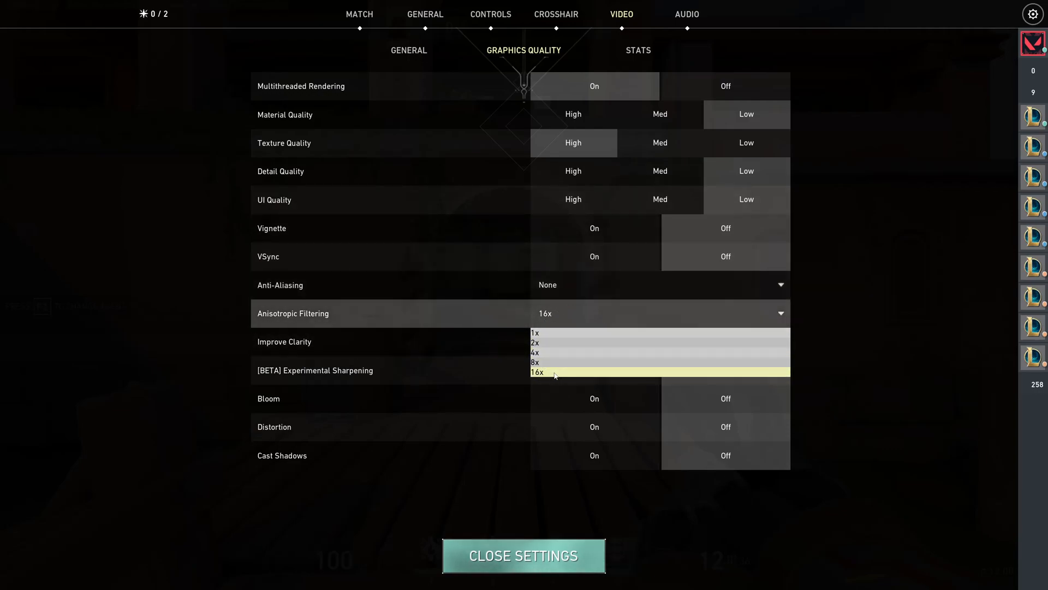
mouse_move(638, 135)
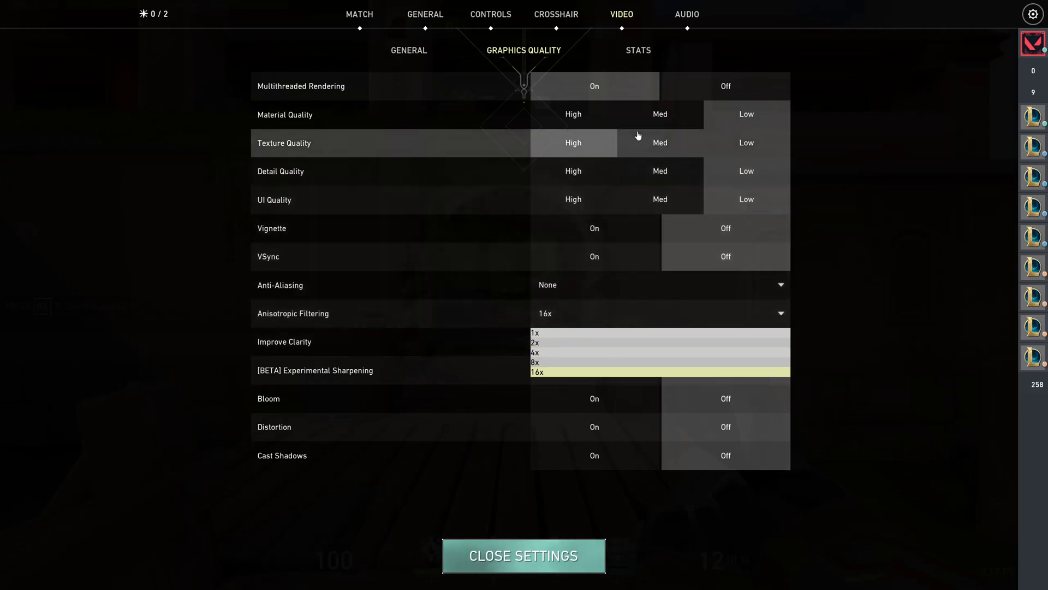
mouse_move(544, 353)
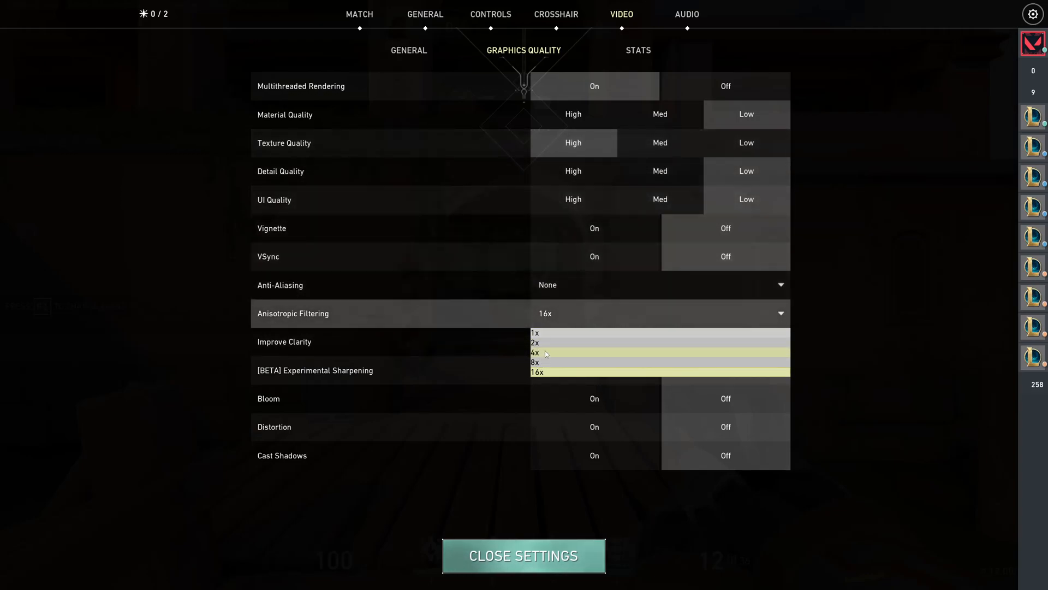
left_click(538, 371)
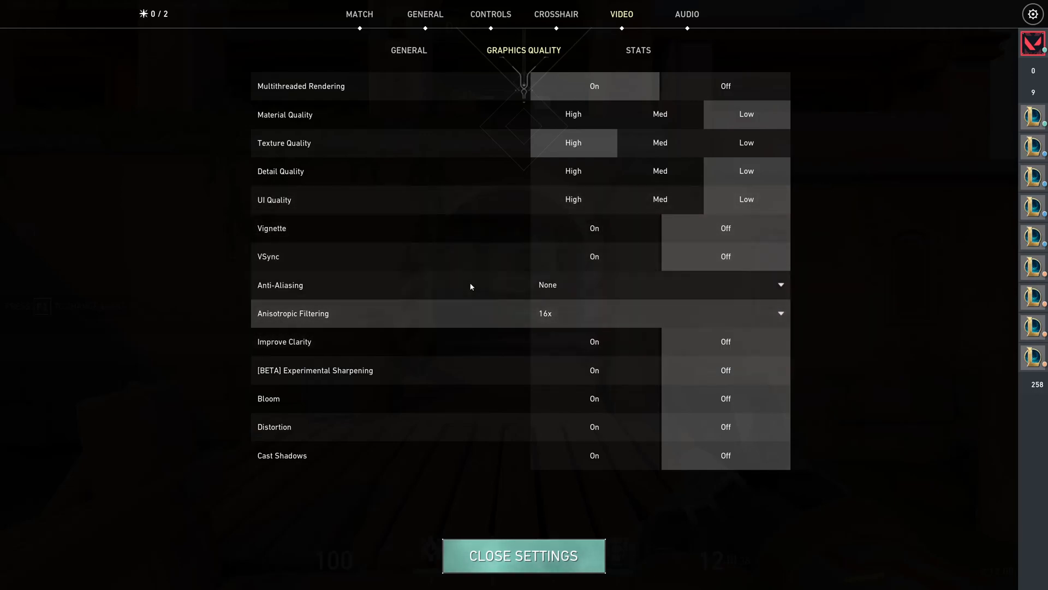
mouse_move(315, 342)
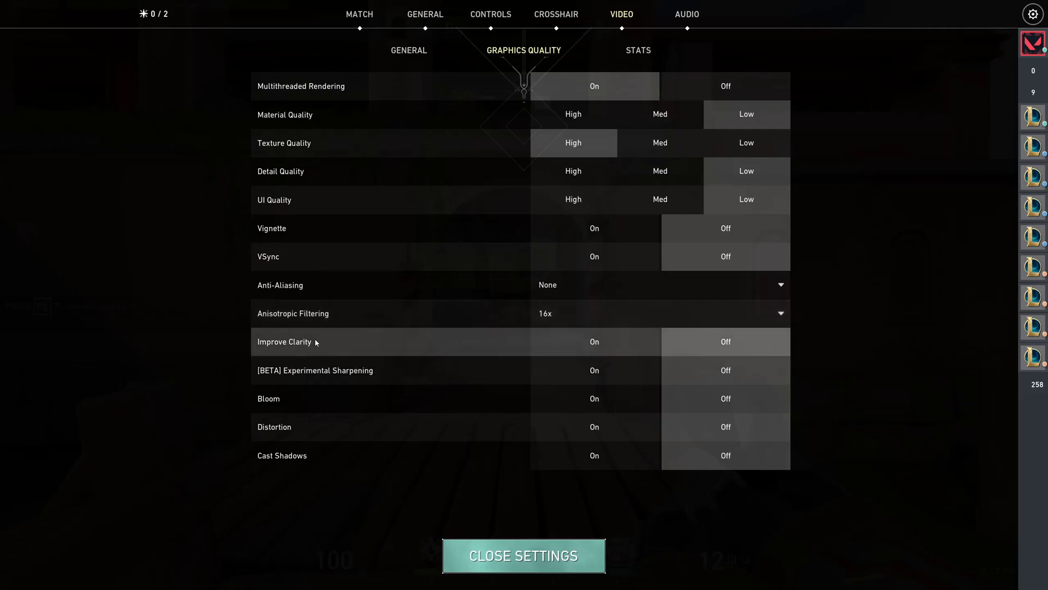
mouse_move(307, 336)
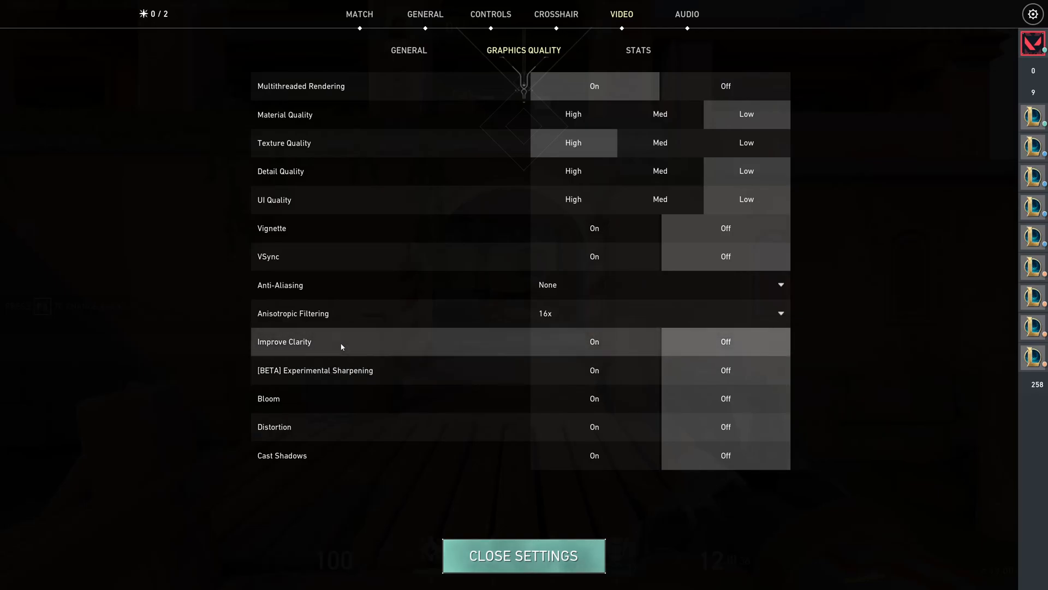
mouse_move(323, 336)
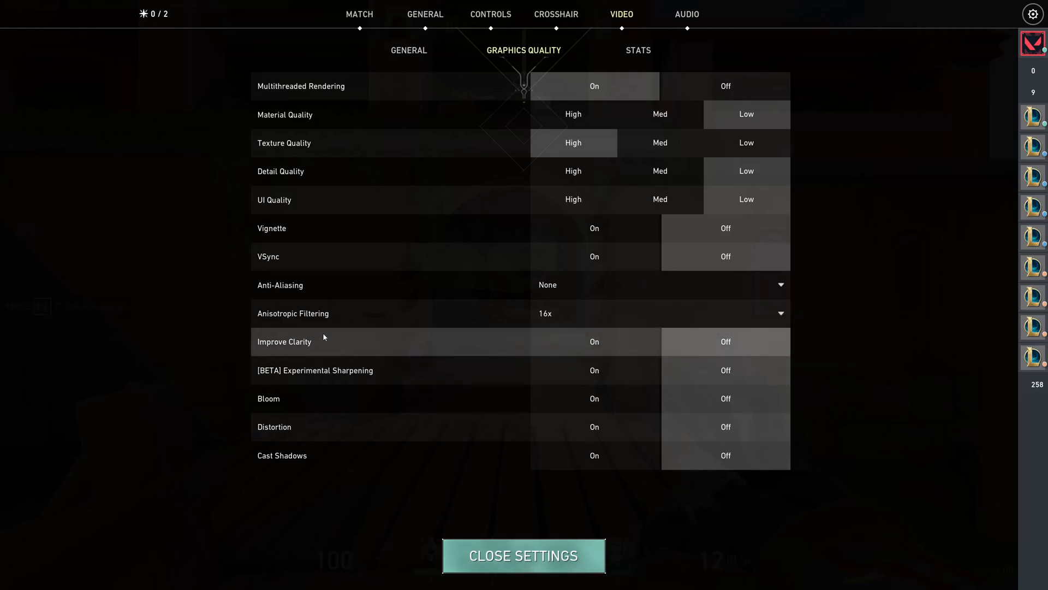
mouse_move(731, 339)
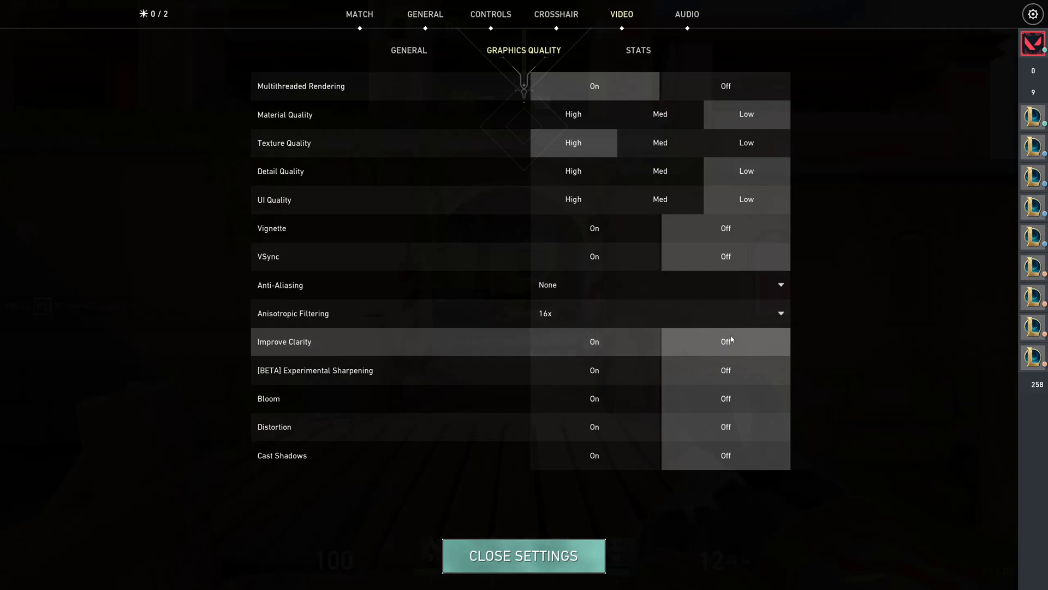
mouse_move(349, 378)
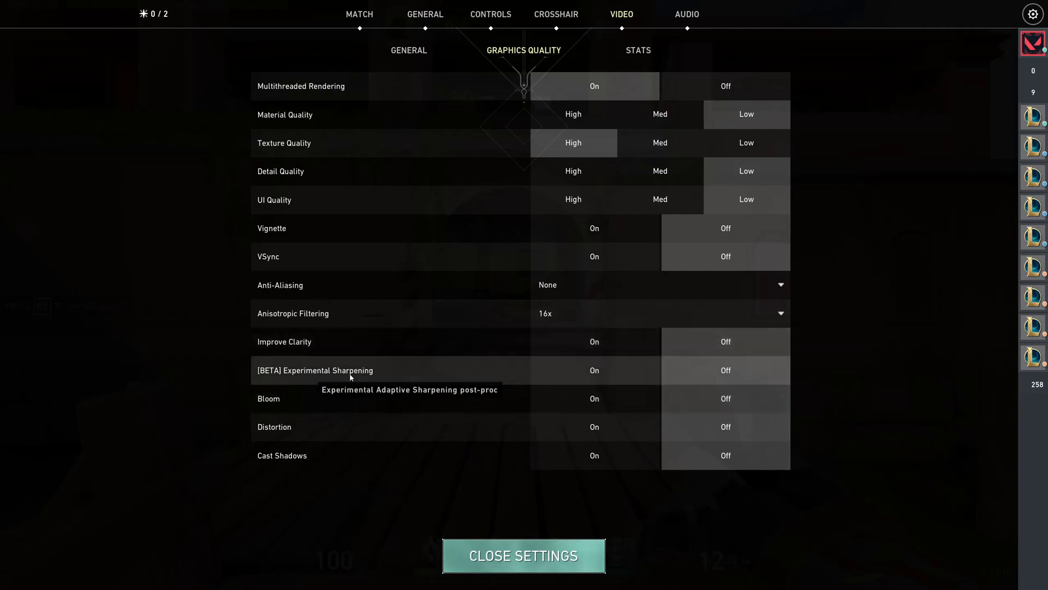
mouse_move(419, 382)
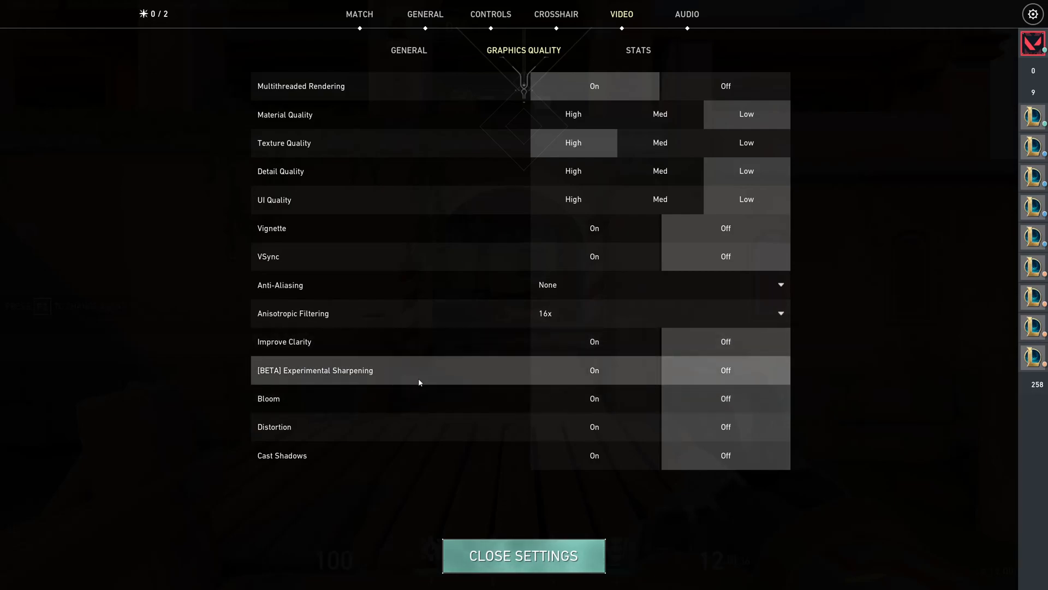
mouse_move(739, 375)
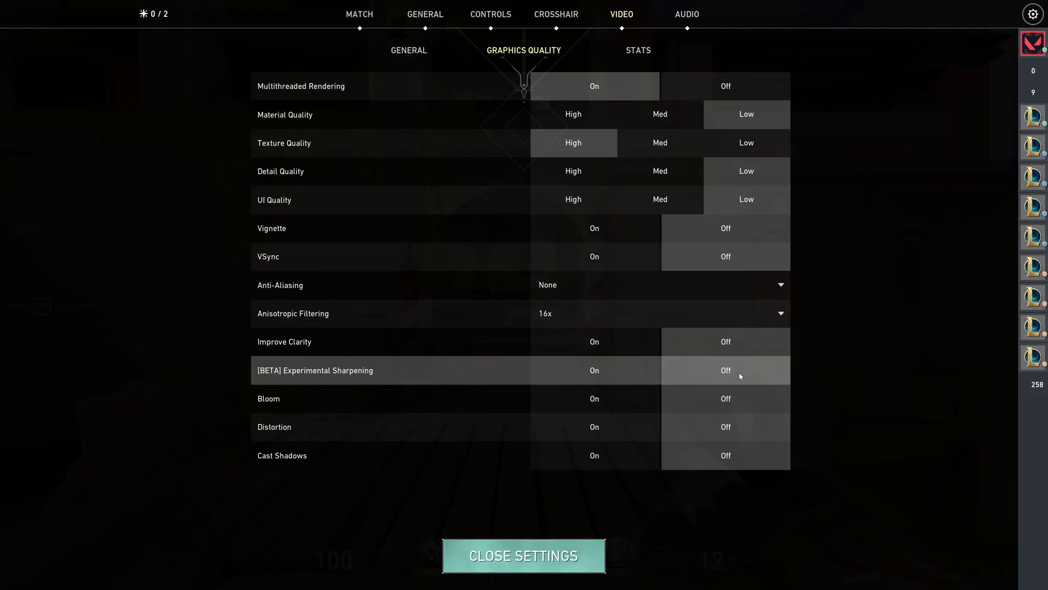
mouse_move(432, 377)
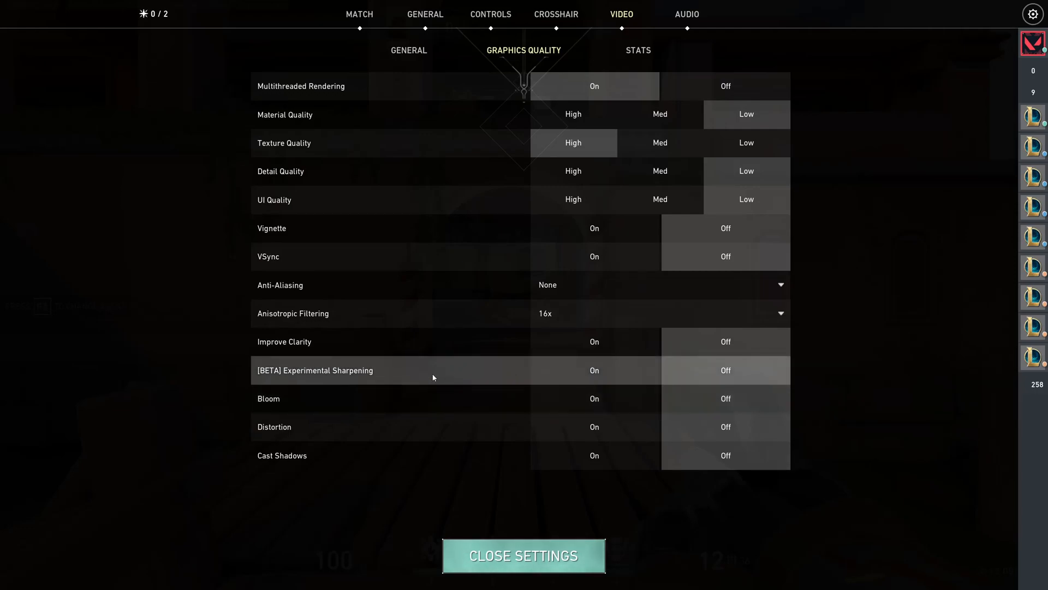
mouse_move(291, 398)
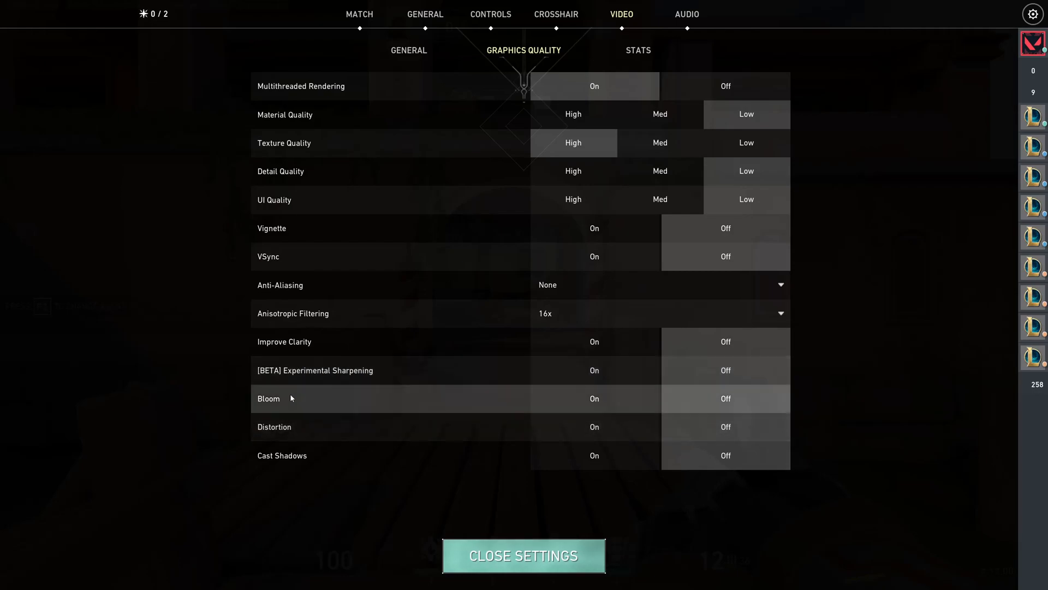
mouse_move(709, 415)
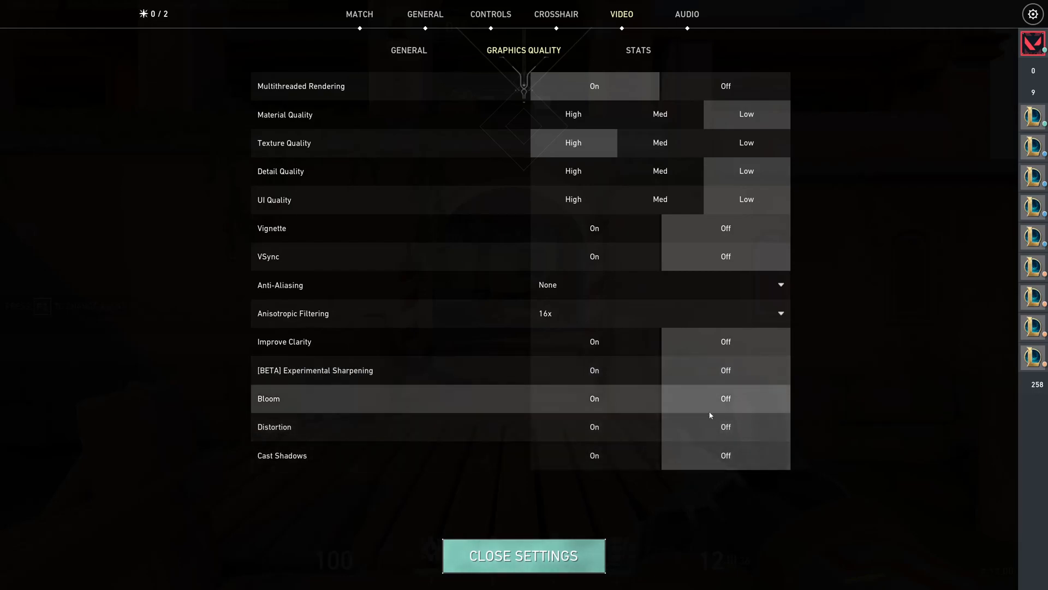
mouse_move(331, 406)
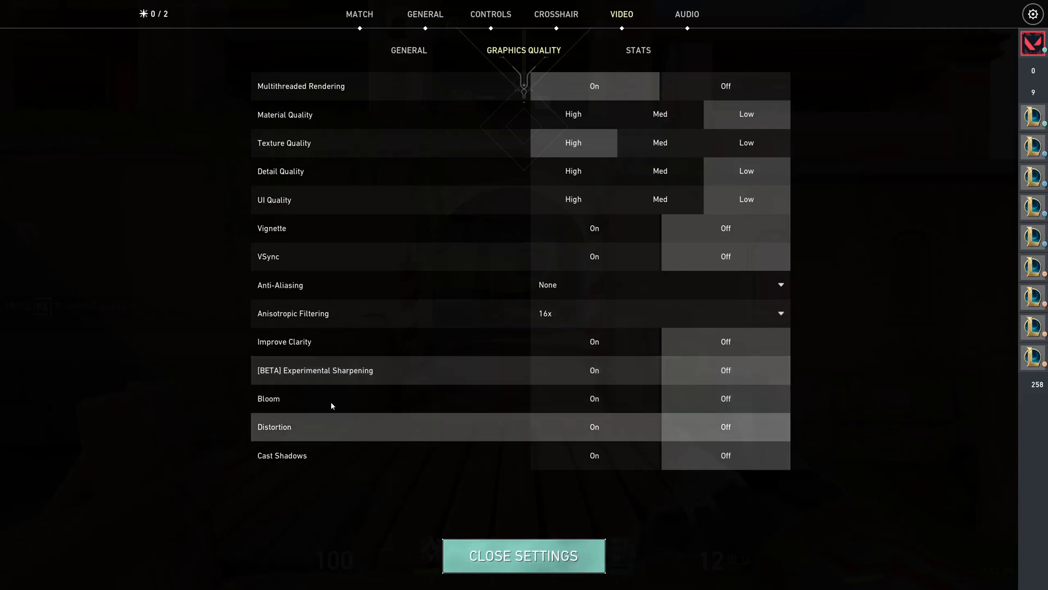
mouse_move(462, 420)
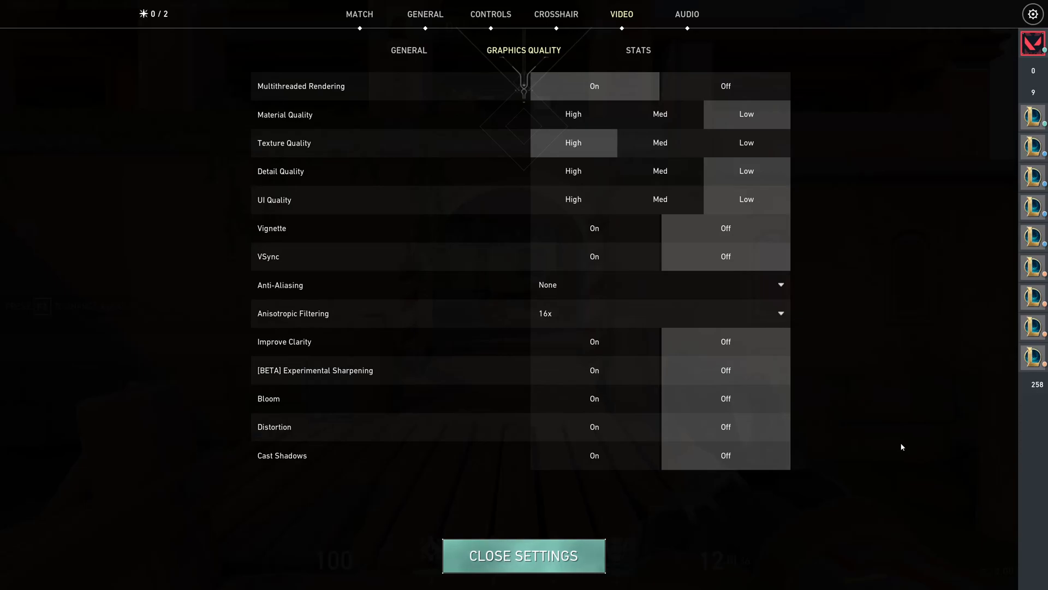
Step: Check Client FPS, Server Tick Rate, Total Frame Time and Packet Loss are Text Only
left_click(637, 50)
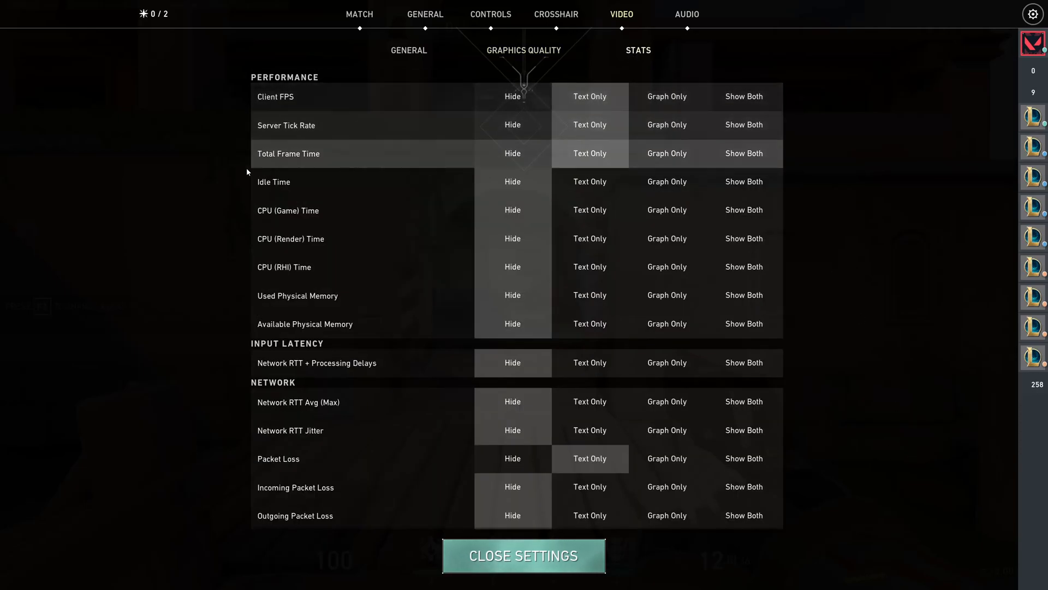
mouse_move(288, 202)
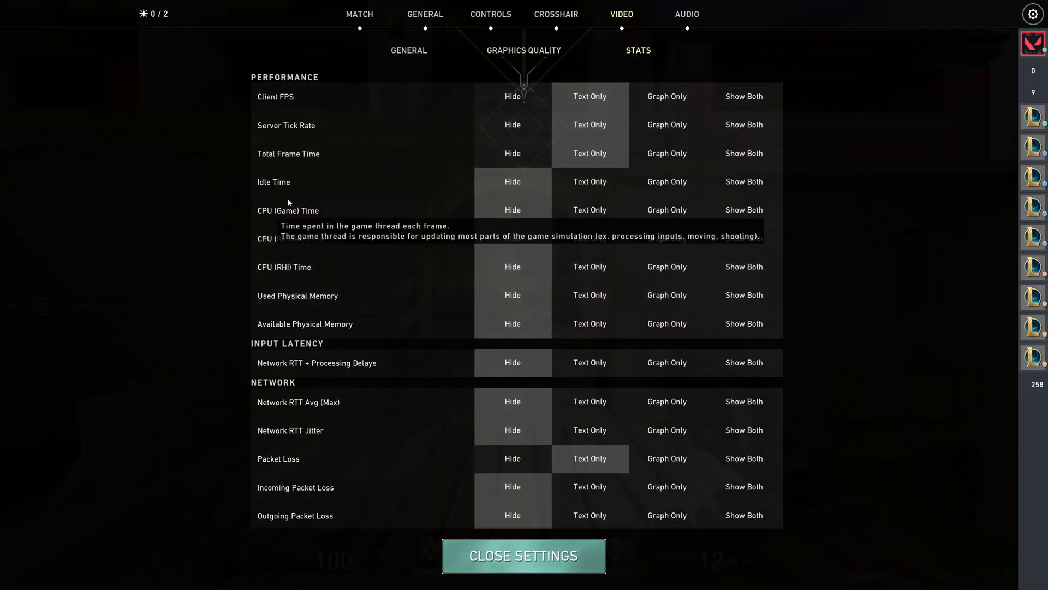
mouse_move(244, 246)
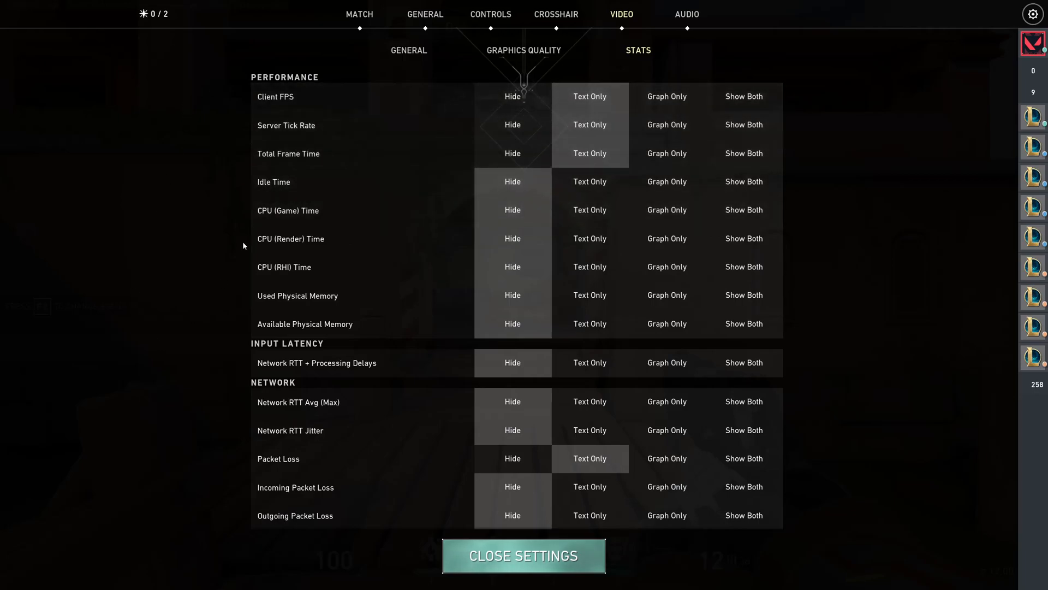
scroll("down", 3)
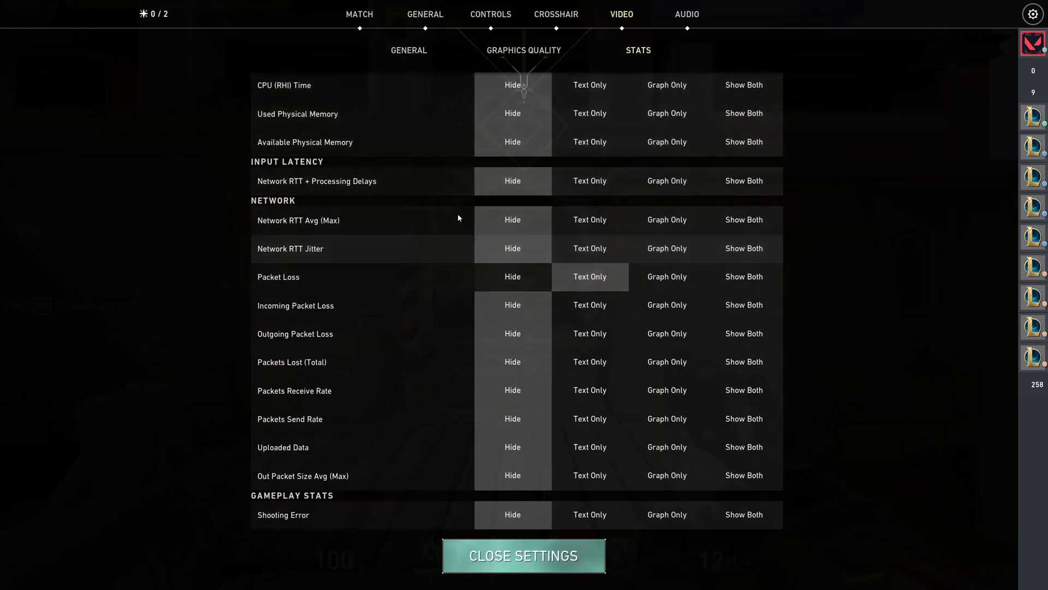
scroll("up", 3)
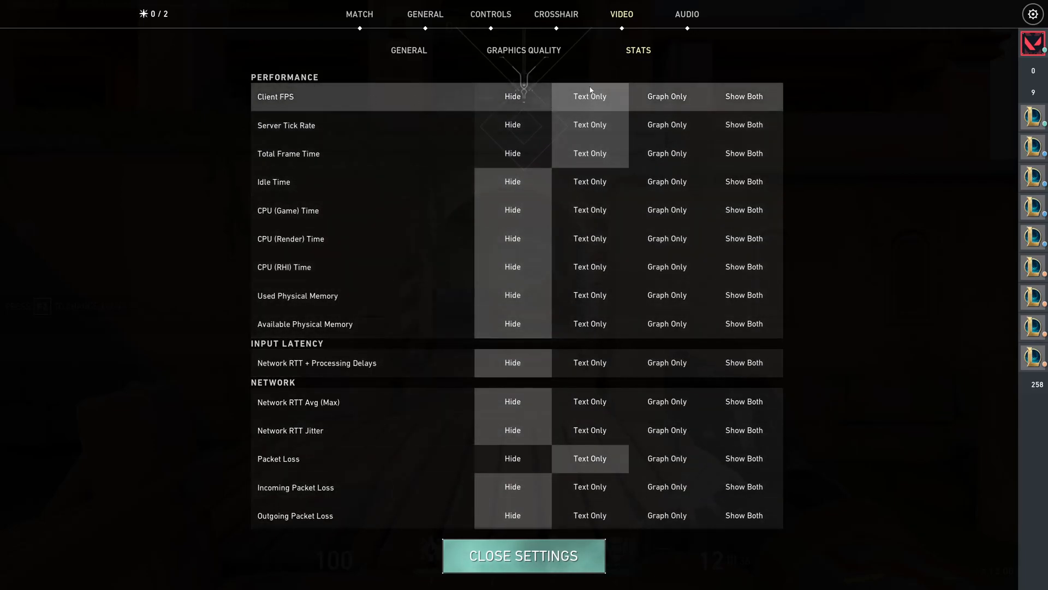
mouse_move(324, 148)
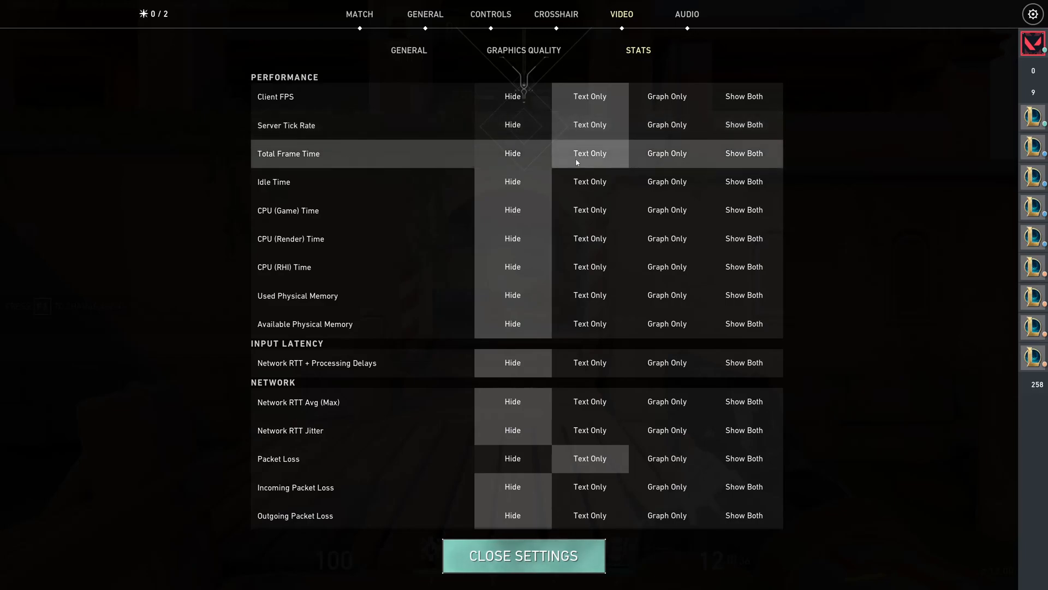
scroll("down", 3)
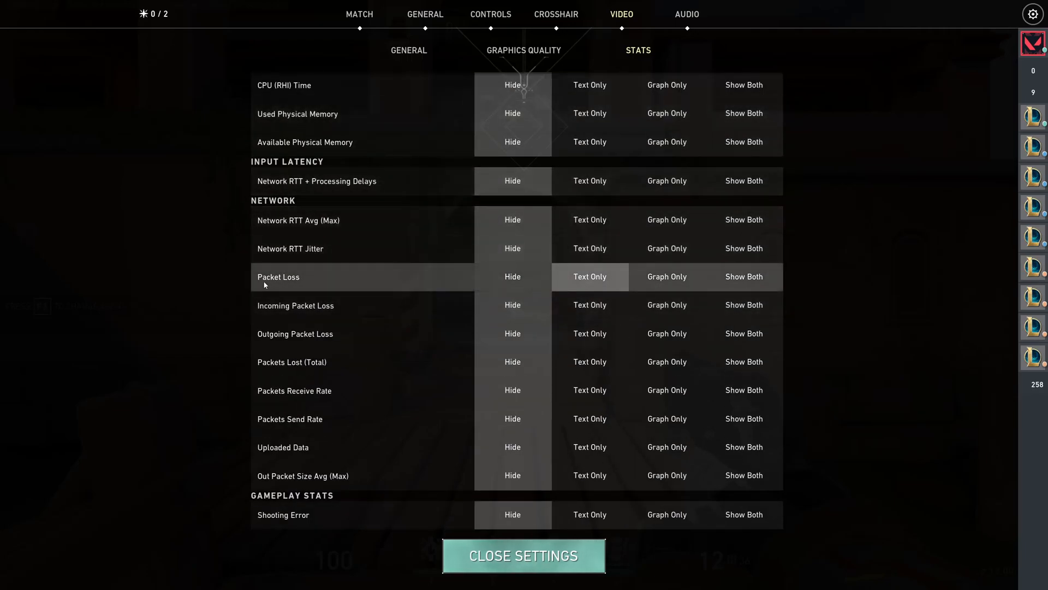
mouse_move(630, 272)
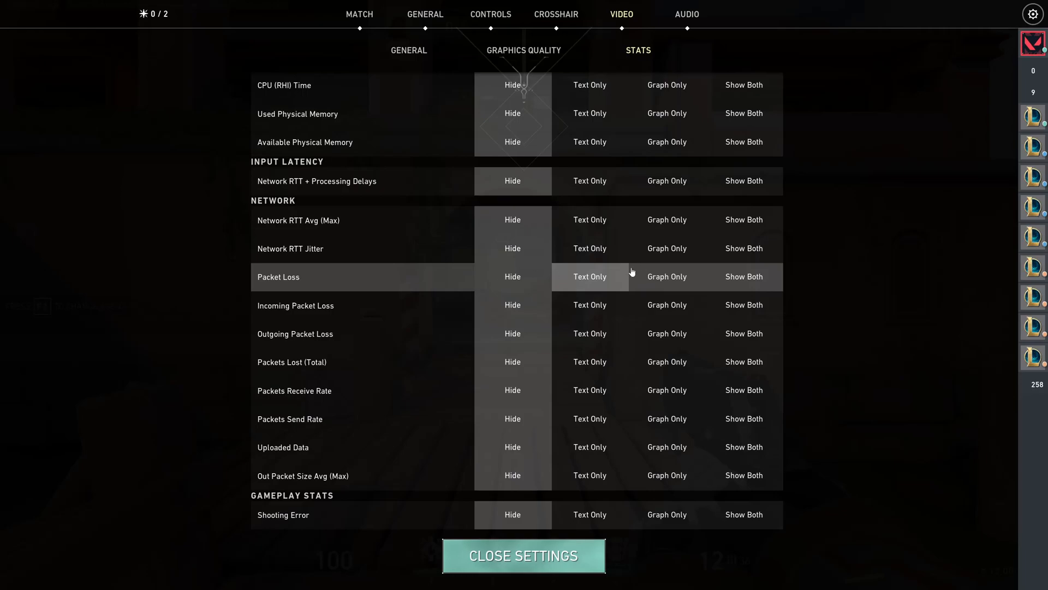
scroll("up", 3)
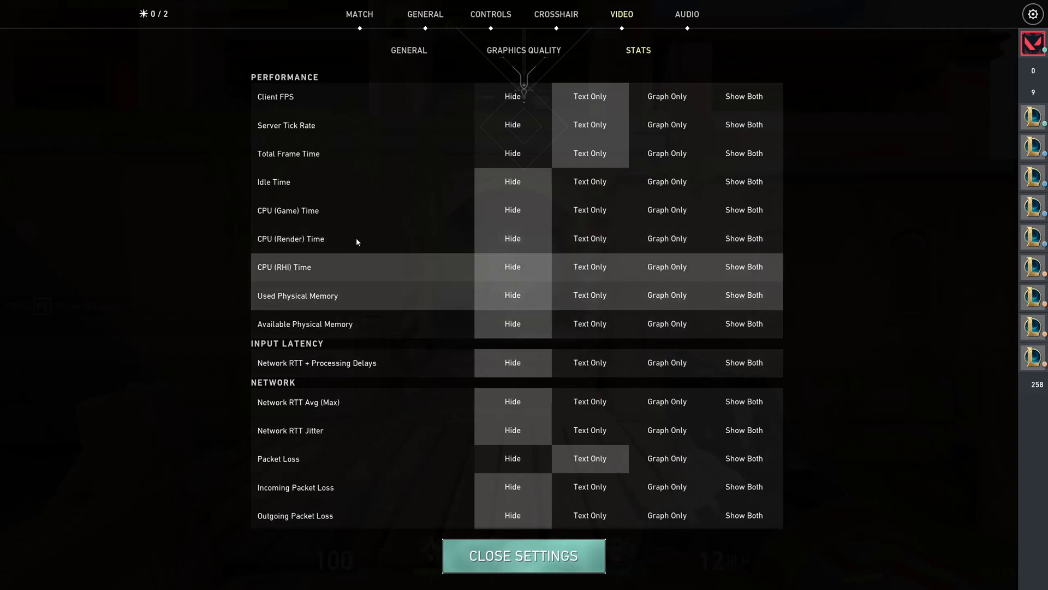
scroll("down", 3)
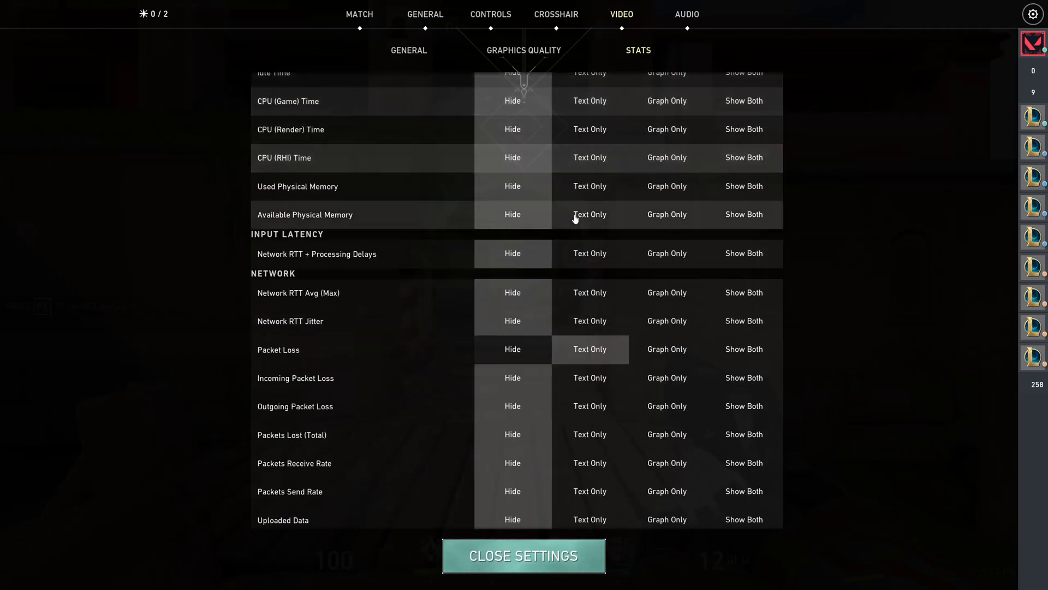
scroll("down", 3)
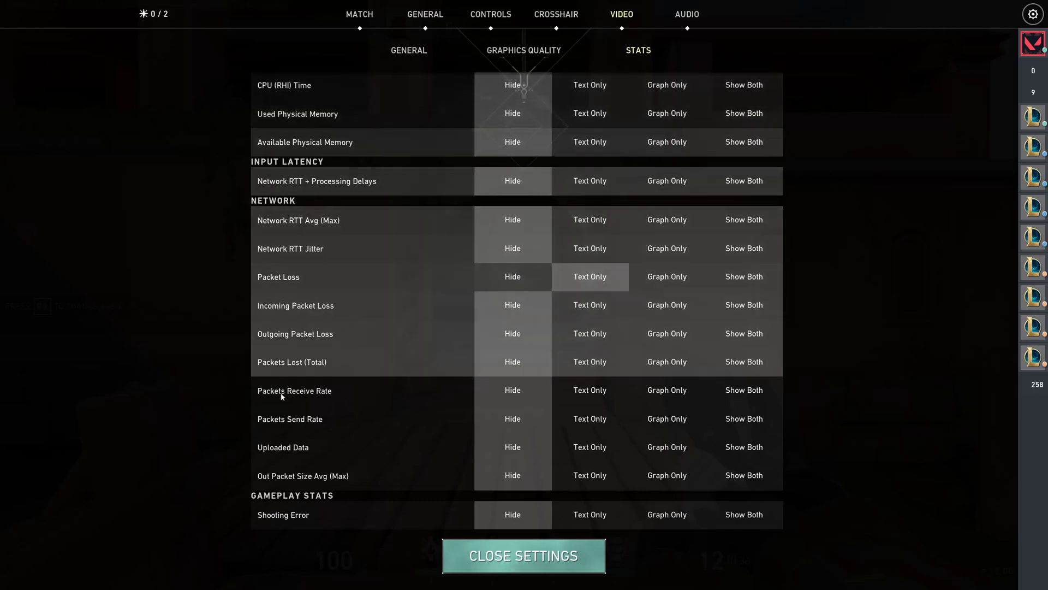
scroll("up", 3)
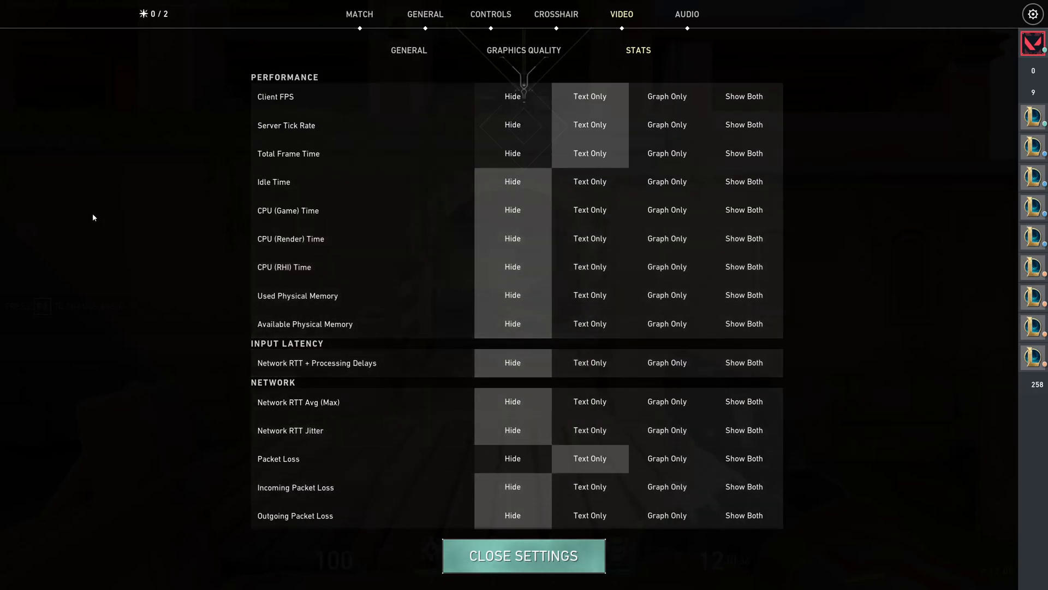
mouse_move(127, 224)
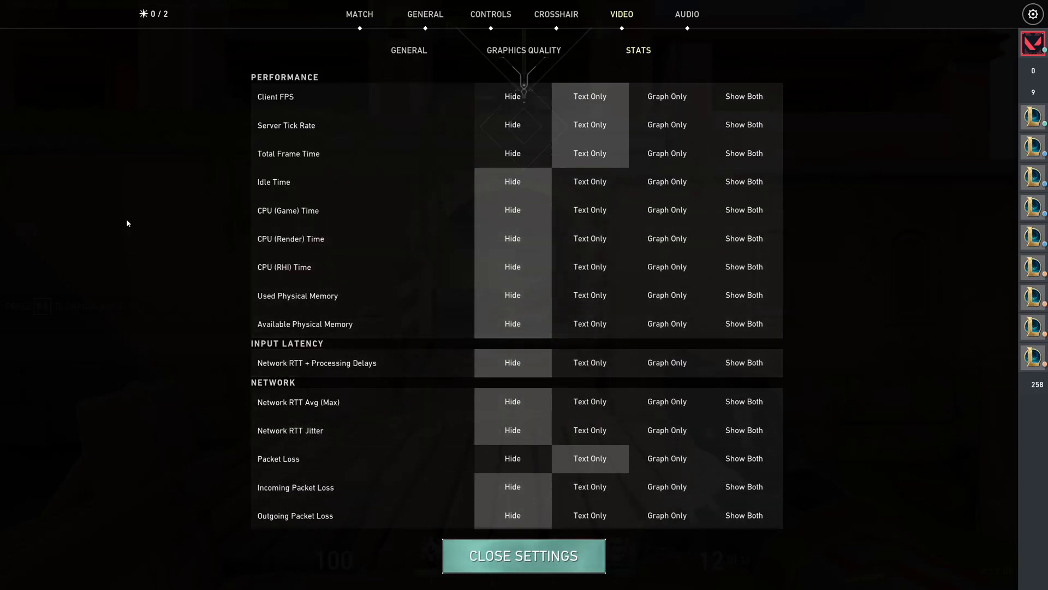